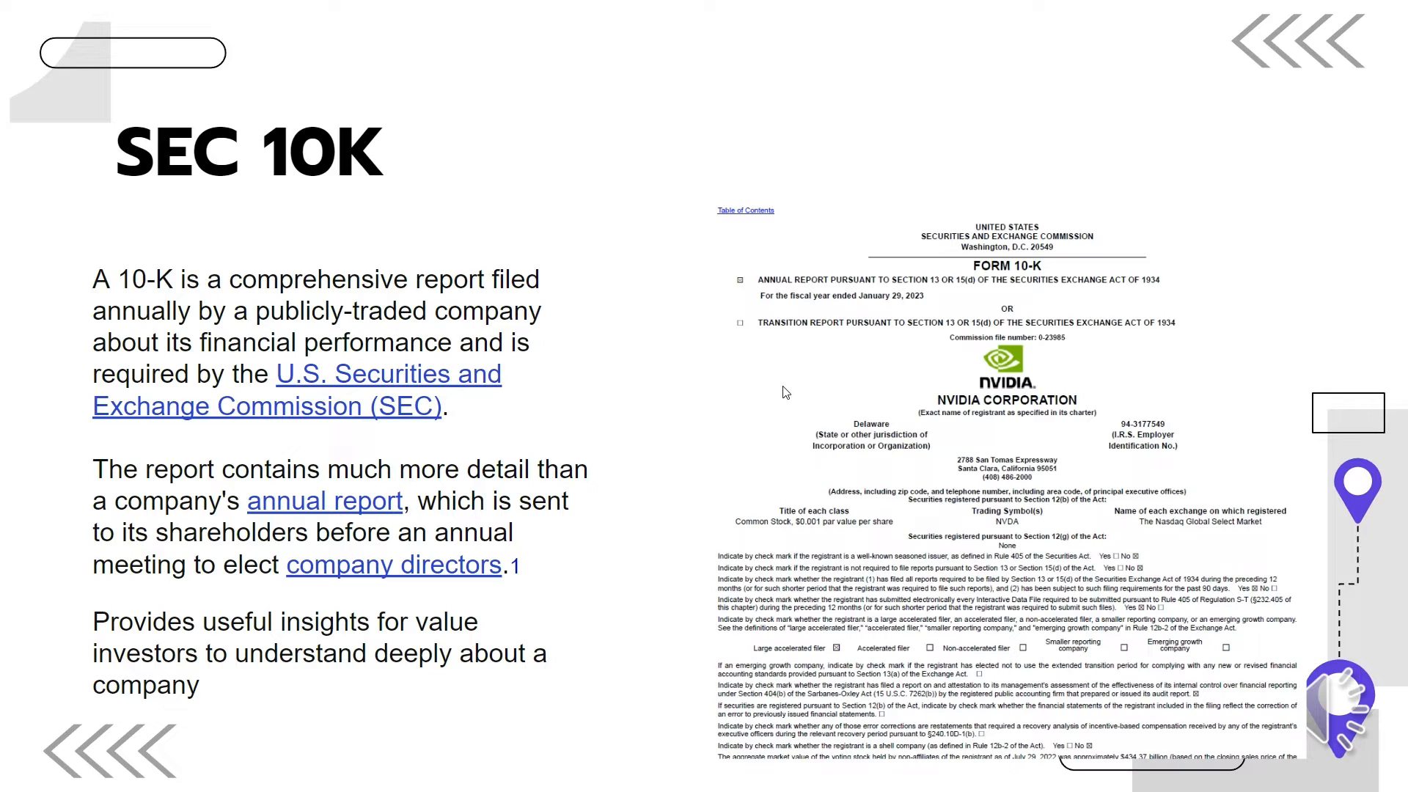
{"action": "mouse_move", "coordinate": [389, 292]}
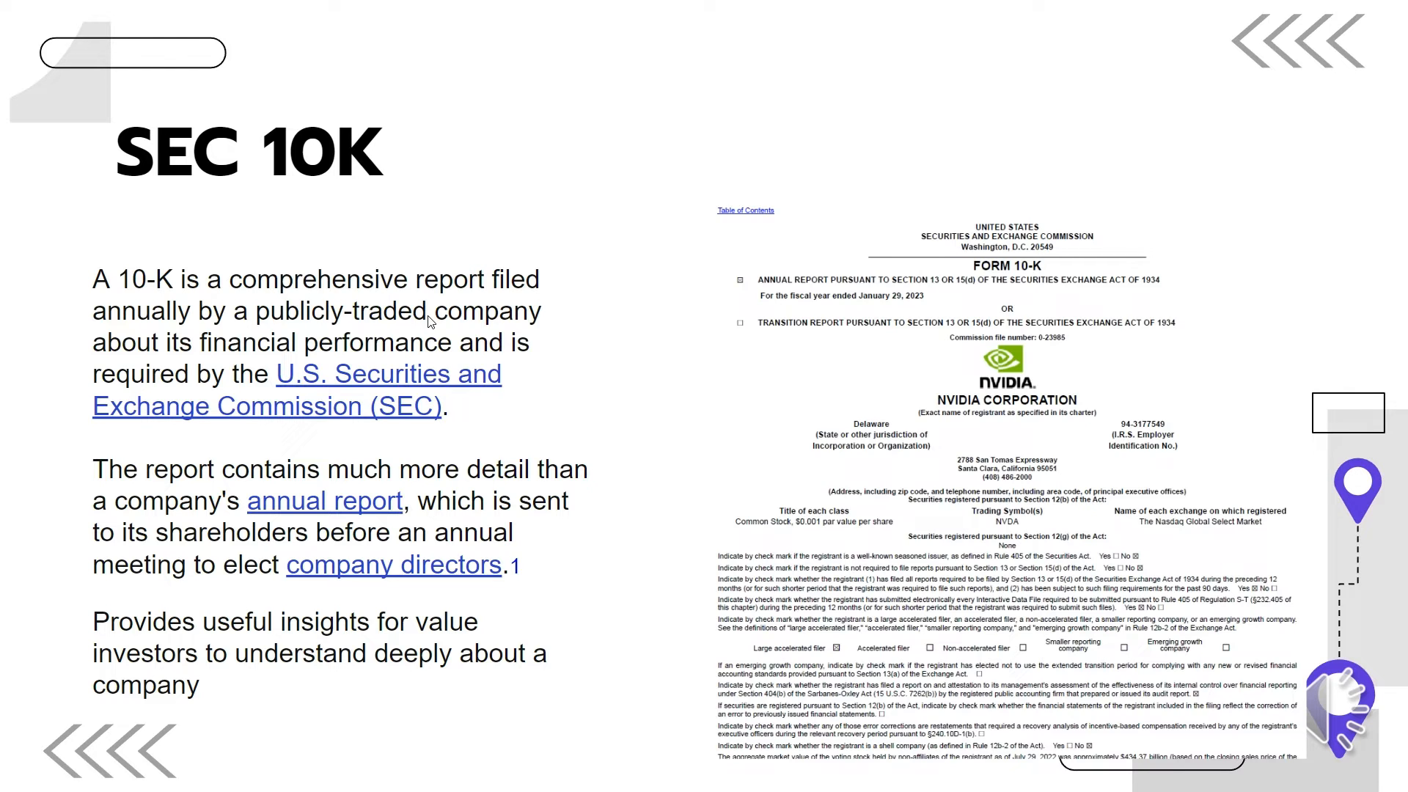
{"action": "mouse_move", "coordinate": [400, 365]}
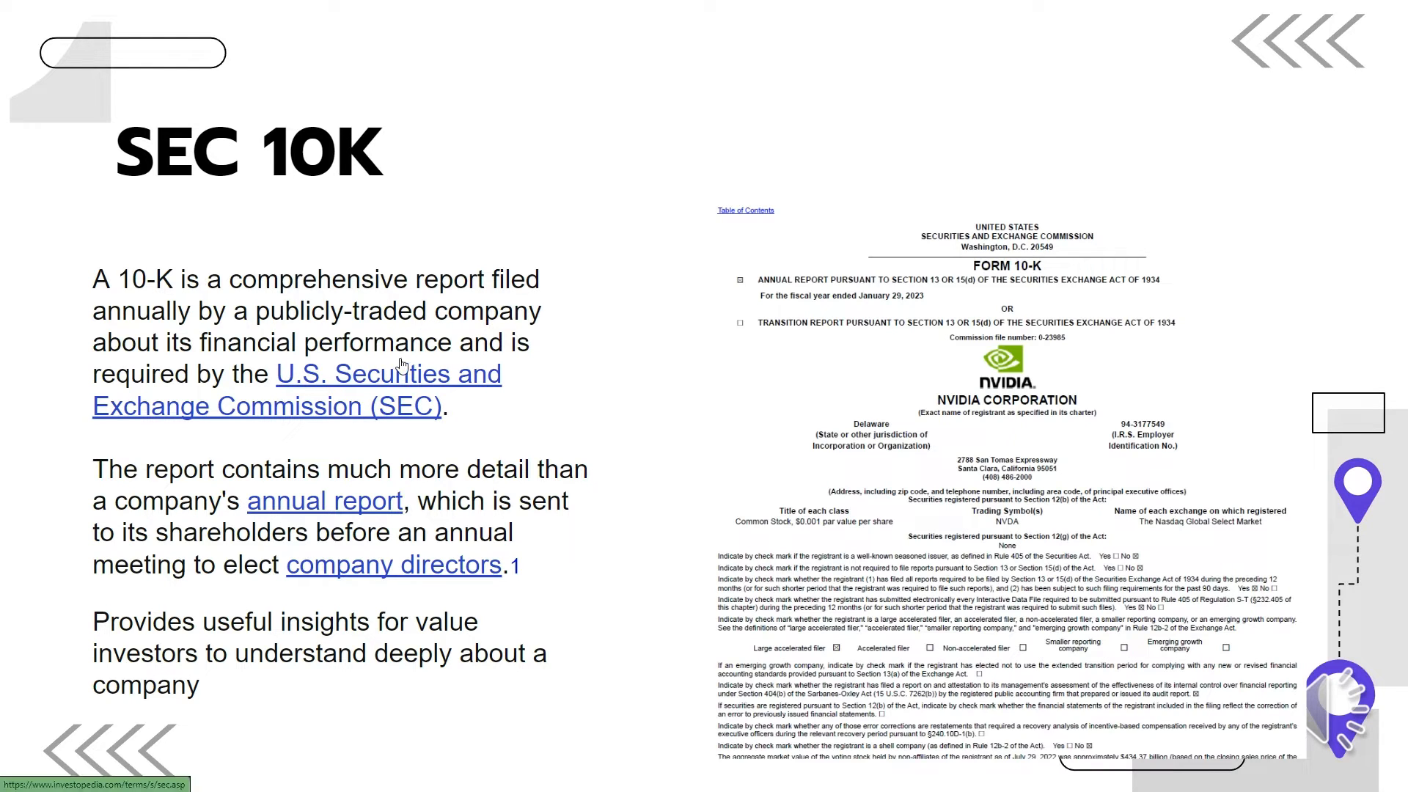
{"action": "mouse_move", "coordinate": [413, 415]}
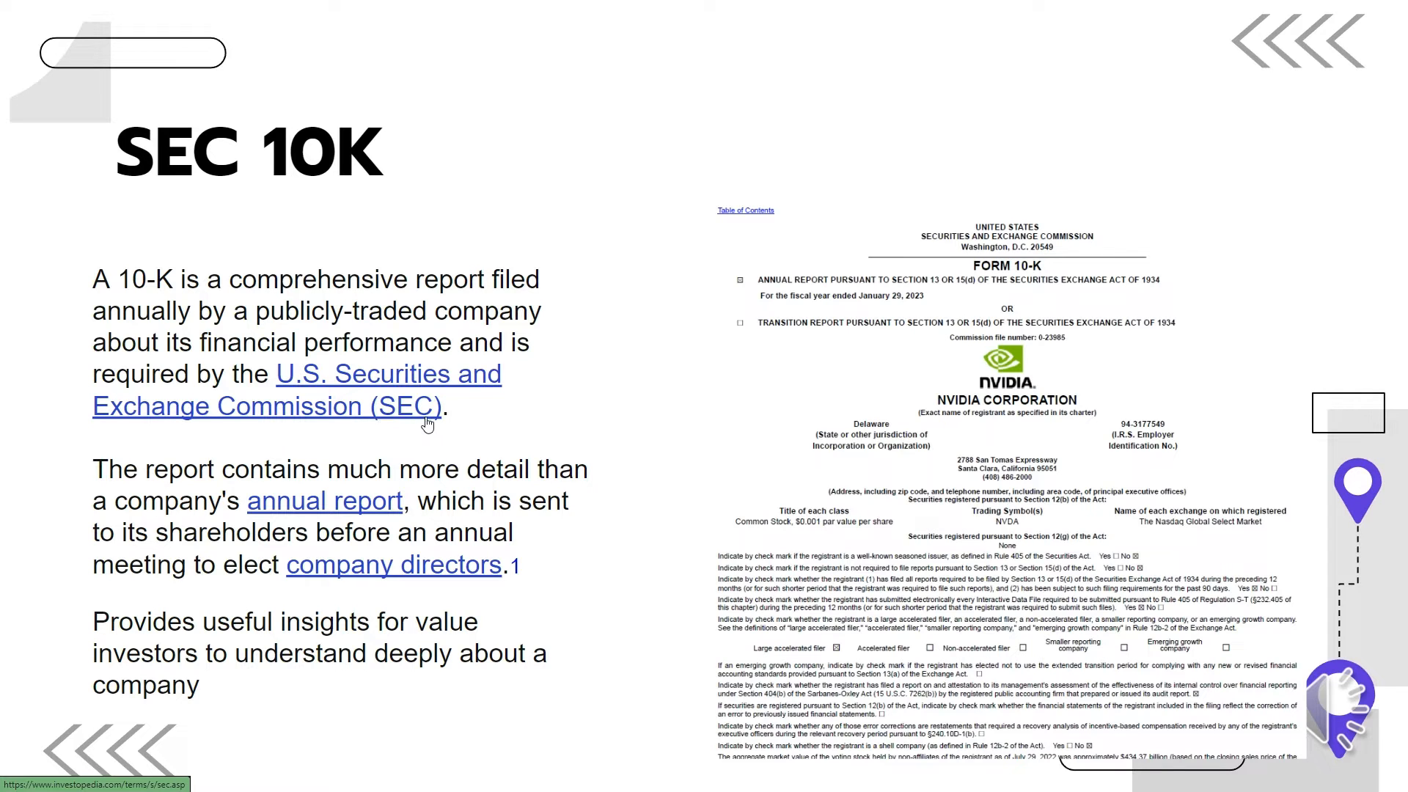
{"action": "mouse_move", "coordinate": [295, 493]}
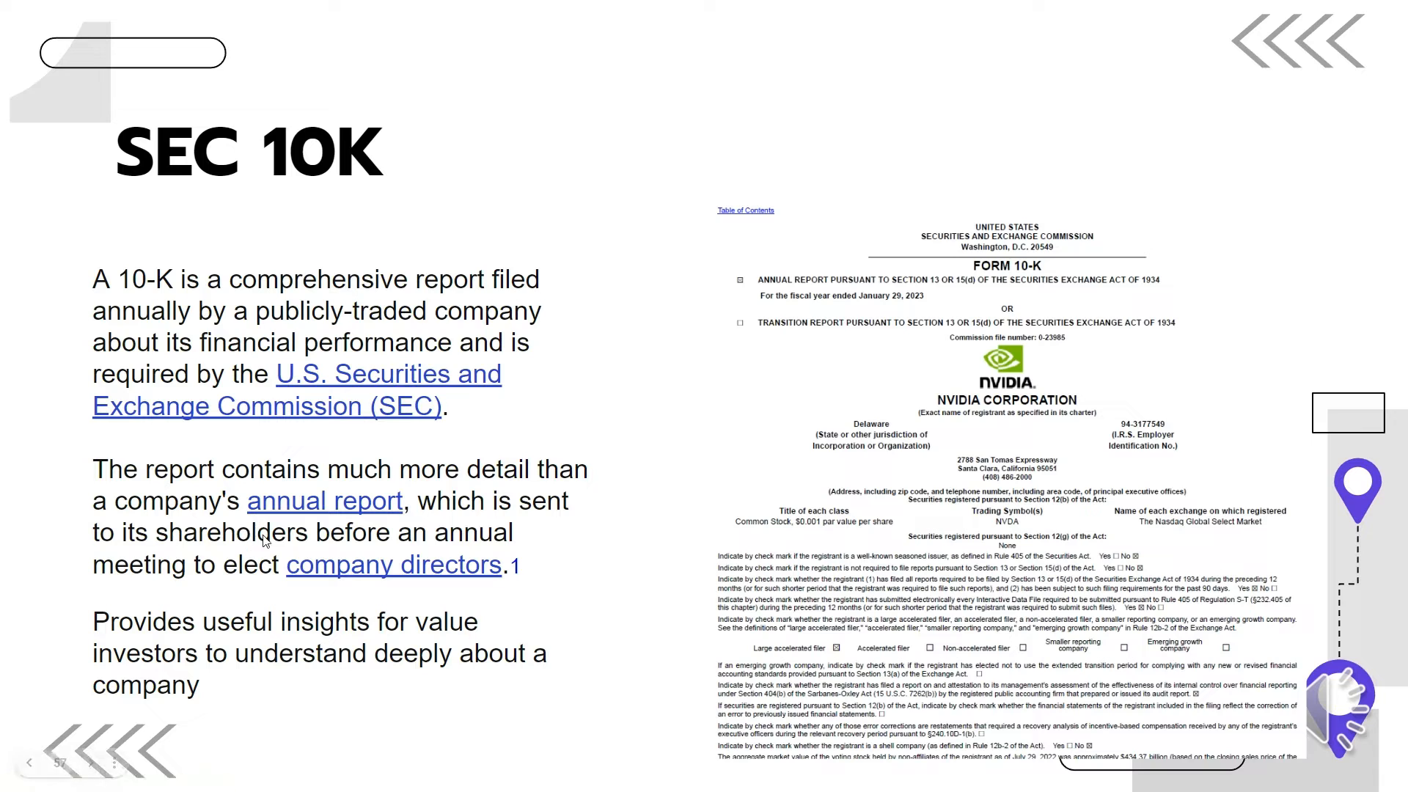
{"action": "mouse_move", "coordinate": [213, 500]}
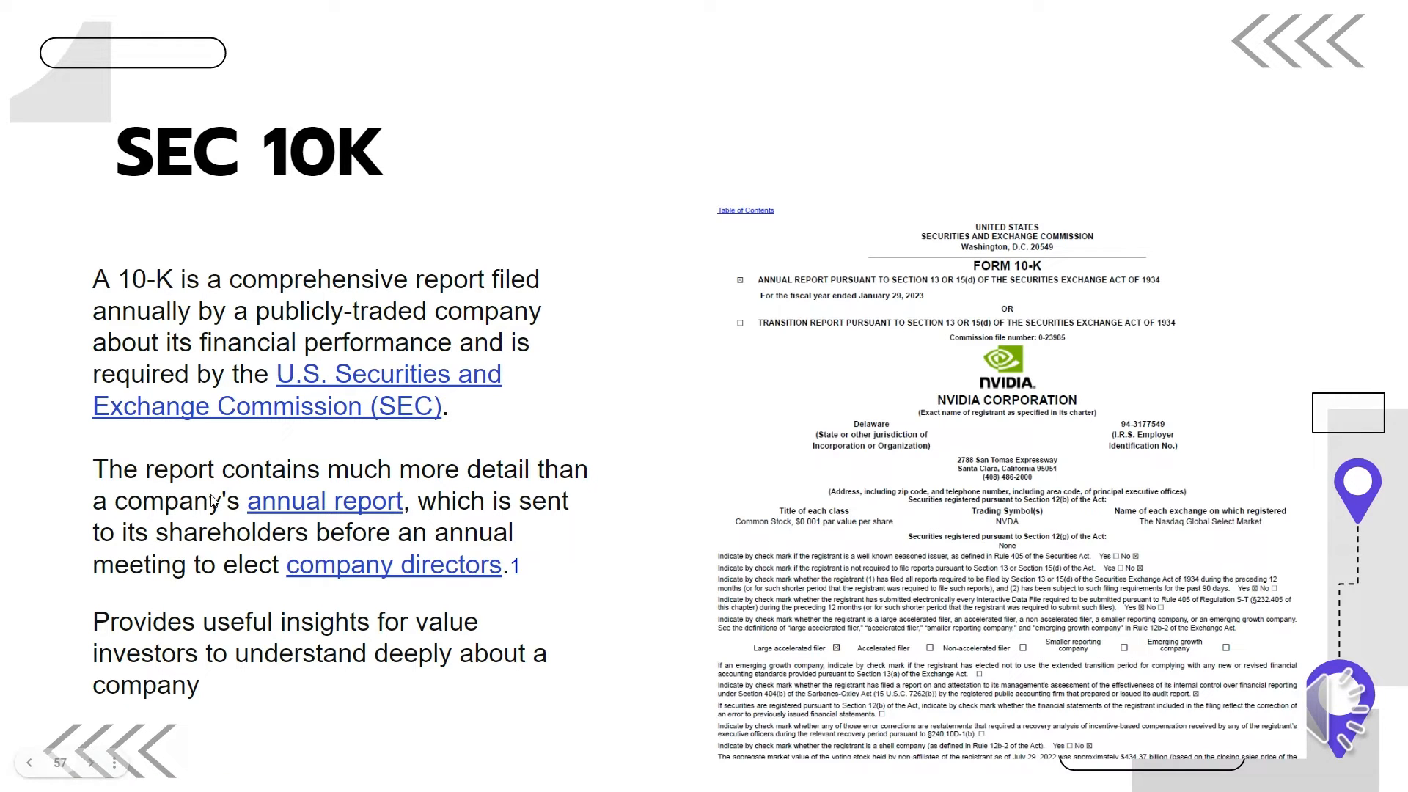
{"action": "mouse_move", "coordinate": [117, 555]}
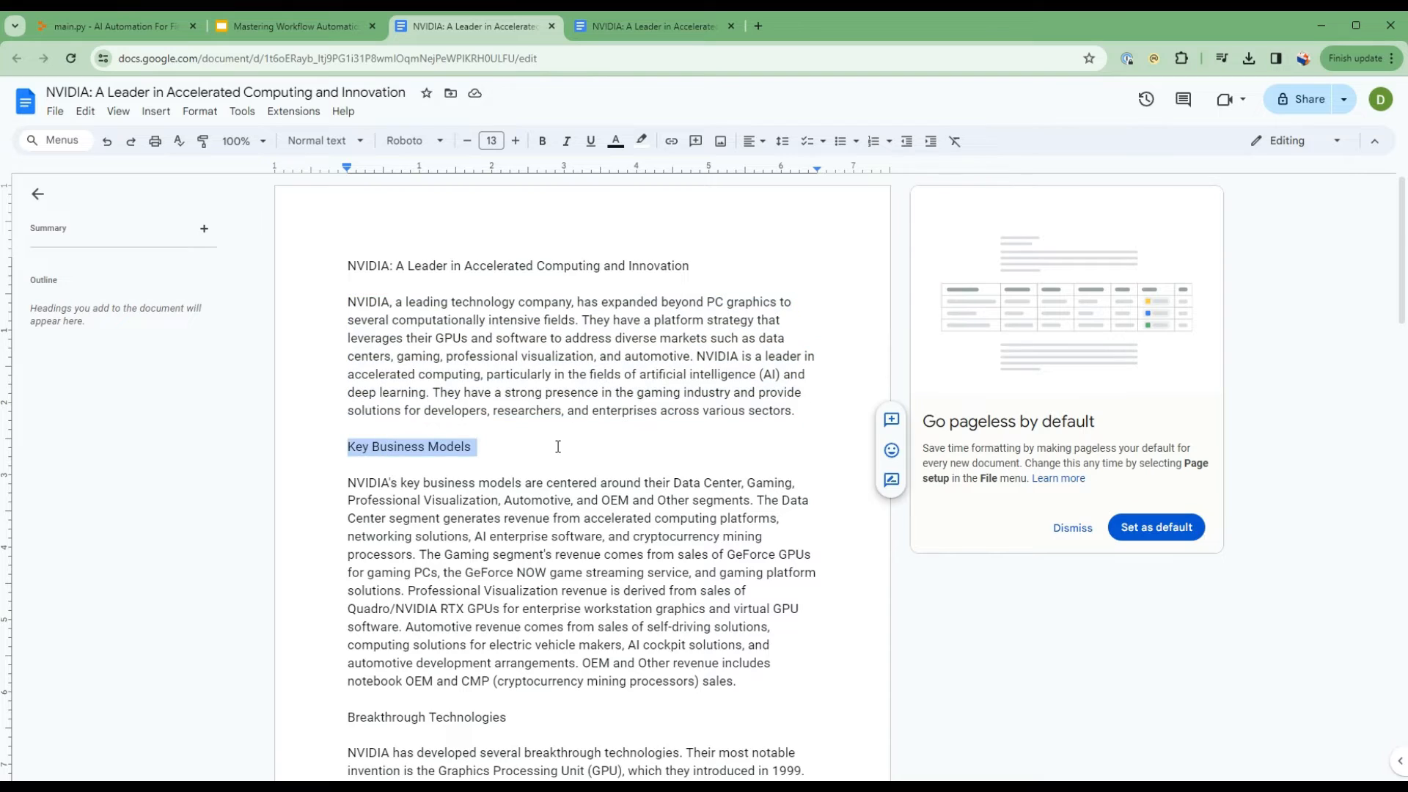
Scroll down through the NVIDIA report's Competitive Landscape, Major Risks and Conclusion sections, then back up
{"action": "scroll", "scroll_direction": "down", "scroll_amount": 3}
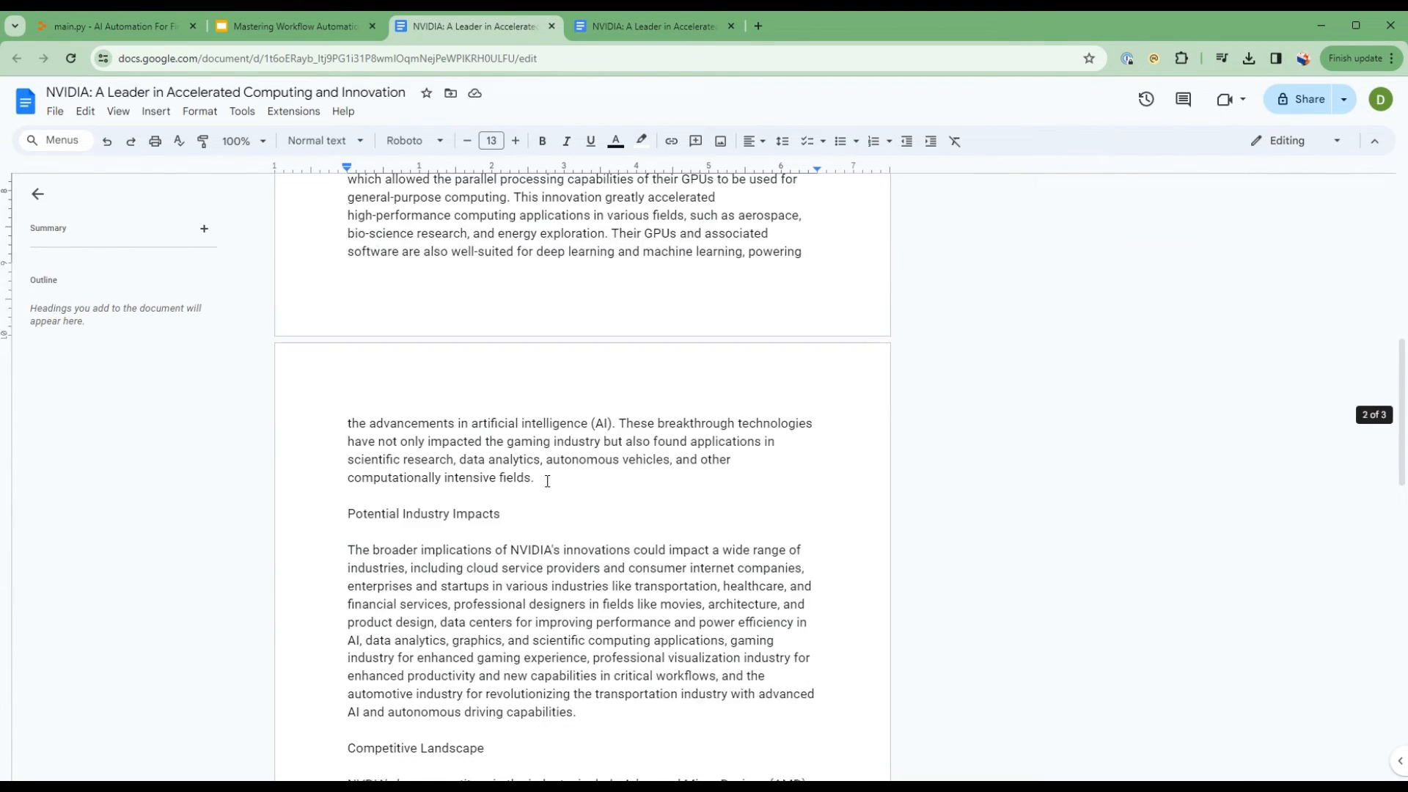
{"action": "scroll", "scroll_direction": "down", "scroll_amount": 3}
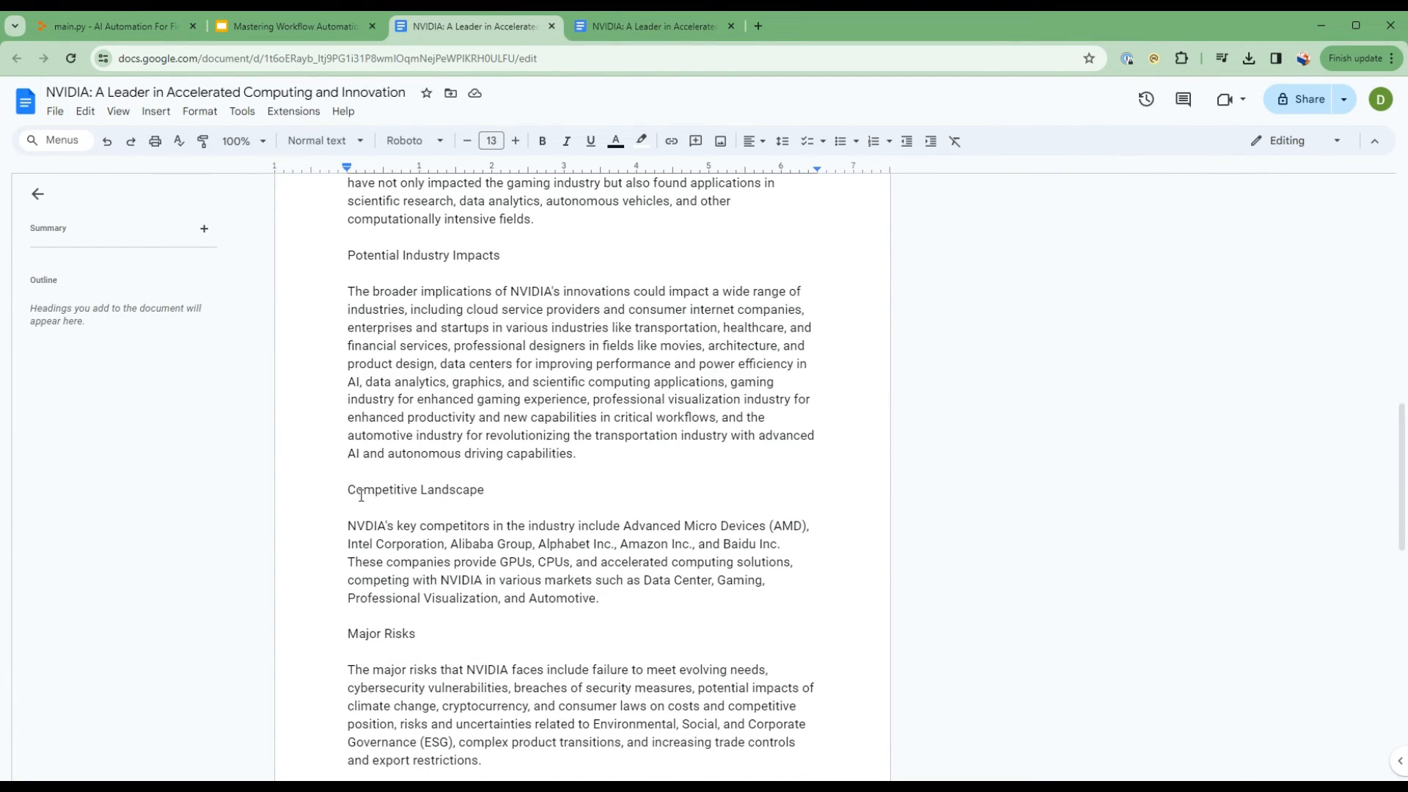
{"action": "scroll", "scroll_direction": "down", "scroll_amount": 3}
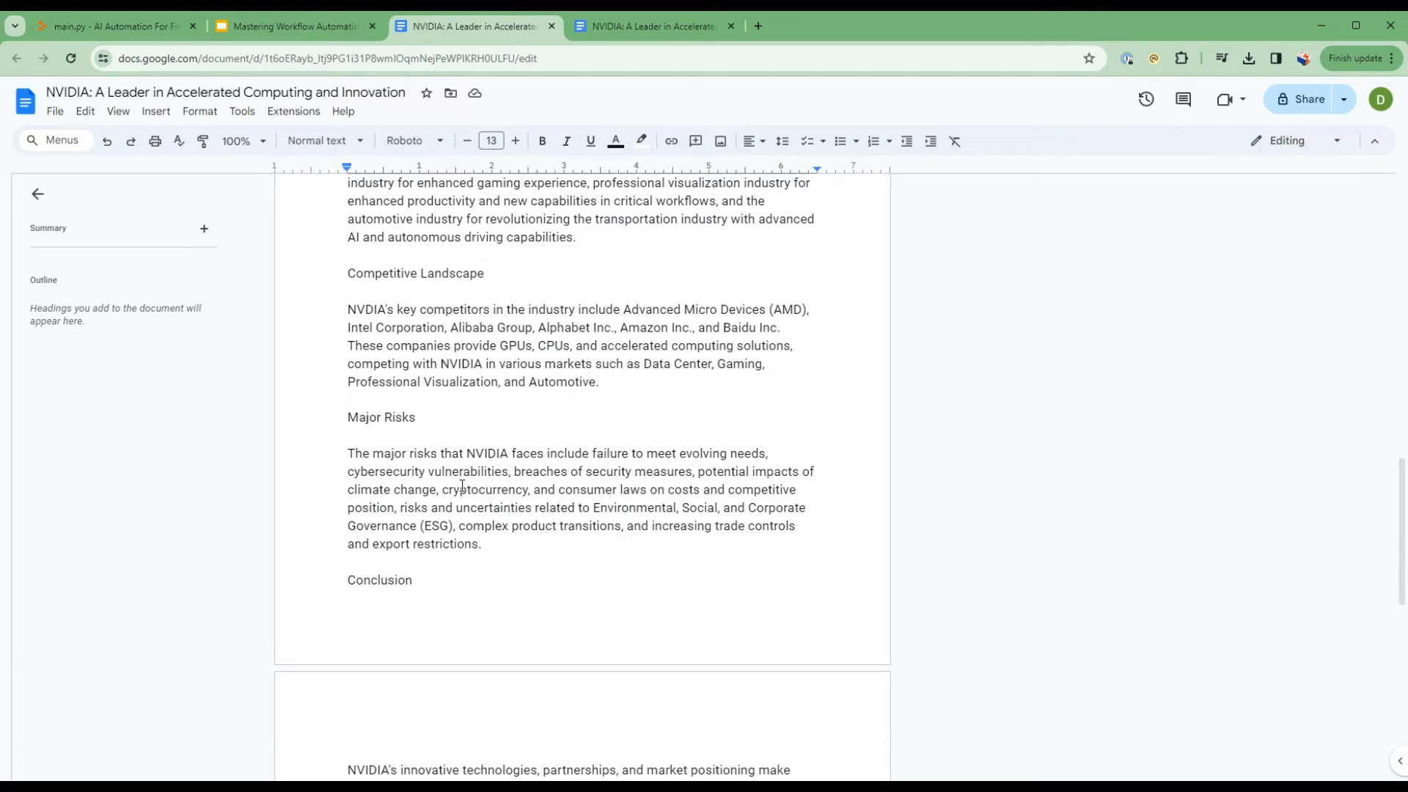
{"action": "scroll", "scroll_direction": "up", "scroll_amount": 3}
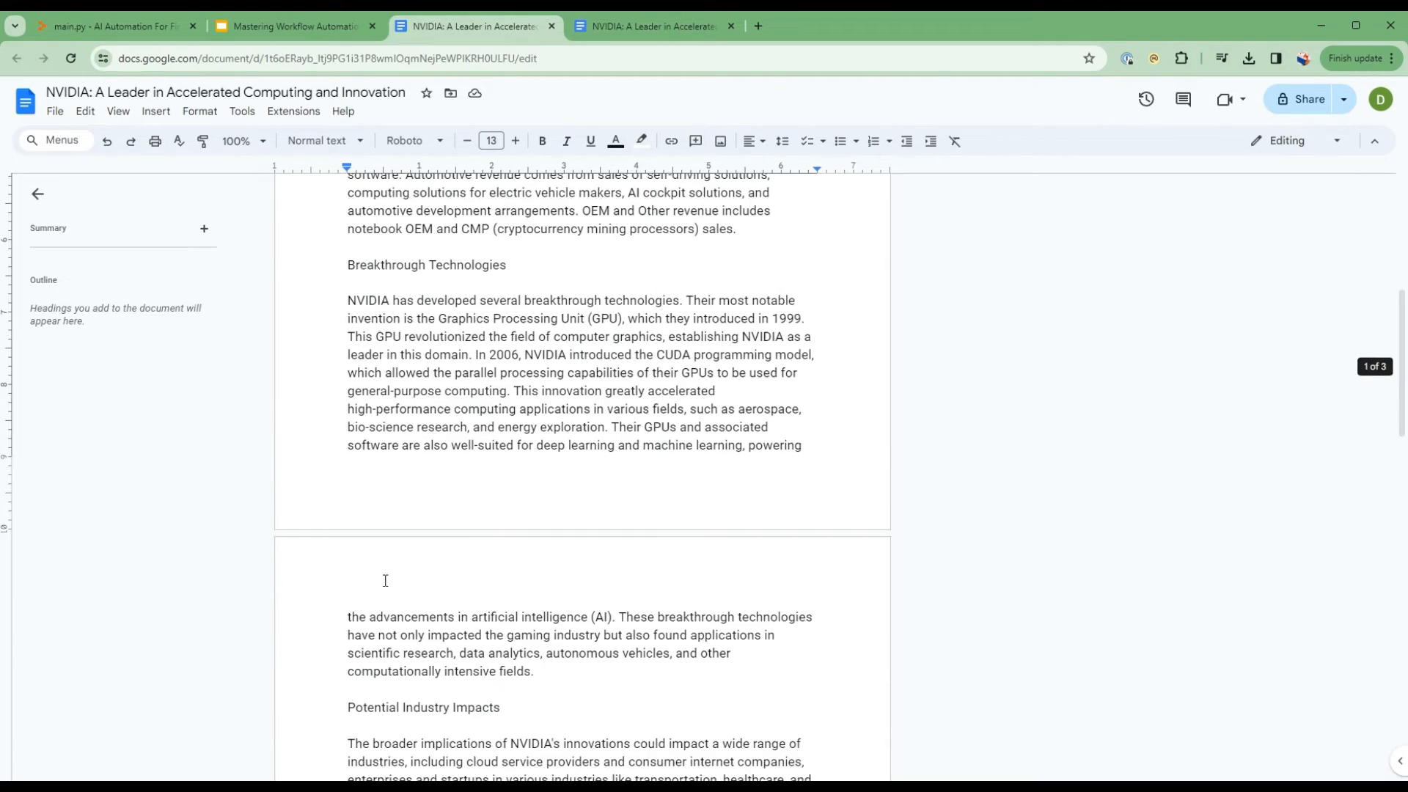
{"action": "scroll", "scroll_direction": "up", "scroll_amount": 3}
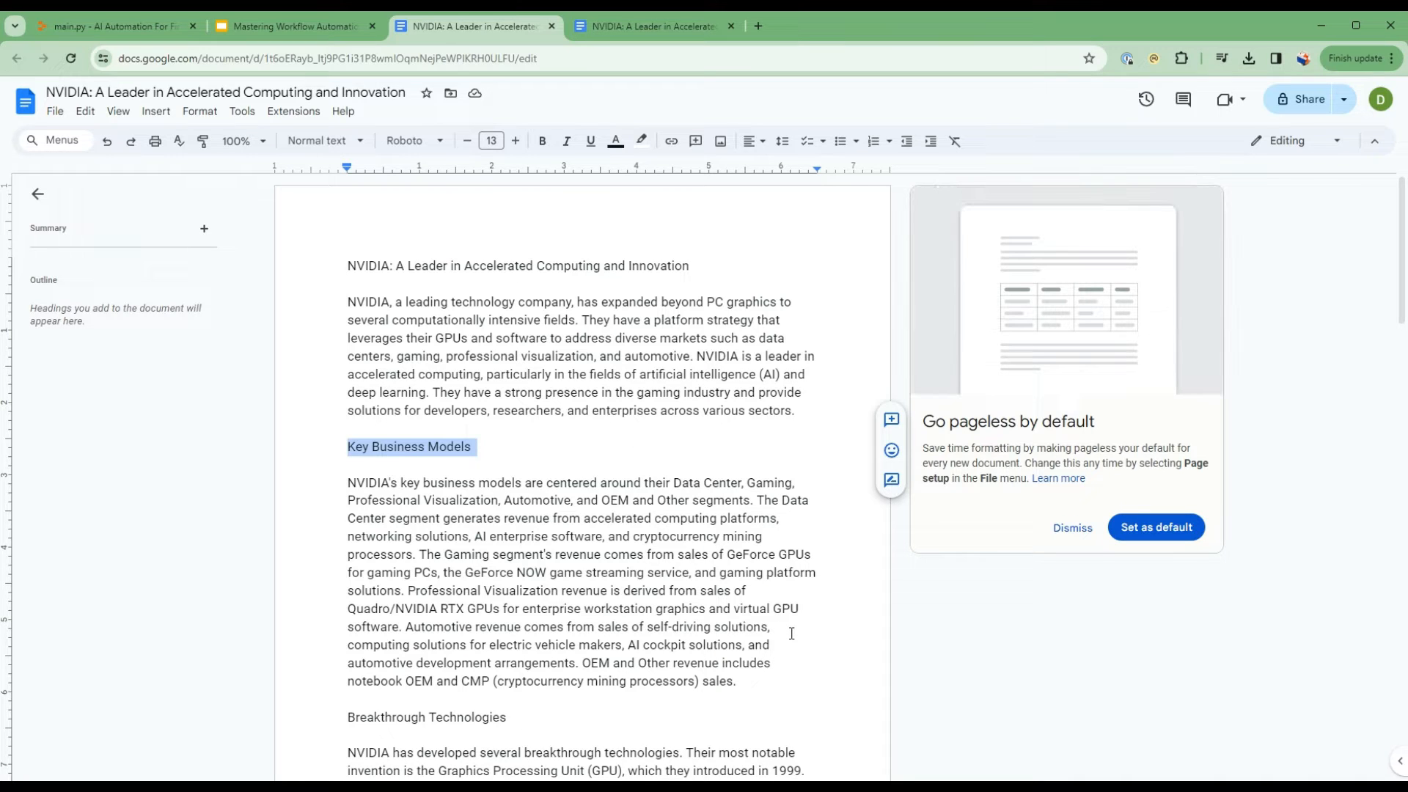
{"action": "left_click", "coordinate": [112, 25]}
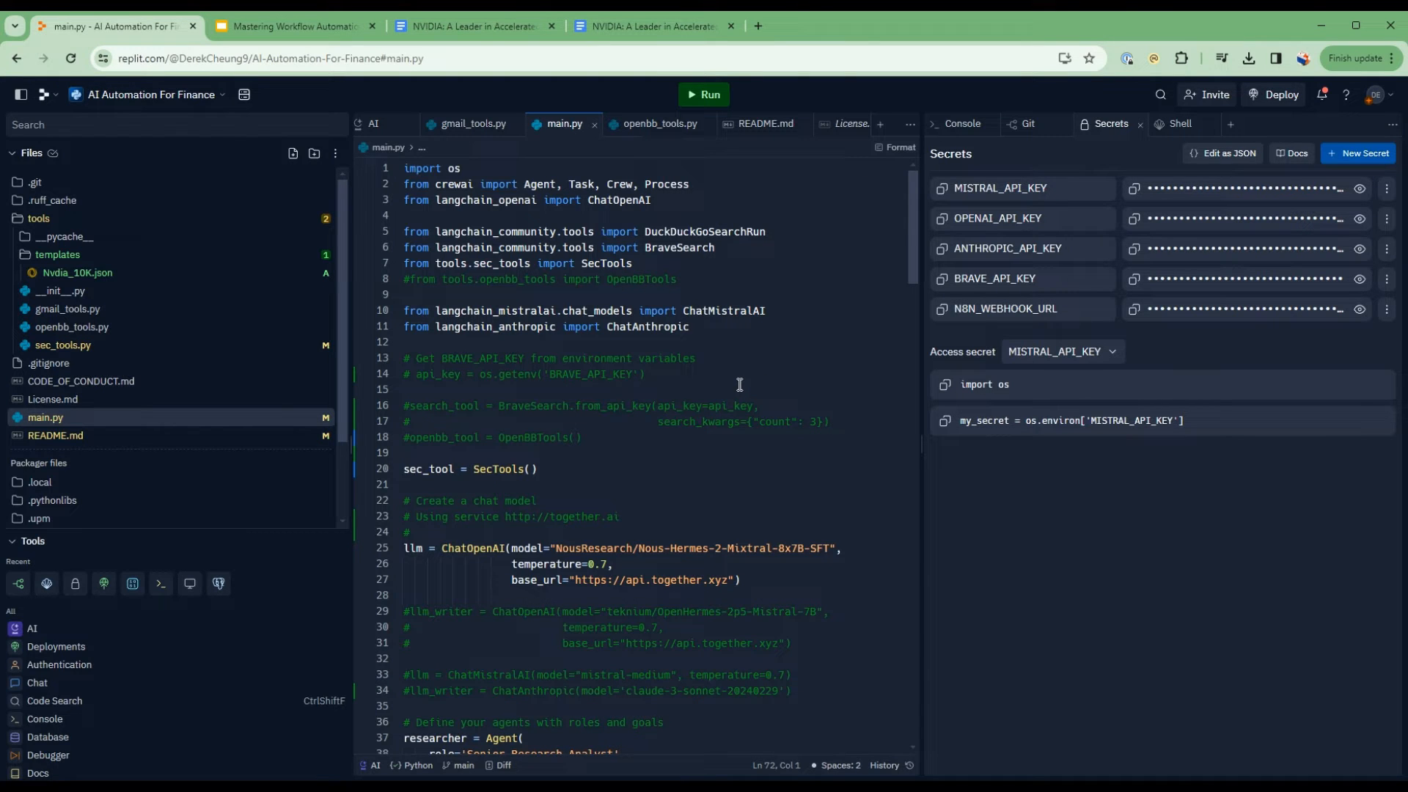
{"action": "mouse_move", "coordinate": [506, 389]}
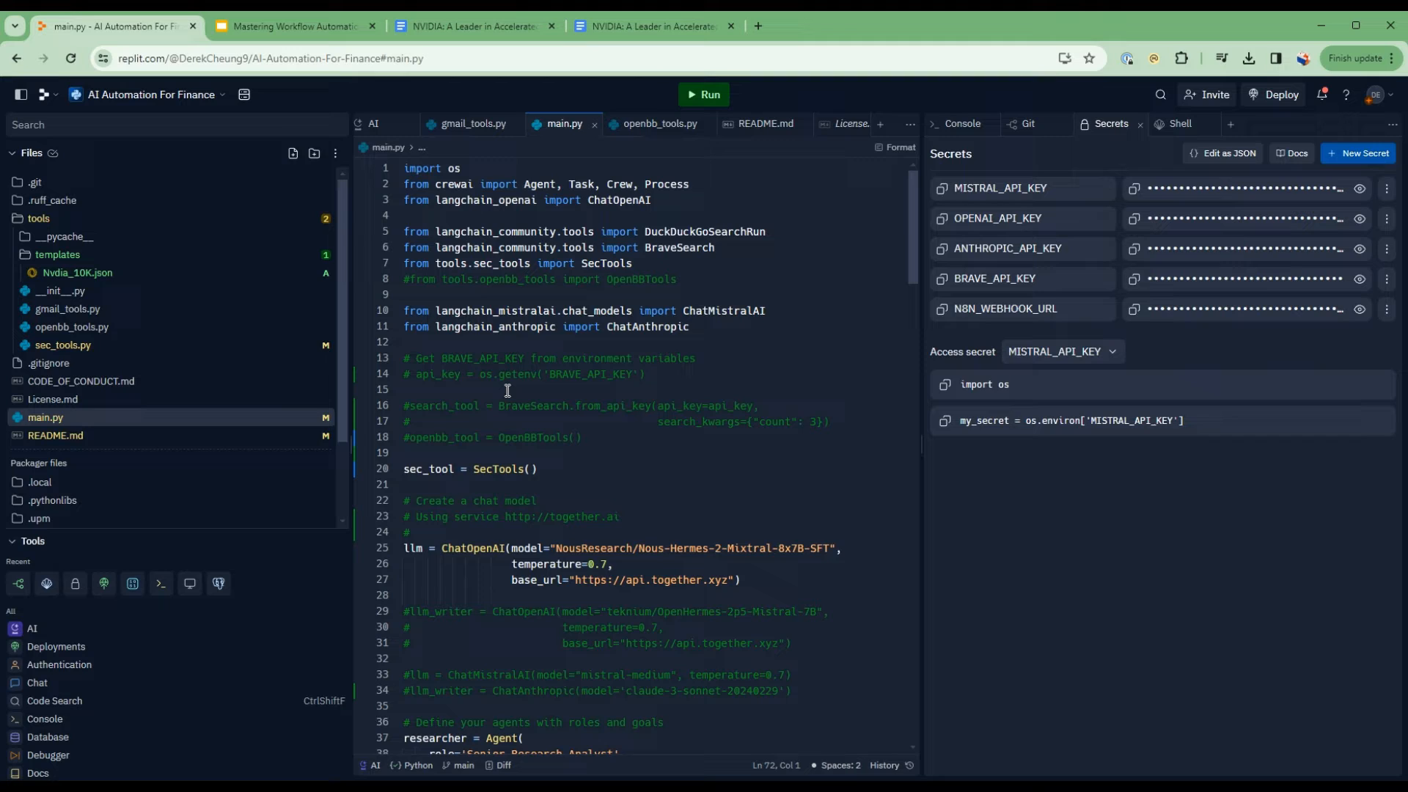
{"action": "mouse_move", "coordinate": [546, 291]}
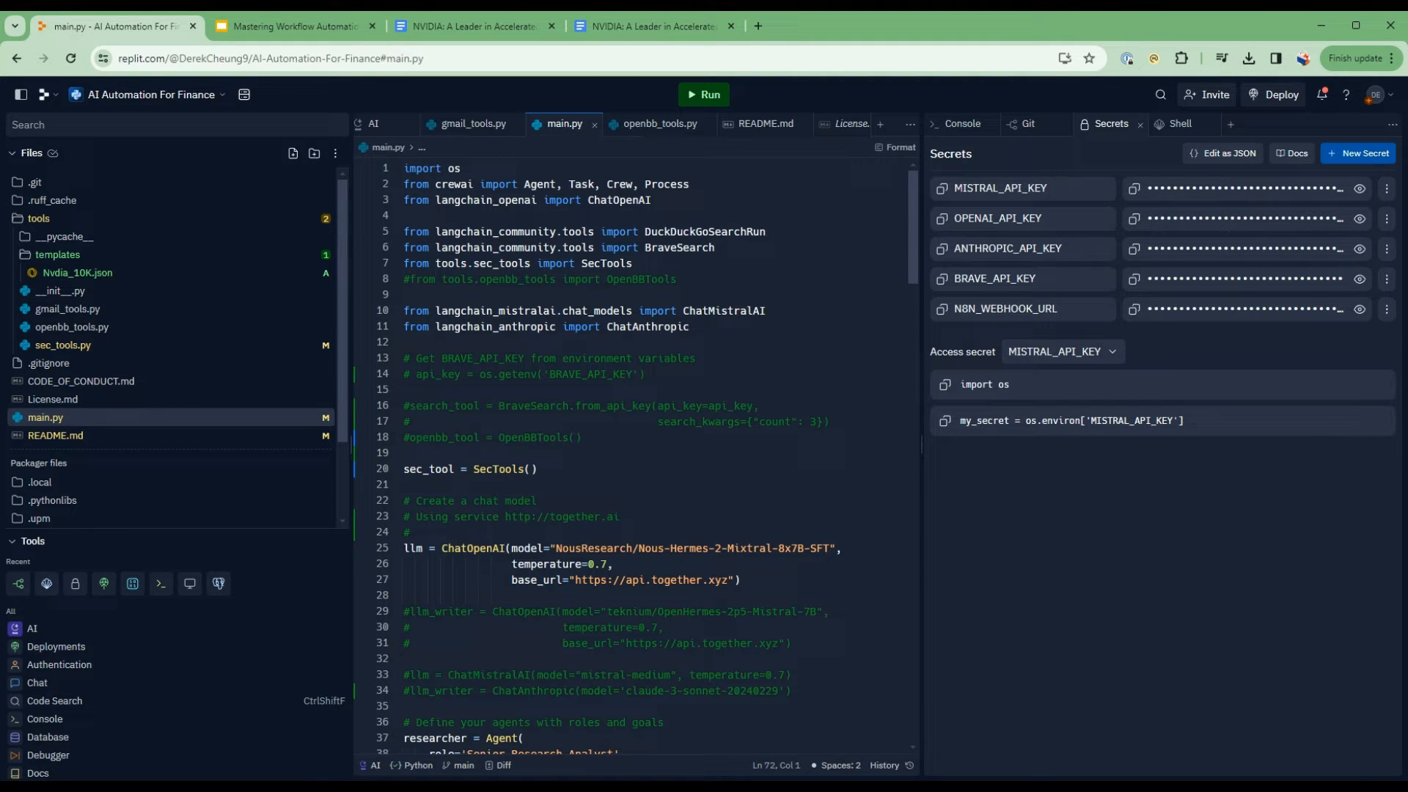
Review main.py's SecTools import and sec_tool = SecTools() line, then view tools/sec_tools.py
{"action": "left_click", "coordinate": [381, 57]}
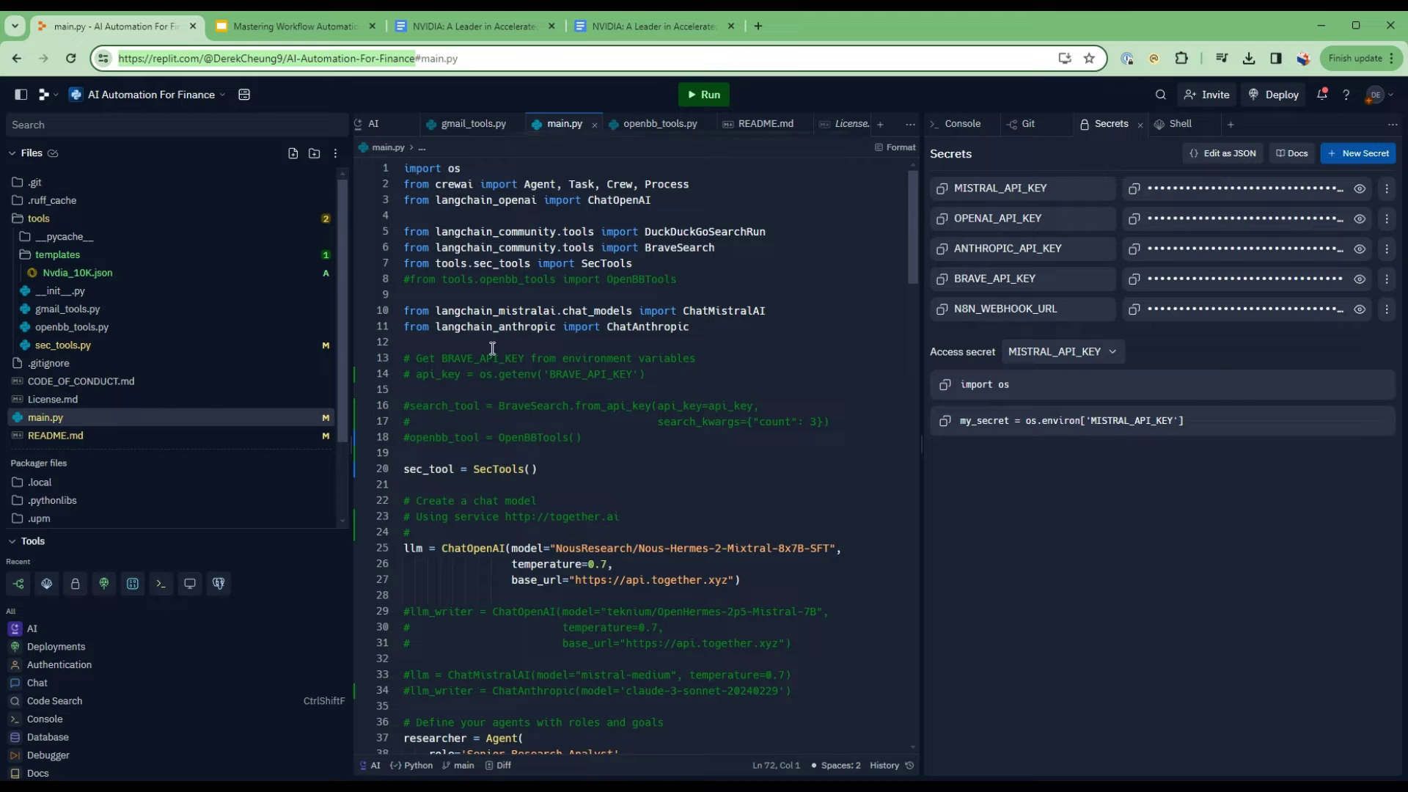
{"action": "mouse_move", "coordinate": [584, 465]}
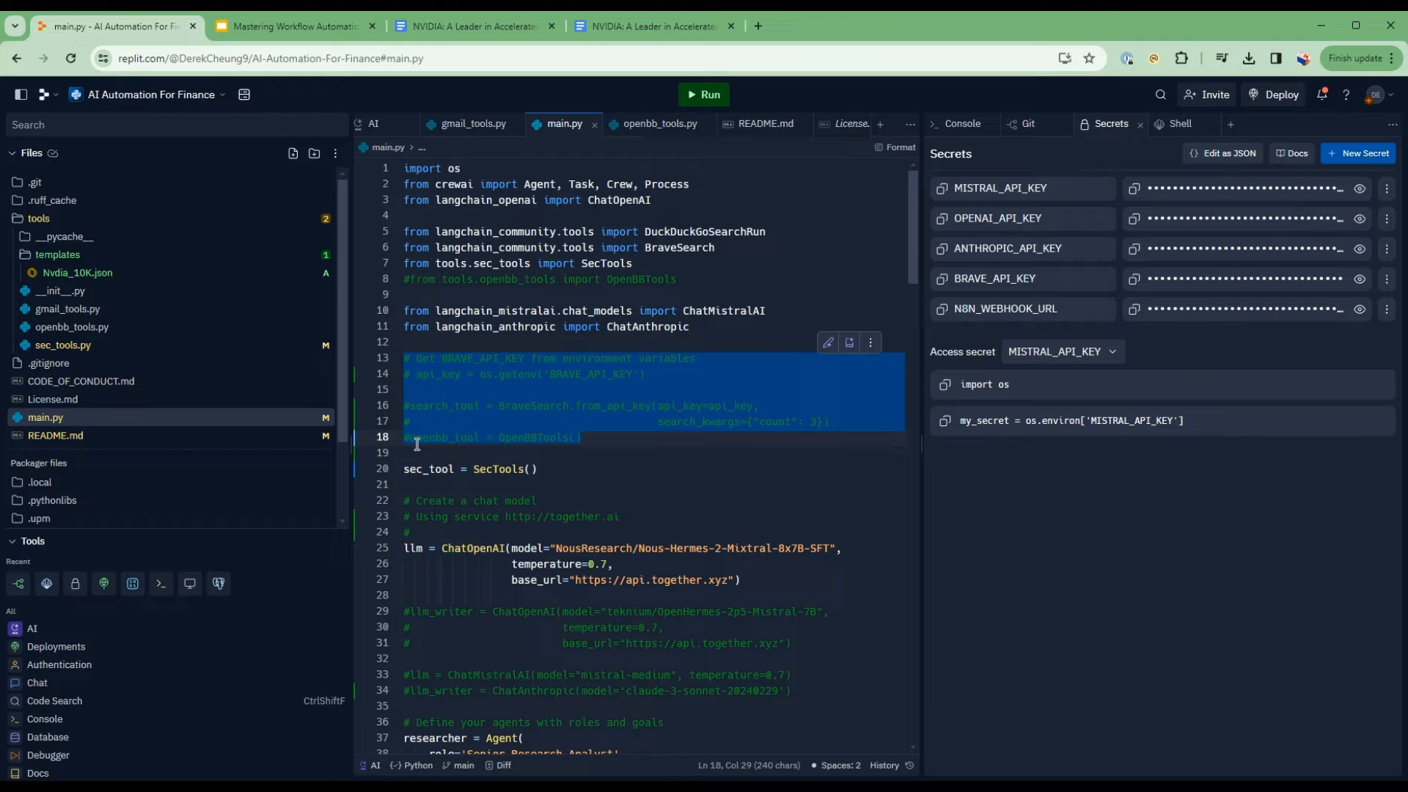
{"action": "left_click", "coordinate": [413, 440]}
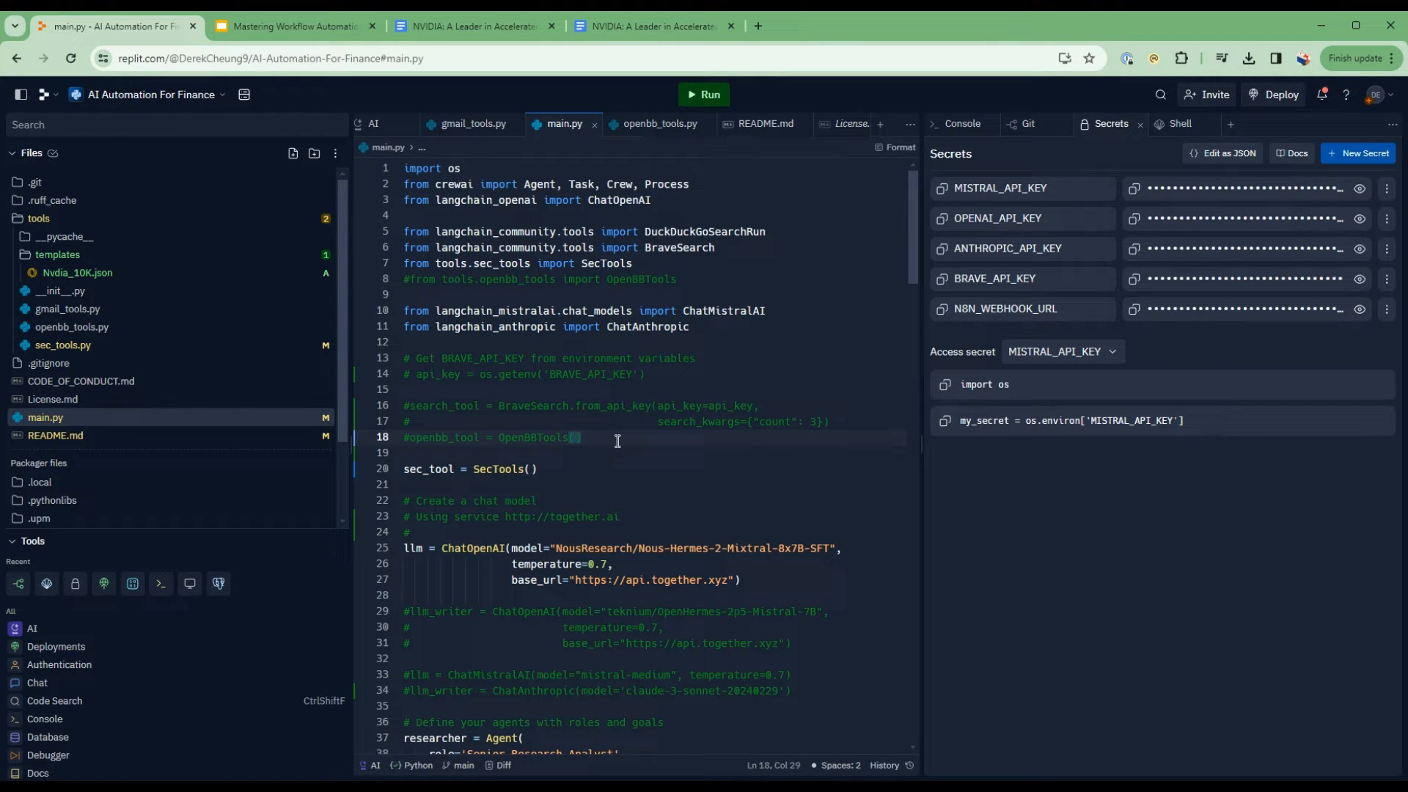
{"action": "mouse_move", "coordinate": [602, 437]}
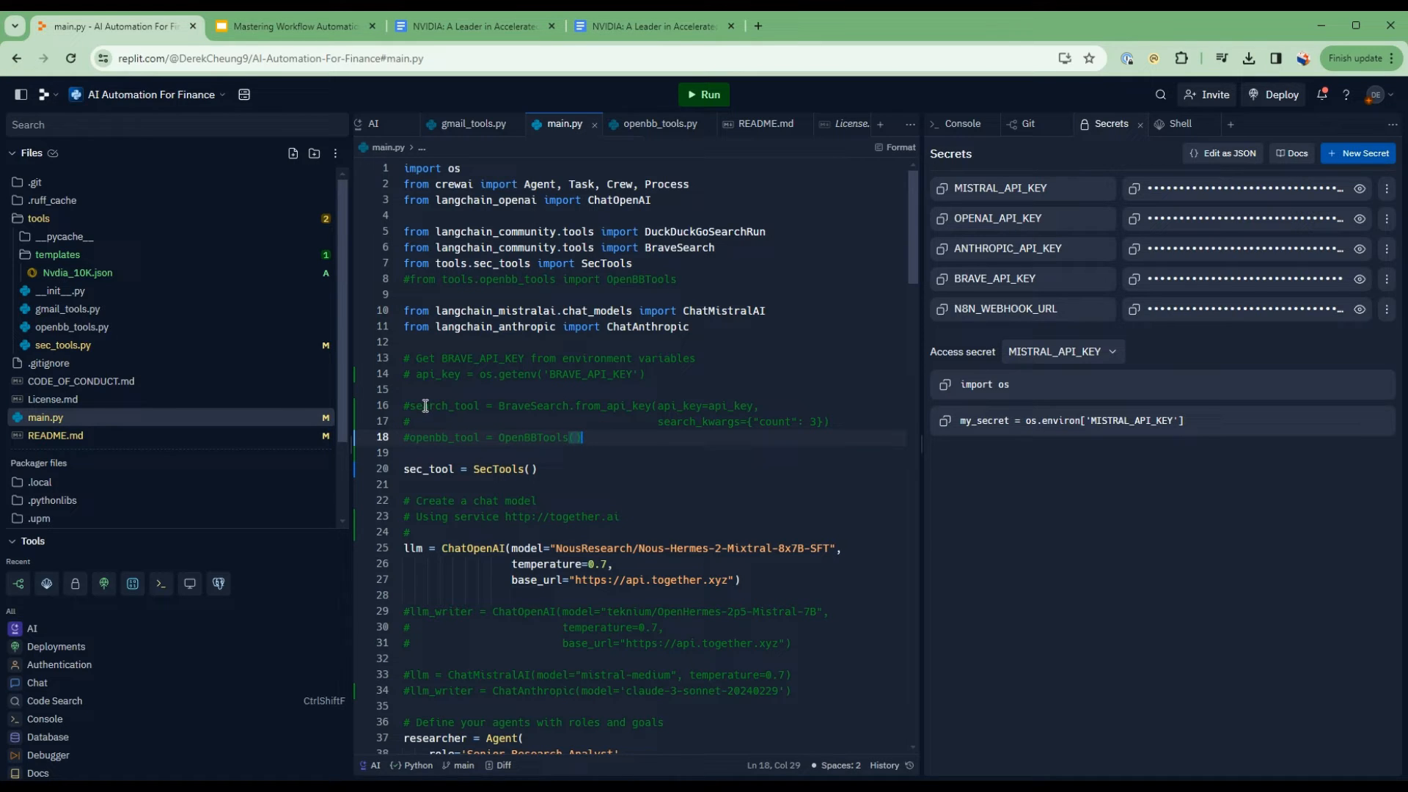
{"action": "mouse_move", "coordinate": [417, 364]}
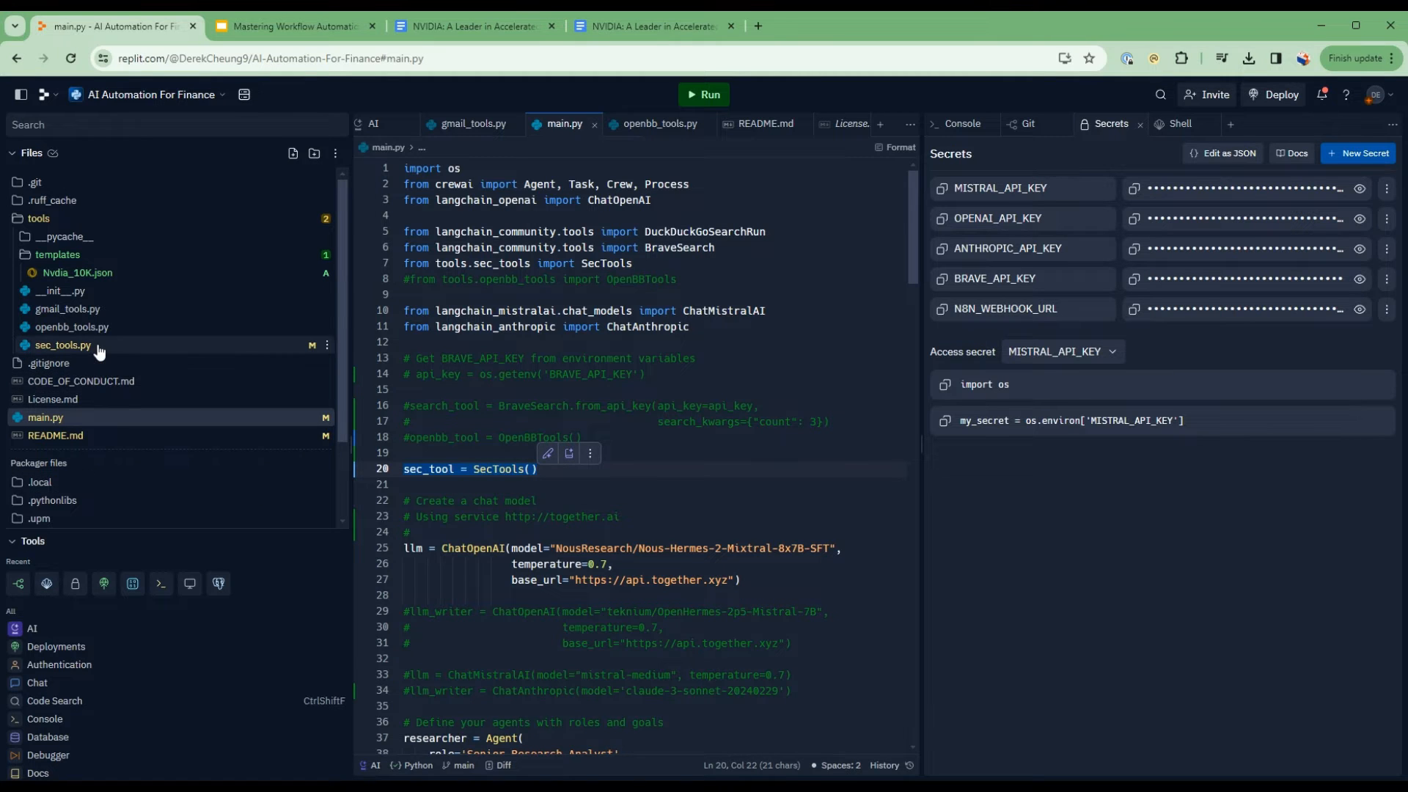
{"action": "left_click", "coordinate": [63, 345]}
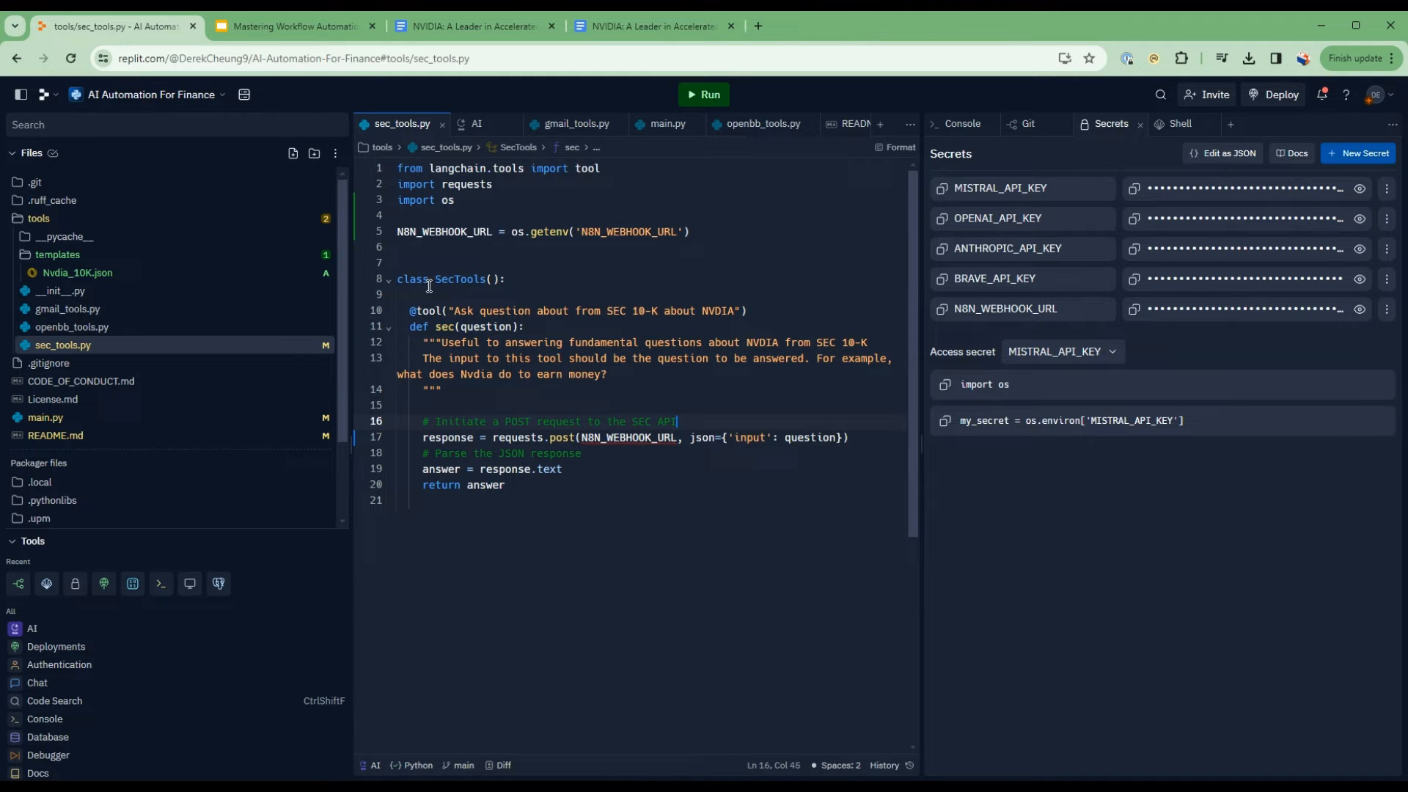
{"action": "mouse_move", "coordinate": [426, 311]}
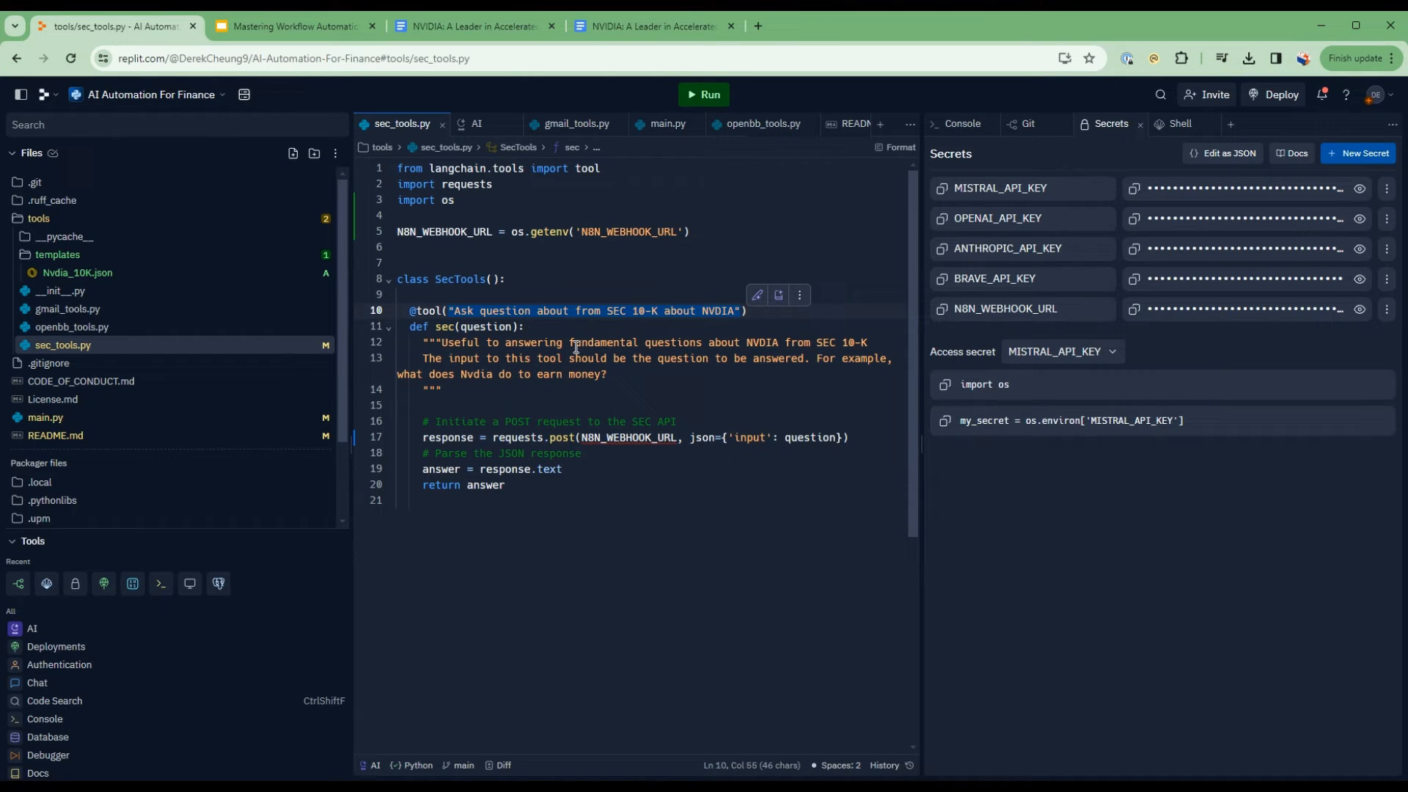
{"action": "mouse_move", "coordinate": [805, 342]}
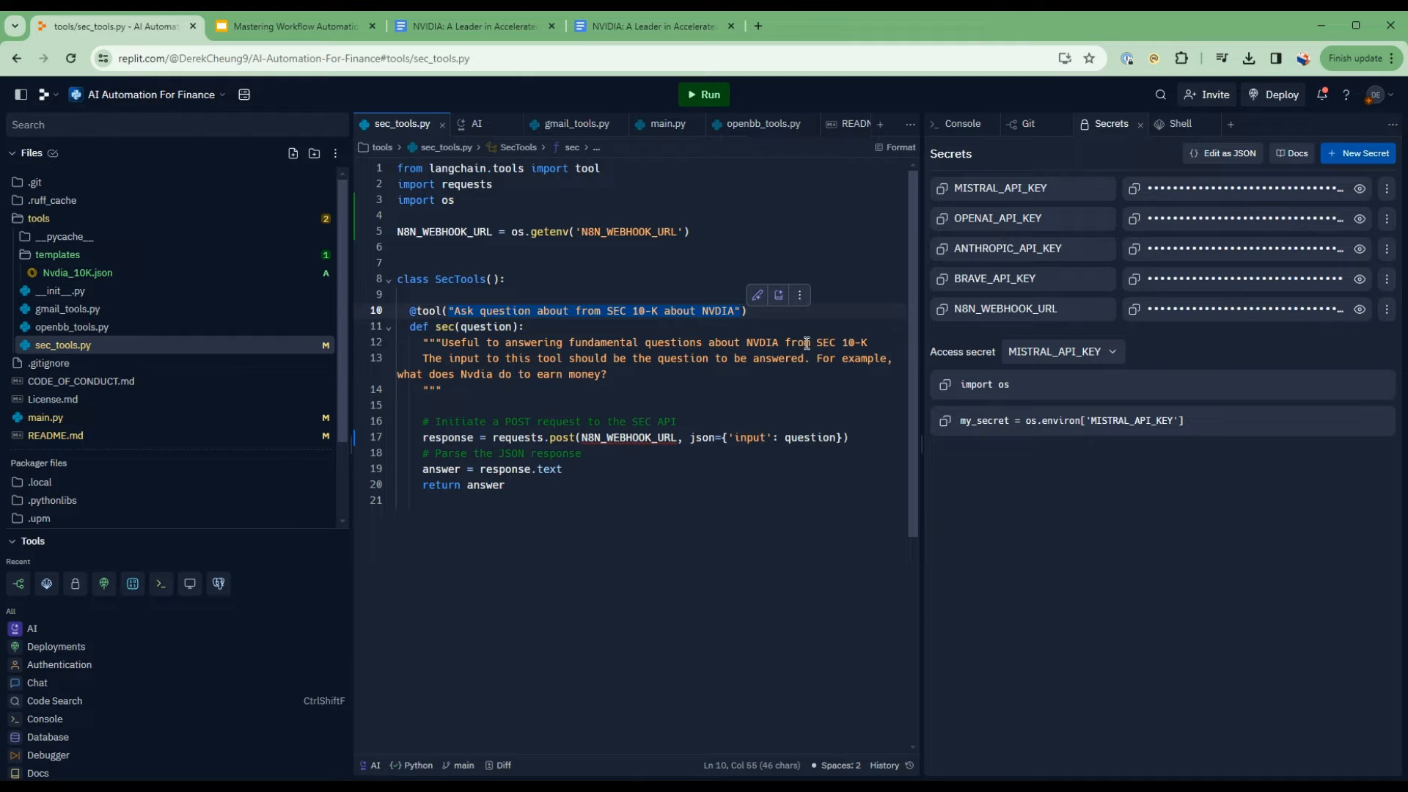
{"action": "mouse_move", "coordinate": [607, 364]}
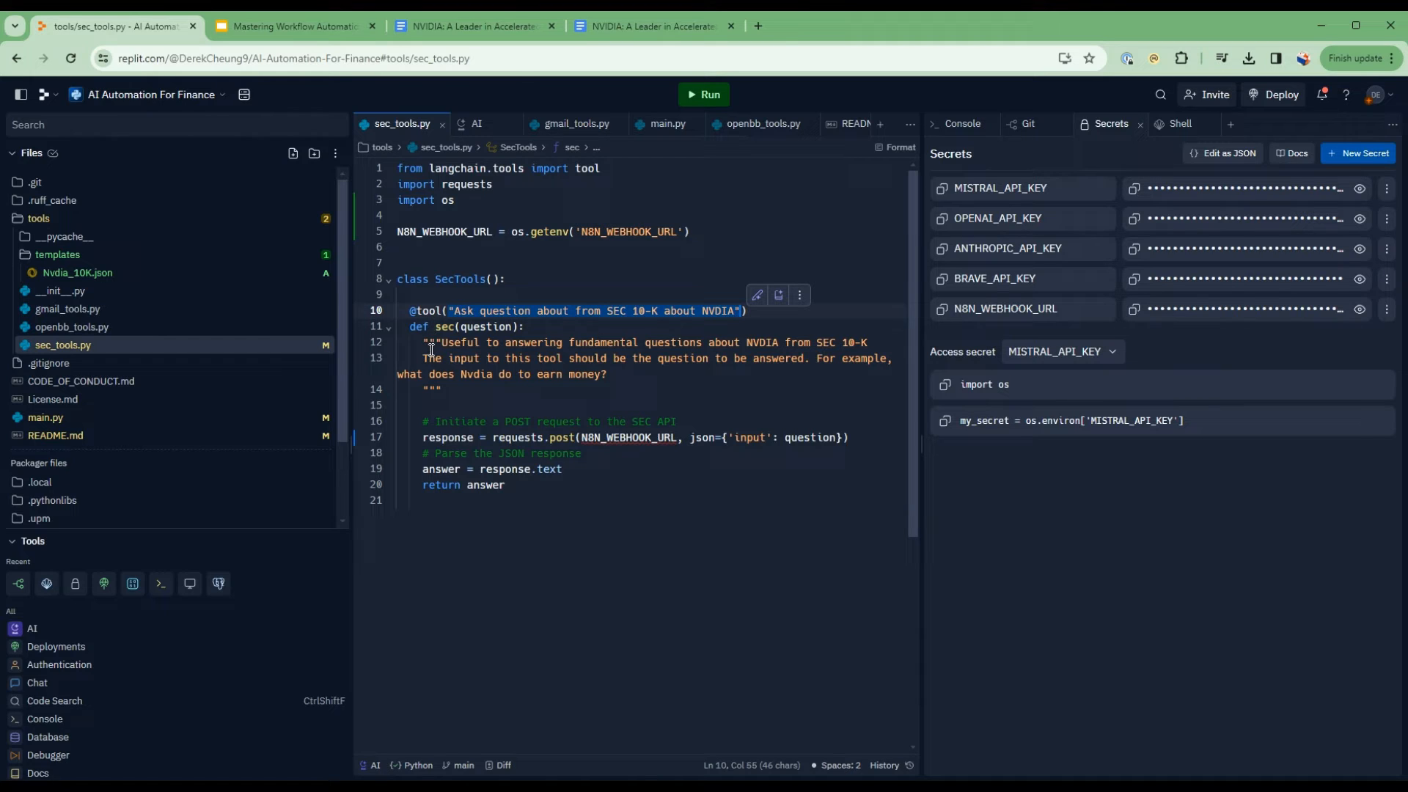
{"action": "mouse_move", "coordinate": [432, 336]}
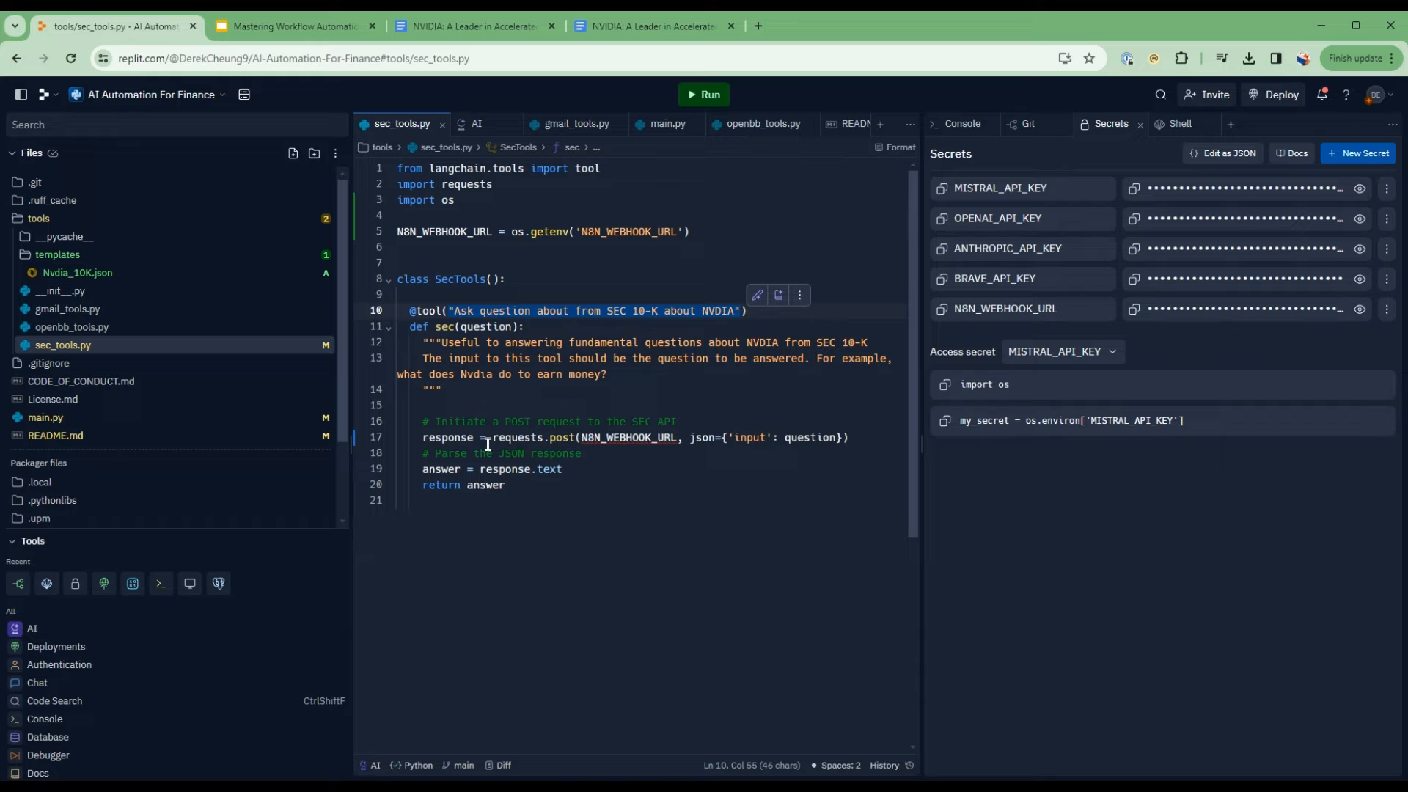
{"action": "mouse_move", "coordinate": [600, 437]}
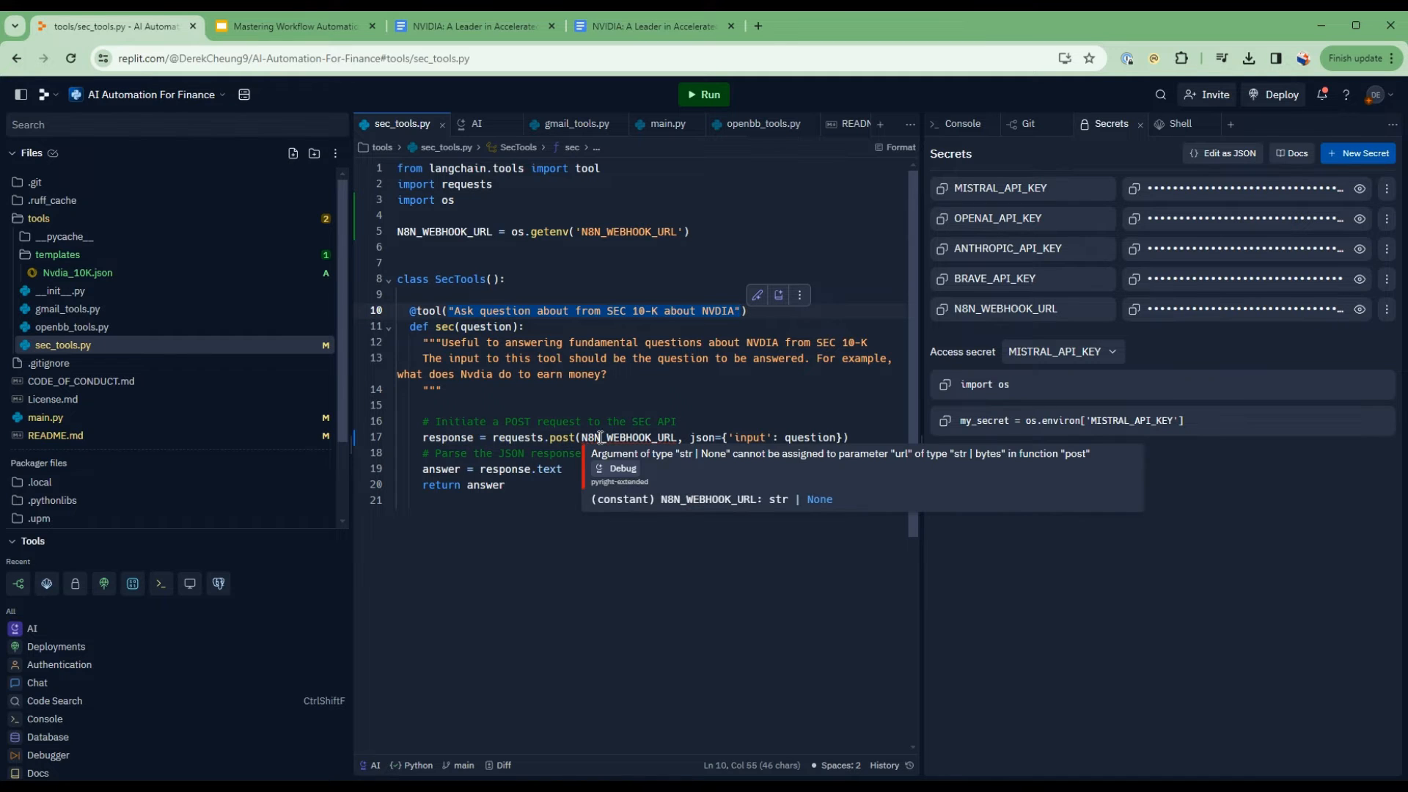
{"action": "mouse_move", "coordinate": [1004, 308]}
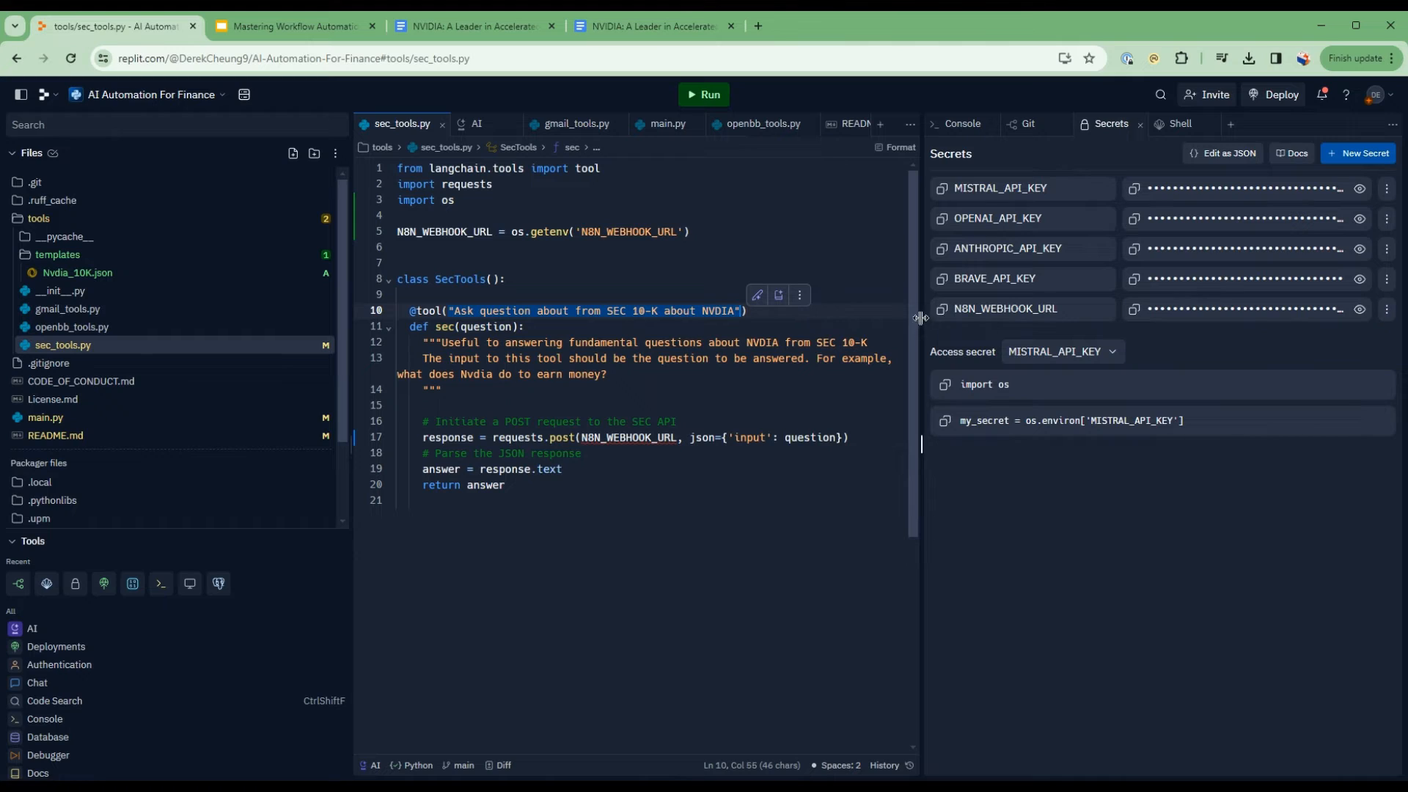
{"action": "mouse_move", "coordinate": [1134, 309]}
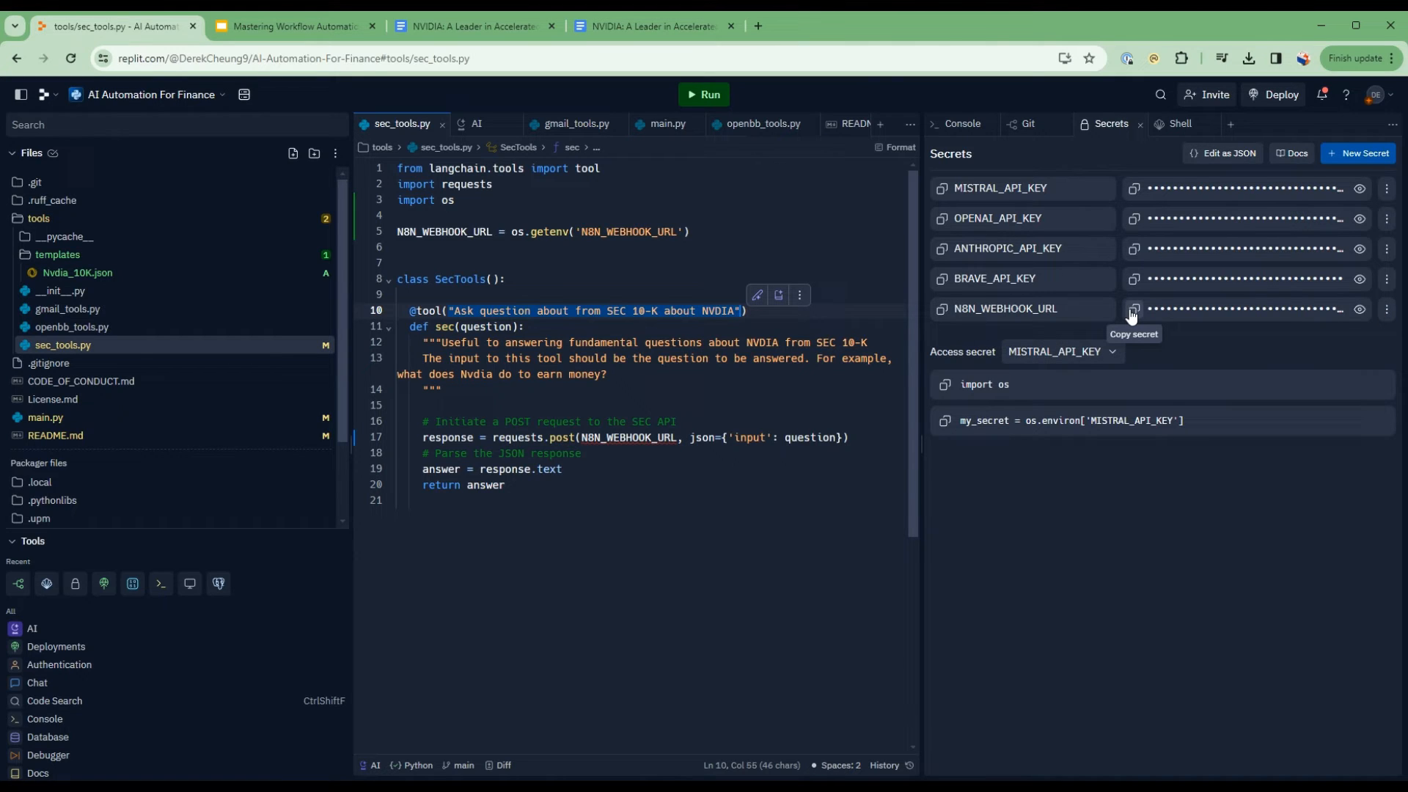
{"action": "mouse_move", "coordinate": [794, 395]}
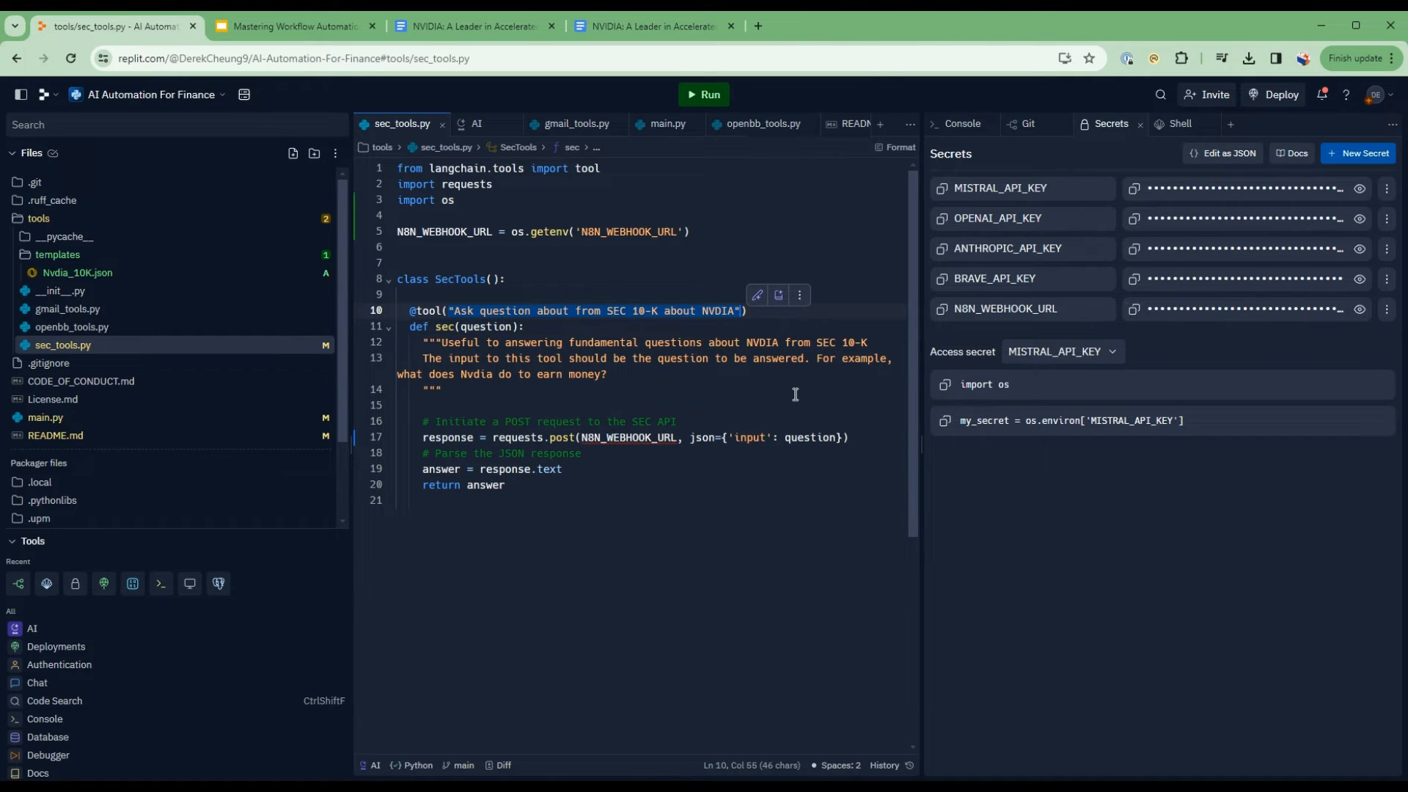
{"action": "mouse_move", "coordinate": [1004, 308]}
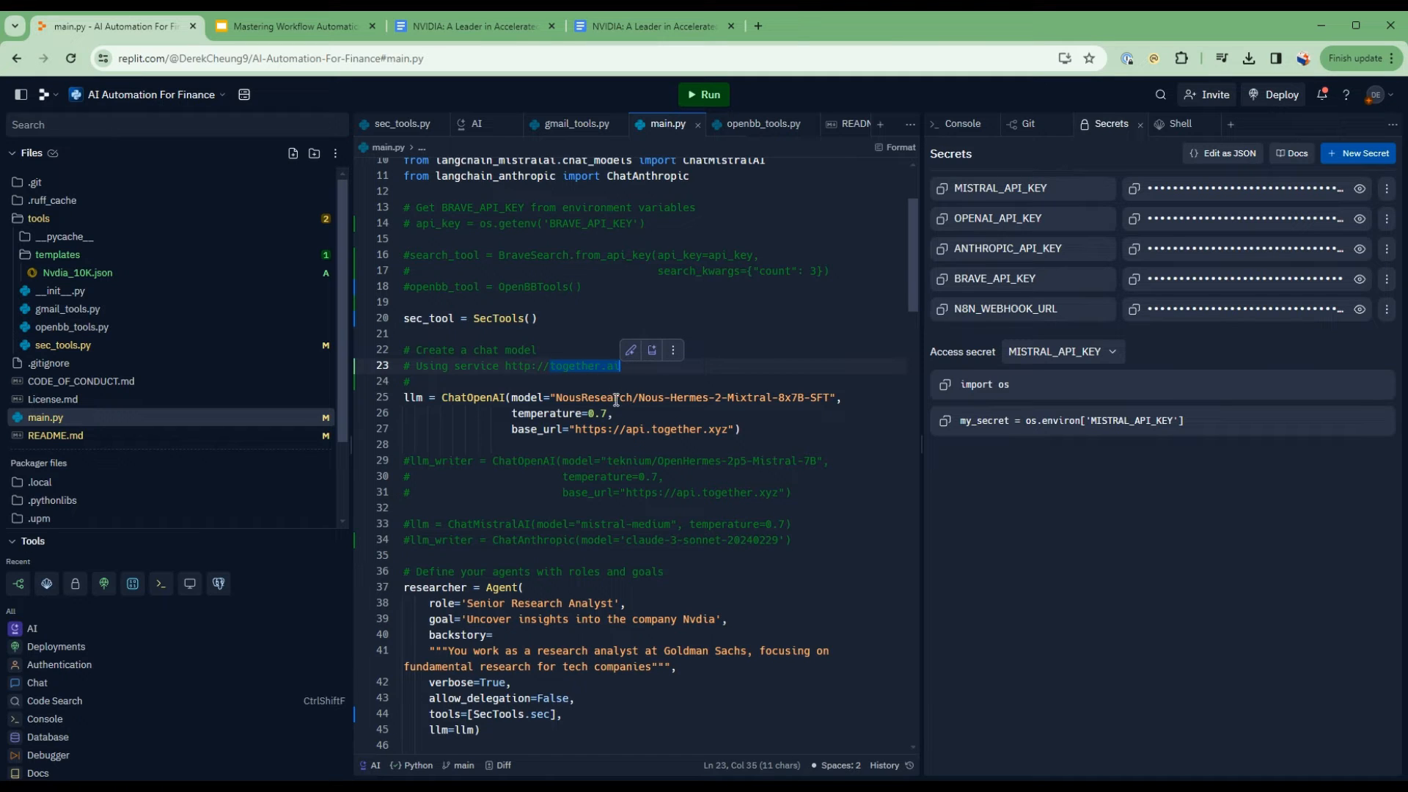
{"action": "mouse_move", "coordinate": [539, 397]}
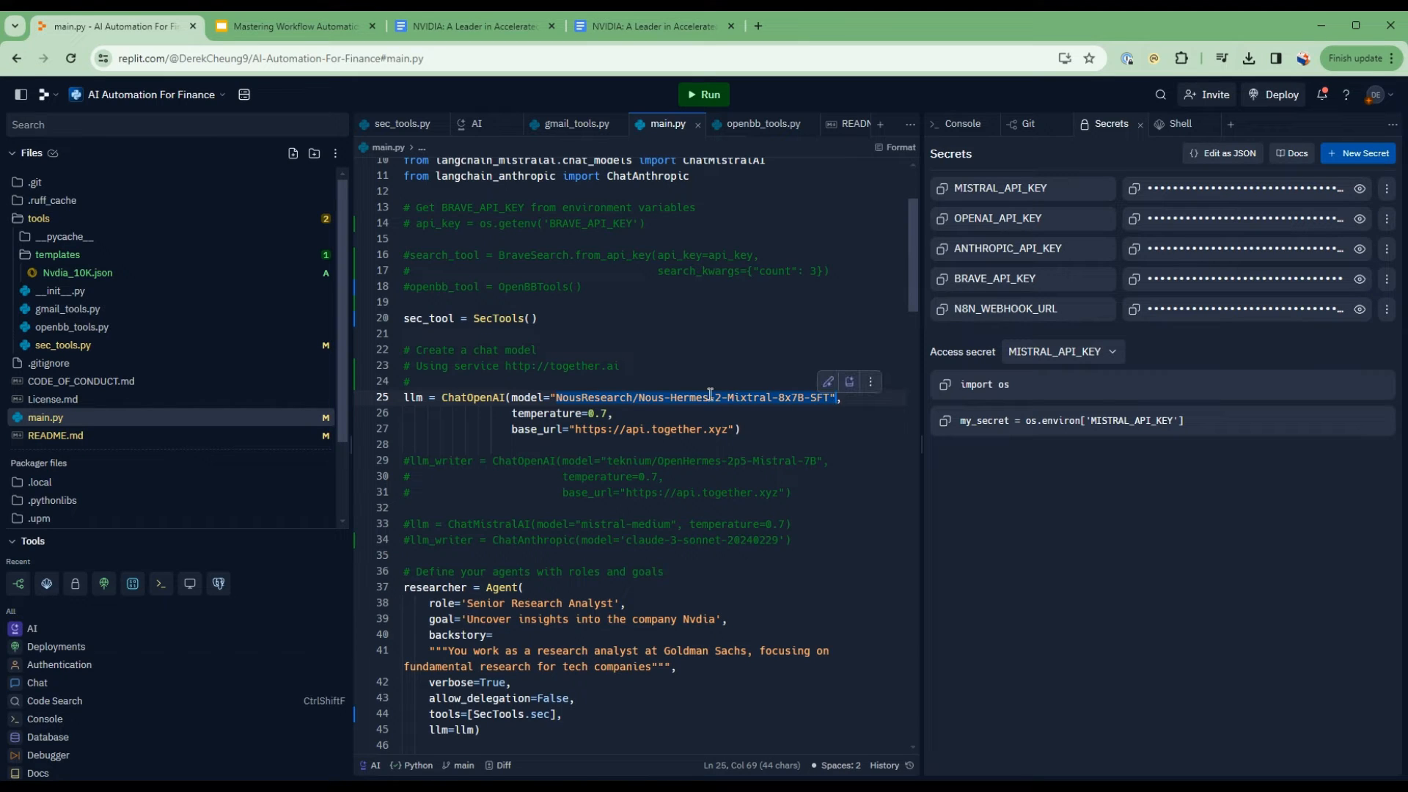
{"action": "mouse_move", "coordinate": [652, 429]}
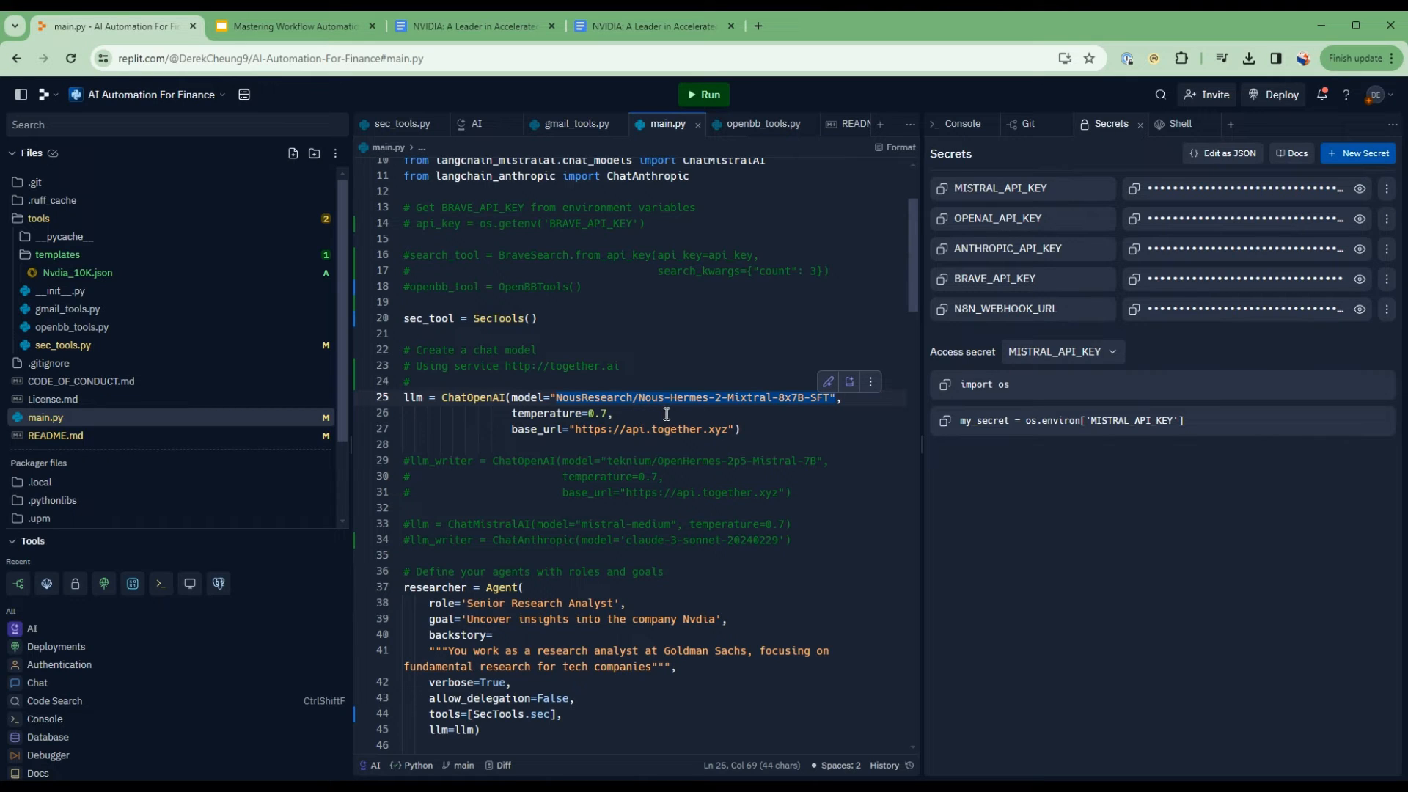
{"action": "mouse_move", "coordinate": [639, 415]}
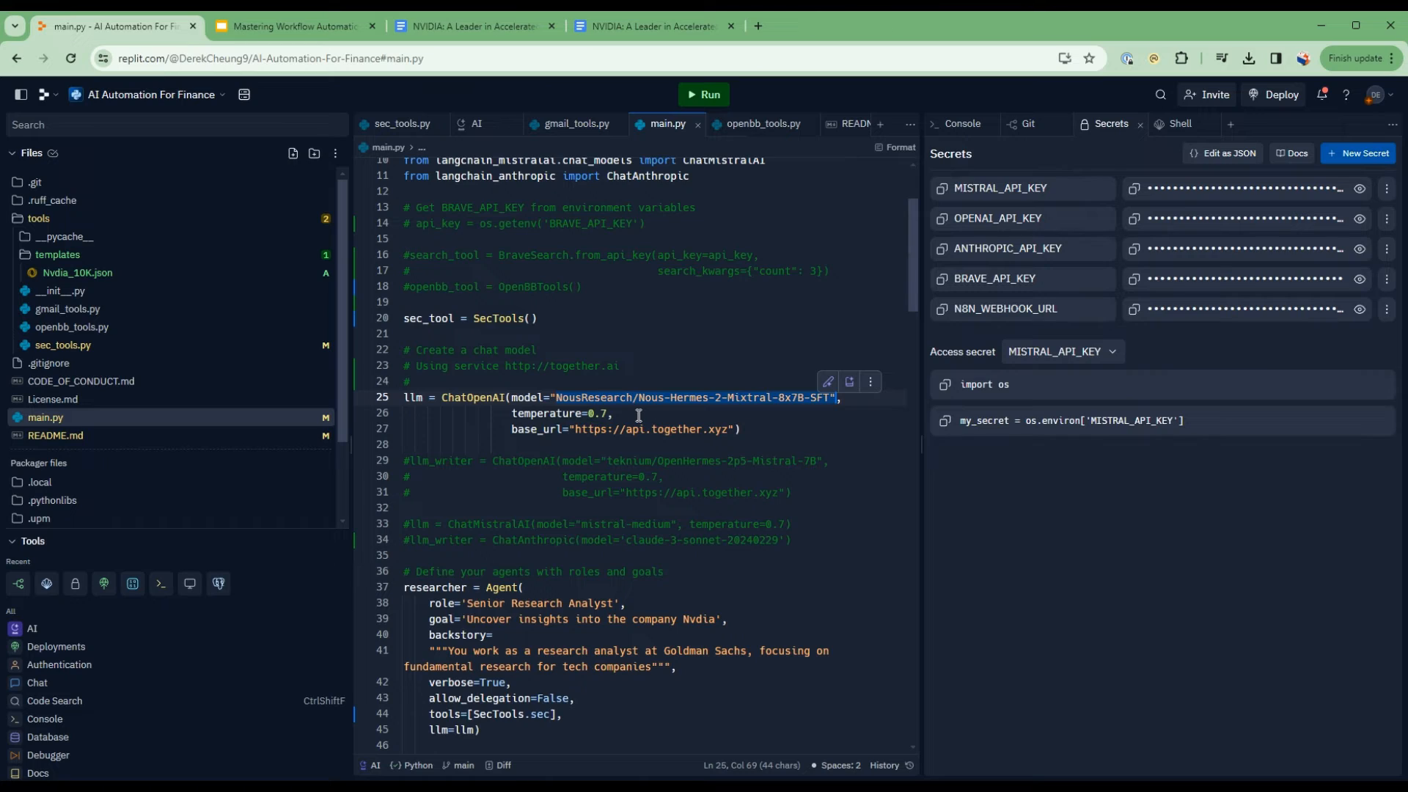
{"action": "mouse_move", "coordinate": [613, 404]}
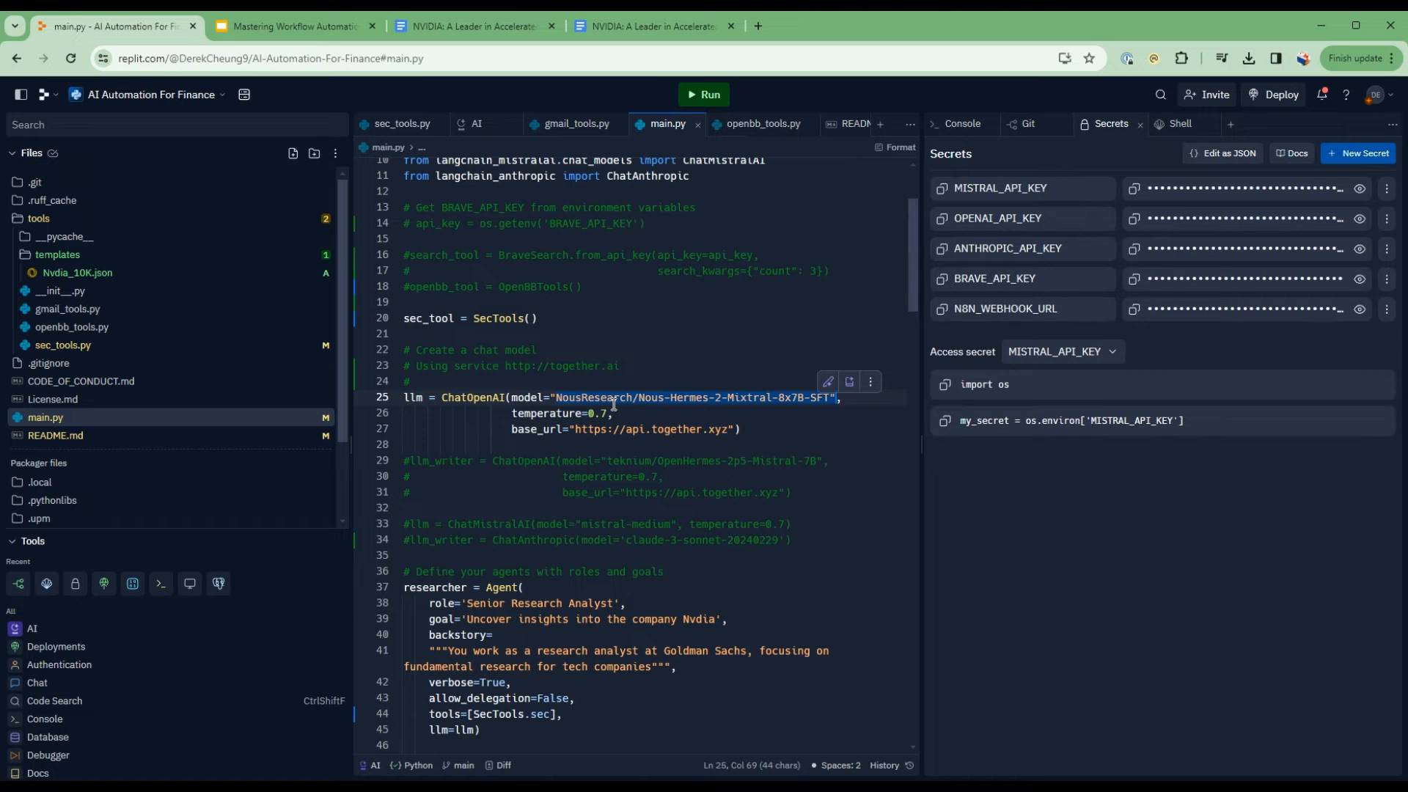
{"action": "mouse_move", "coordinate": [712, 428]}
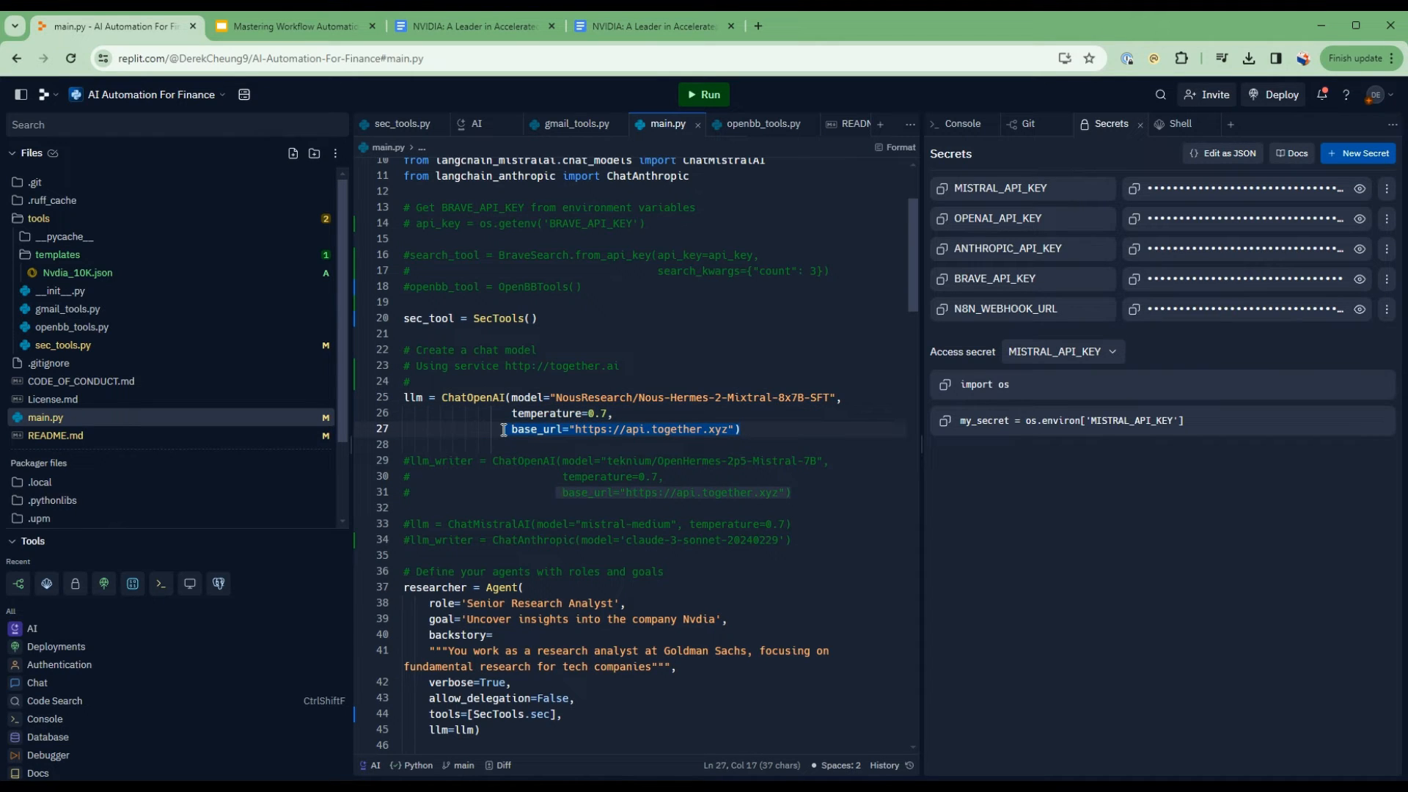
{"action": "scroll", "scroll_direction": "down", "scroll_amount": 3}
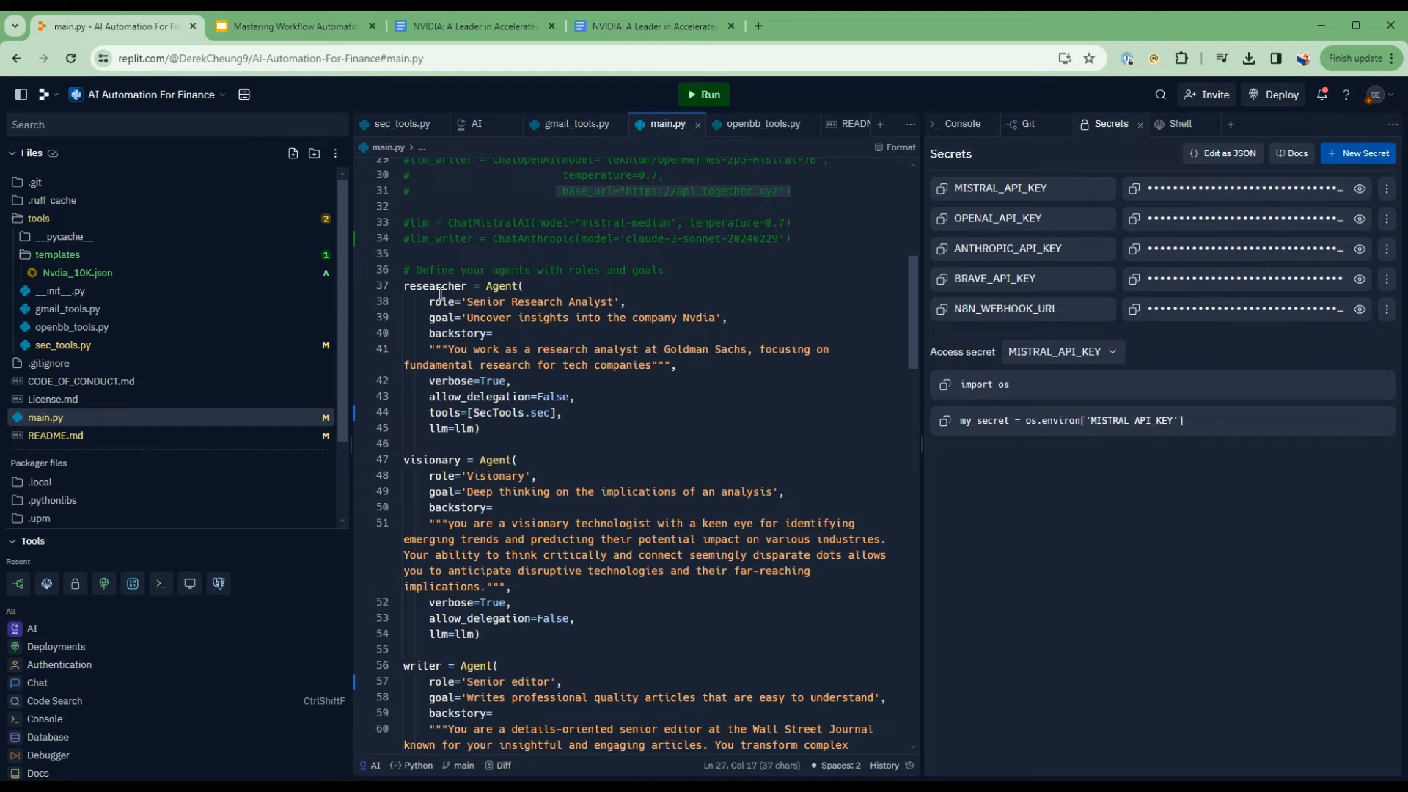
{"action": "mouse_move", "coordinate": [513, 325]}
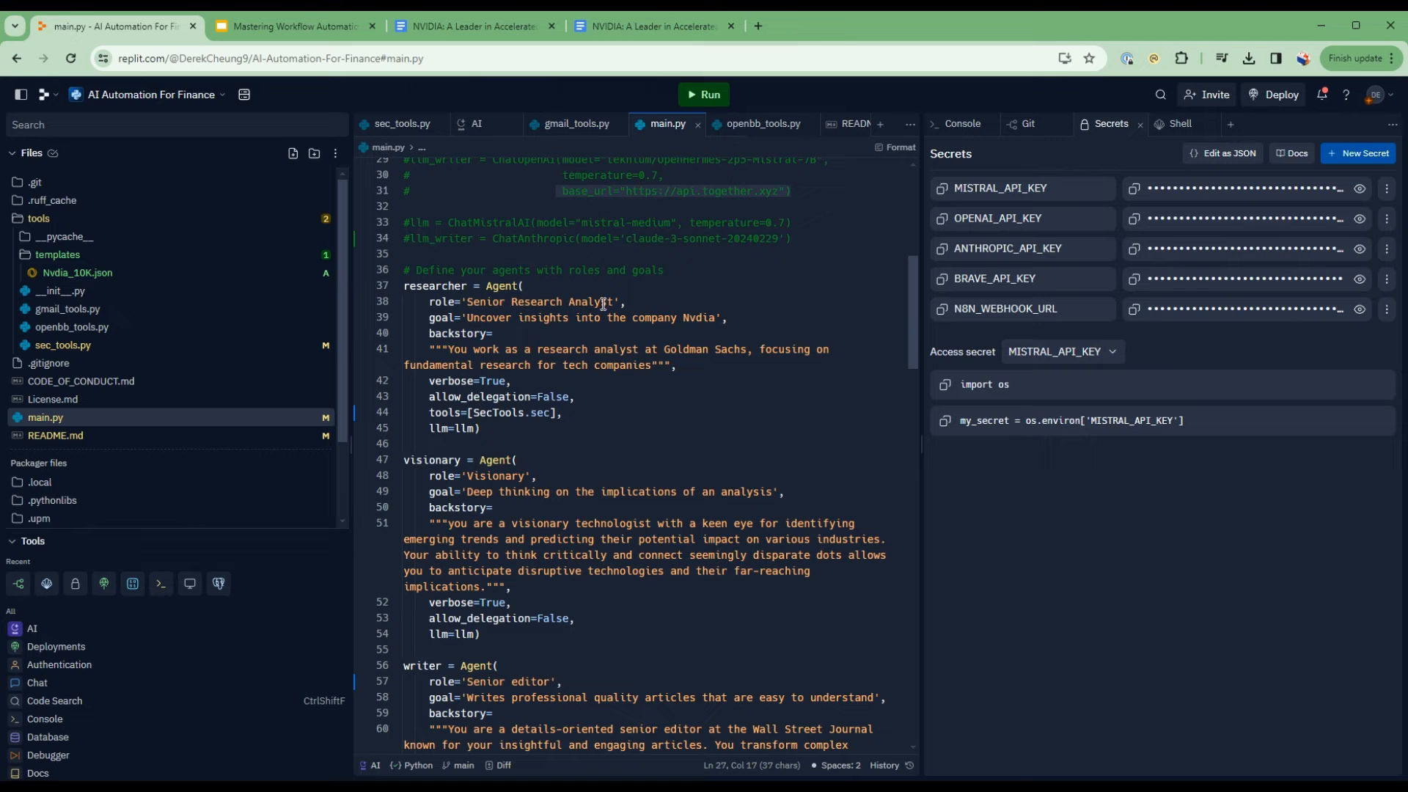
{"action": "left_click", "coordinate": [404, 286]}
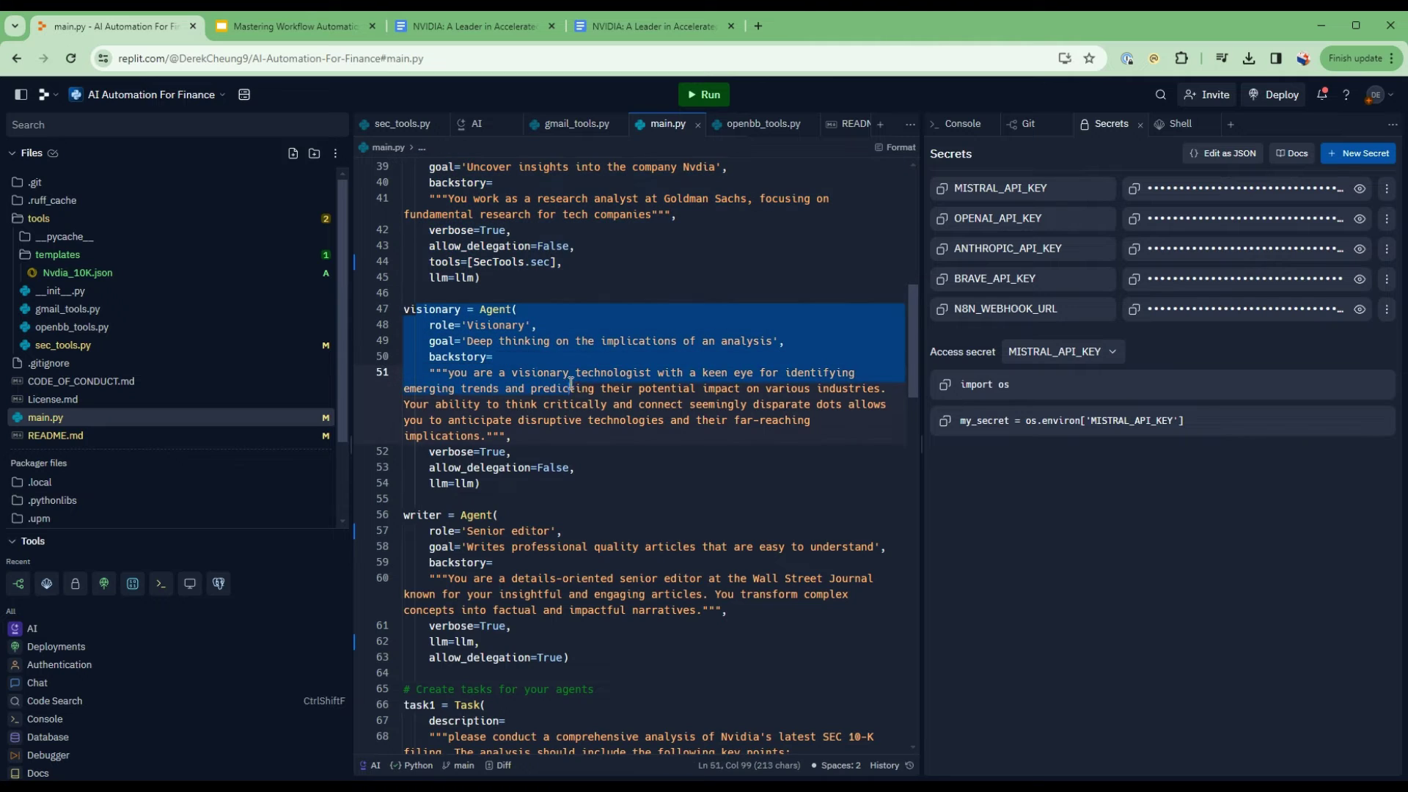
{"action": "scroll", "scroll_direction": "down", "scroll_amount": 3}
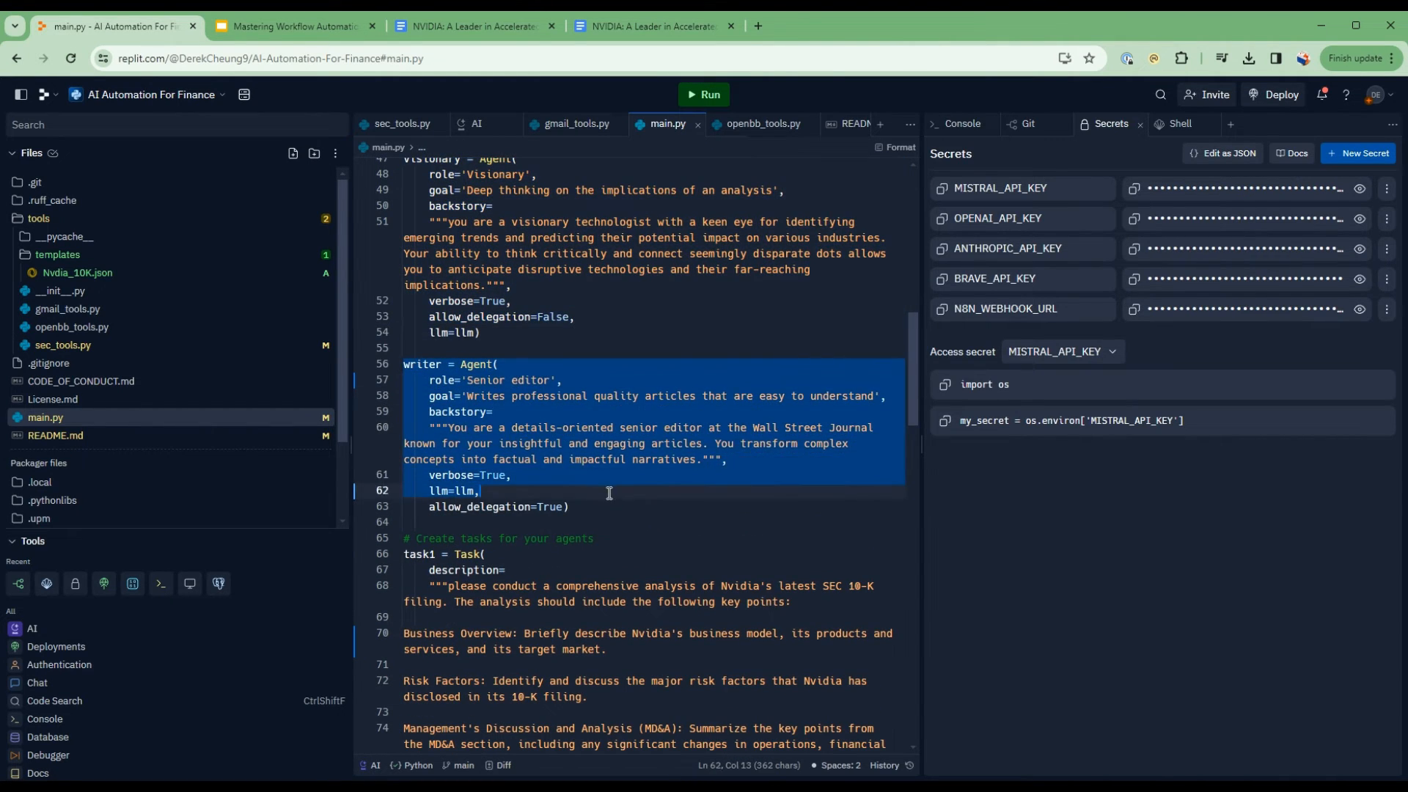
{"action": "scroll", "scroll_direction": "down", "scroll_amount": 3}
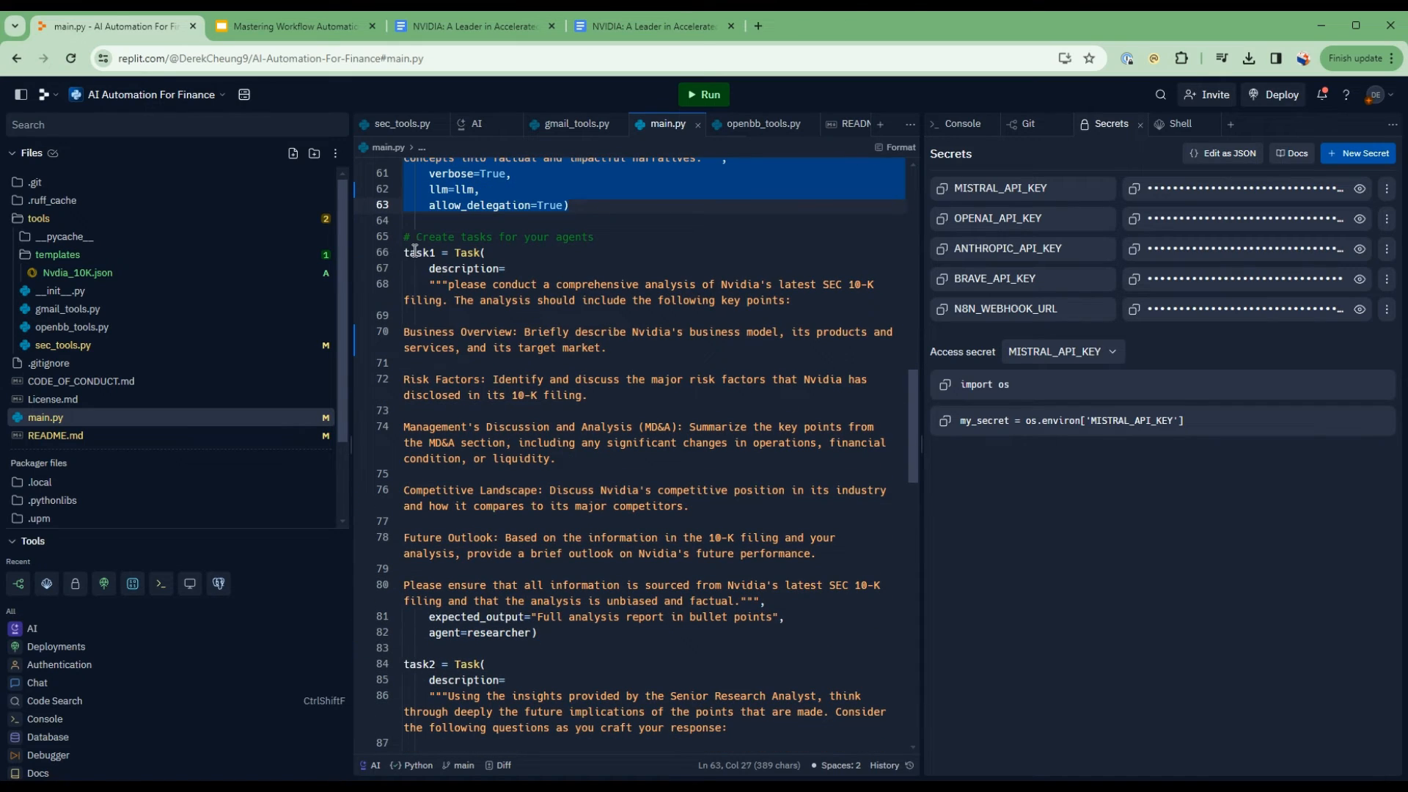
{"action": "left_click", "coordinate": [820, 616]}
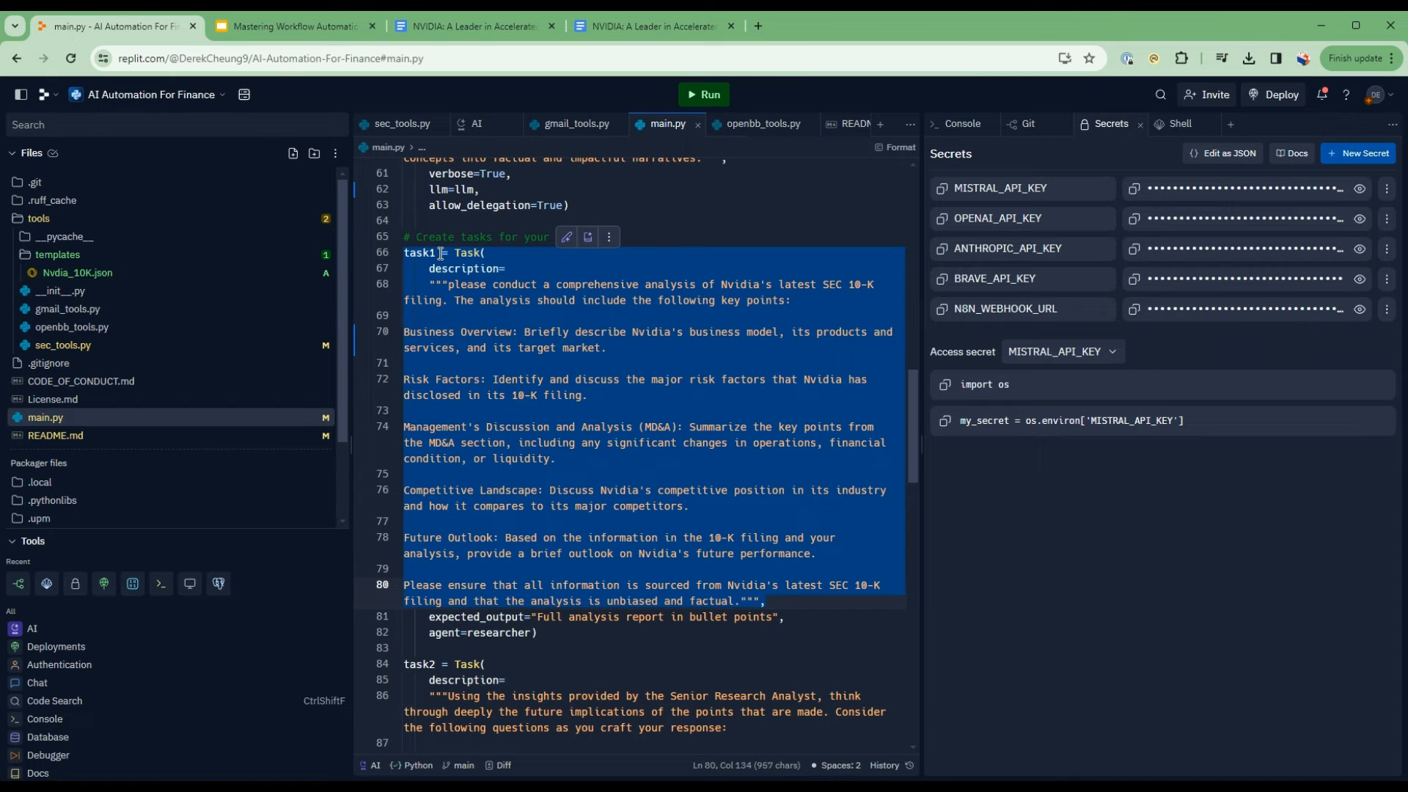
{"action": "mouse_move", "coordinate": [572, 524]}
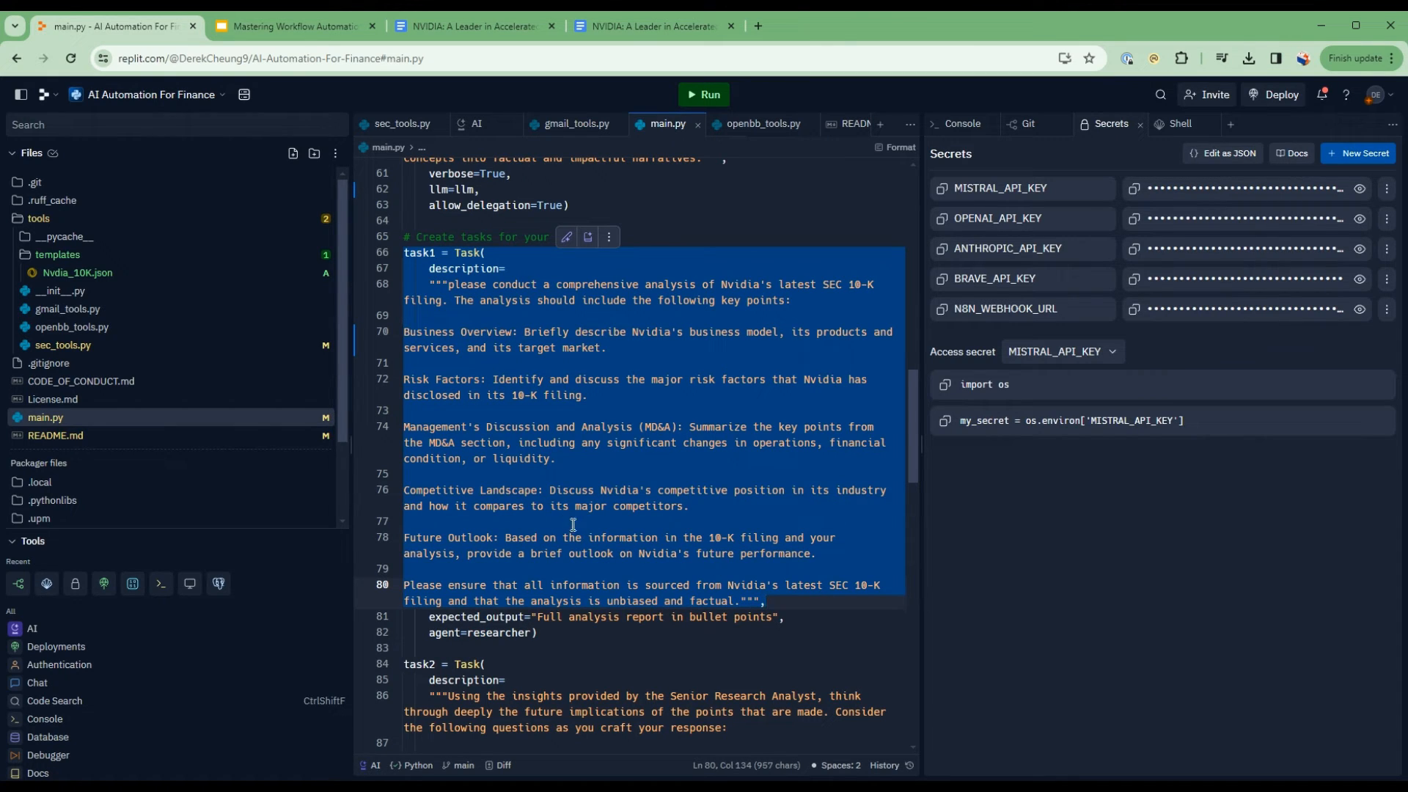
{"action": "mouse_move", "coordinate": [728, 357]}
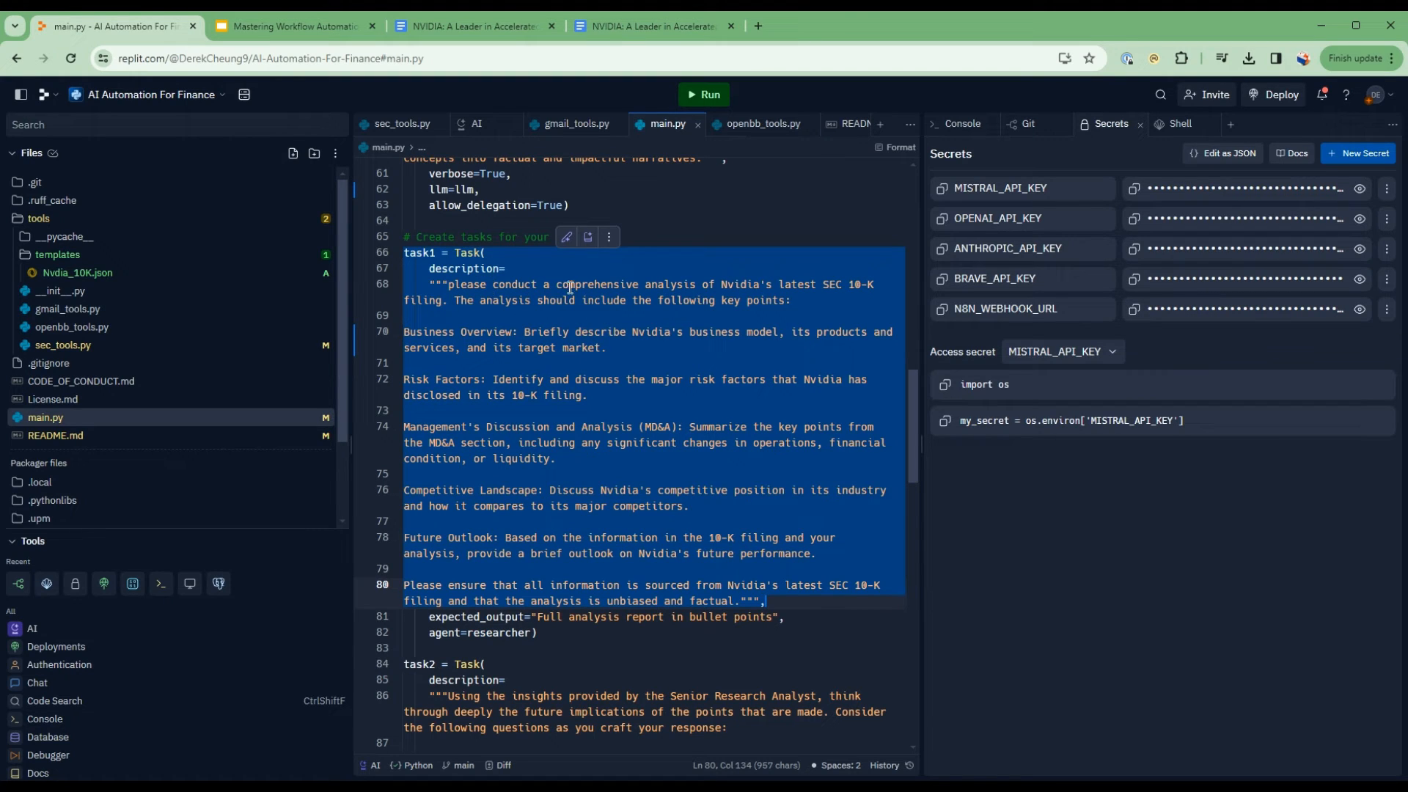
{"action": "mouse_move", "coordinate": [427, 333]}
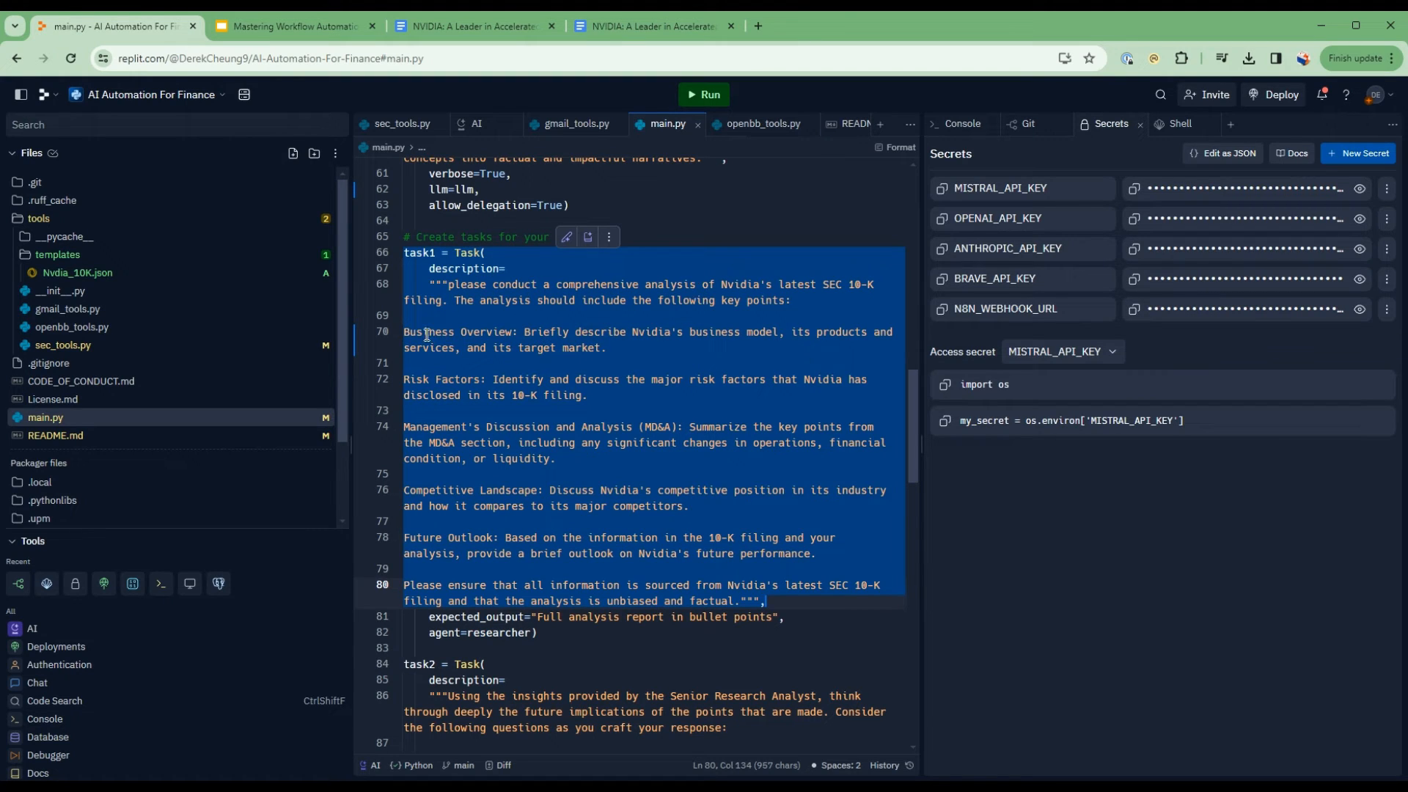
{"action": "mouse_move", "coordinate": [440, 379]}
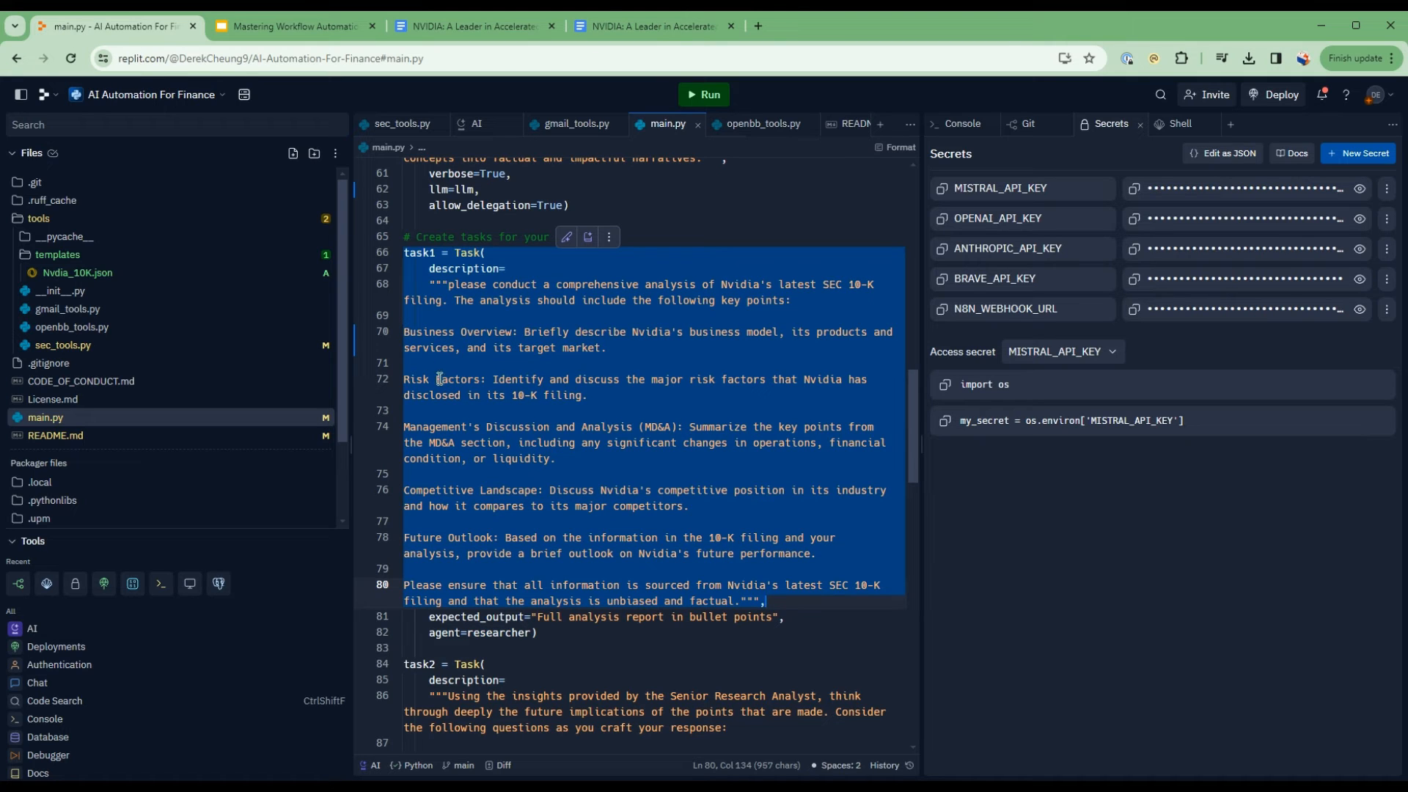
{"action": "scroll", "scroll_direction": "down", "scroll_amount": 3}
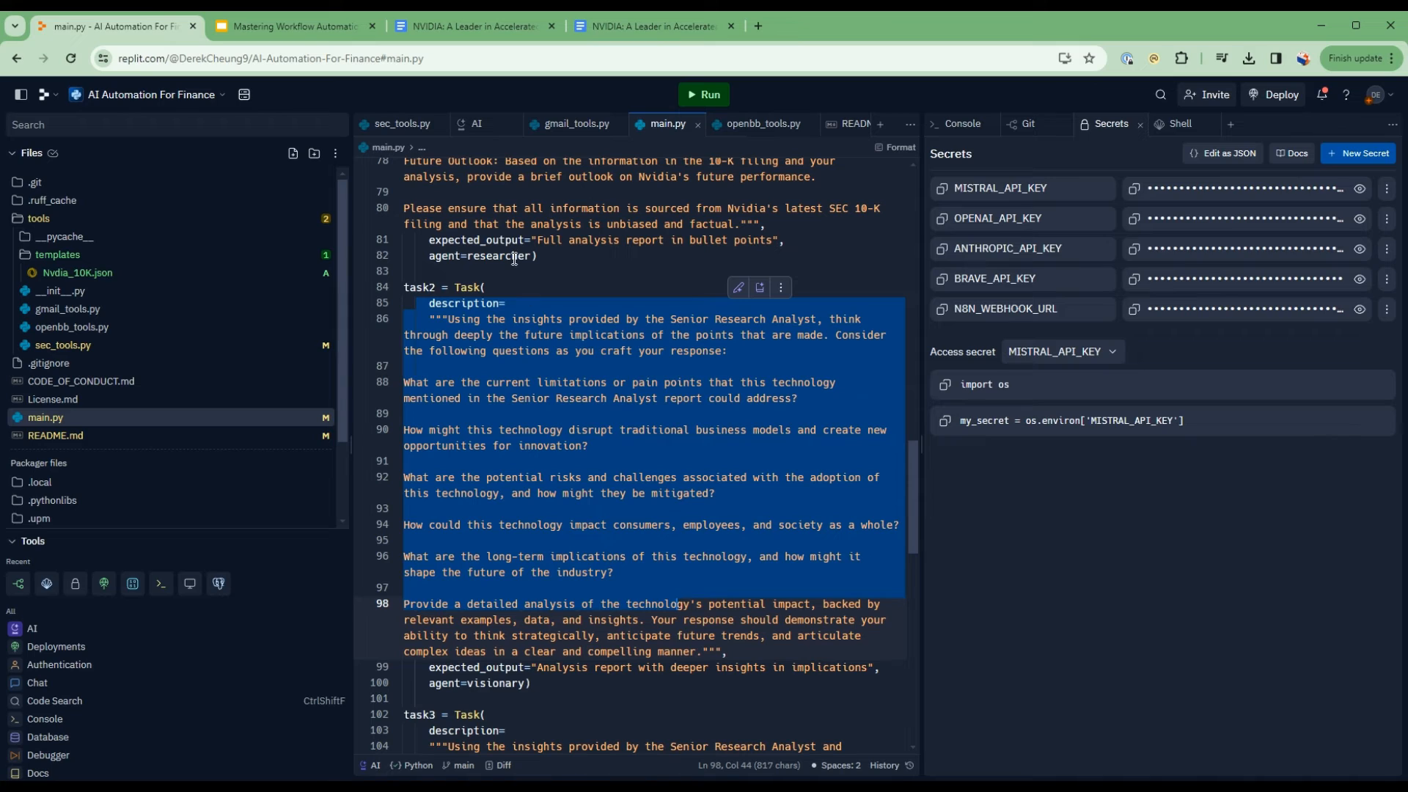
{"action": "mouse_move", "coordinate": [492, 423]}
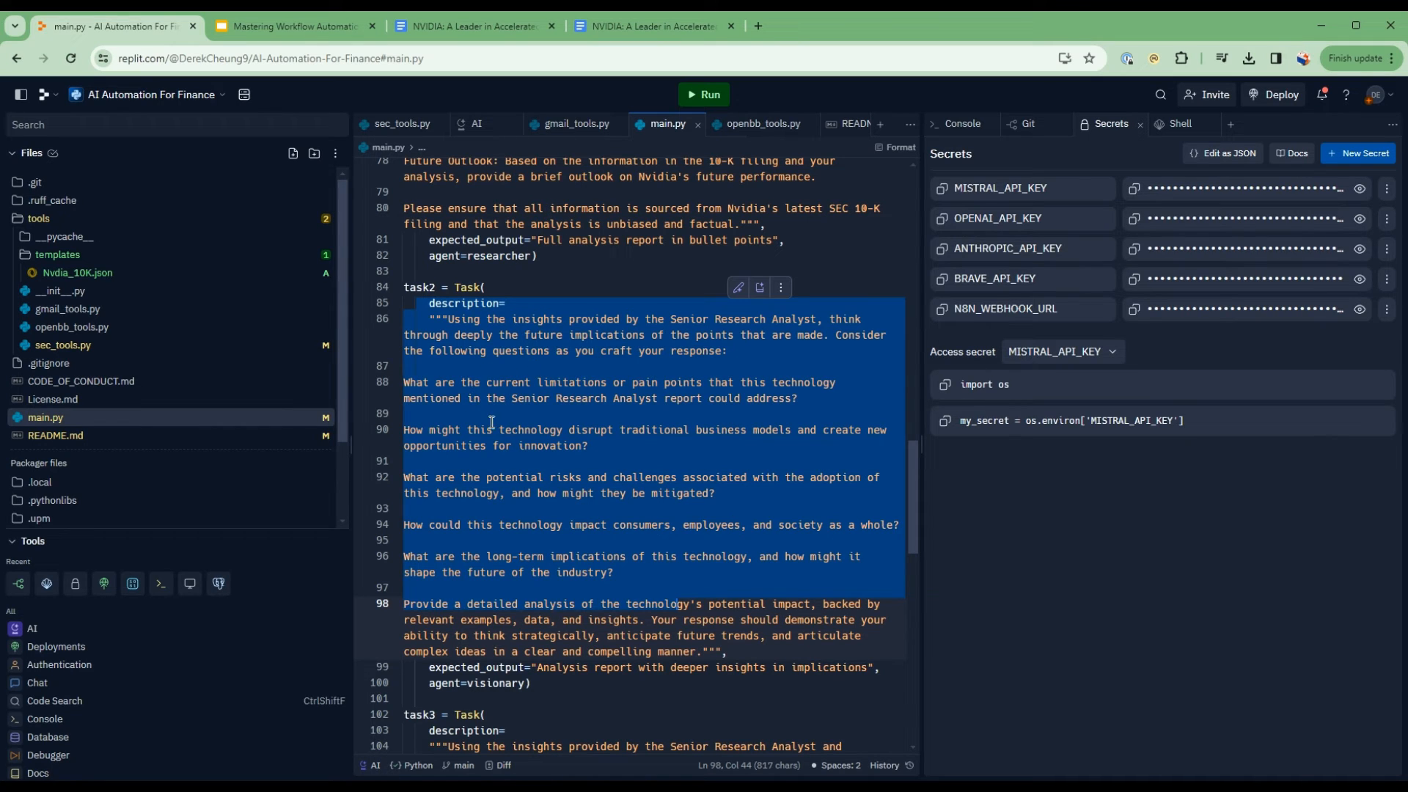
{"action": "mouse_move", "coordinate": [568, 423]}
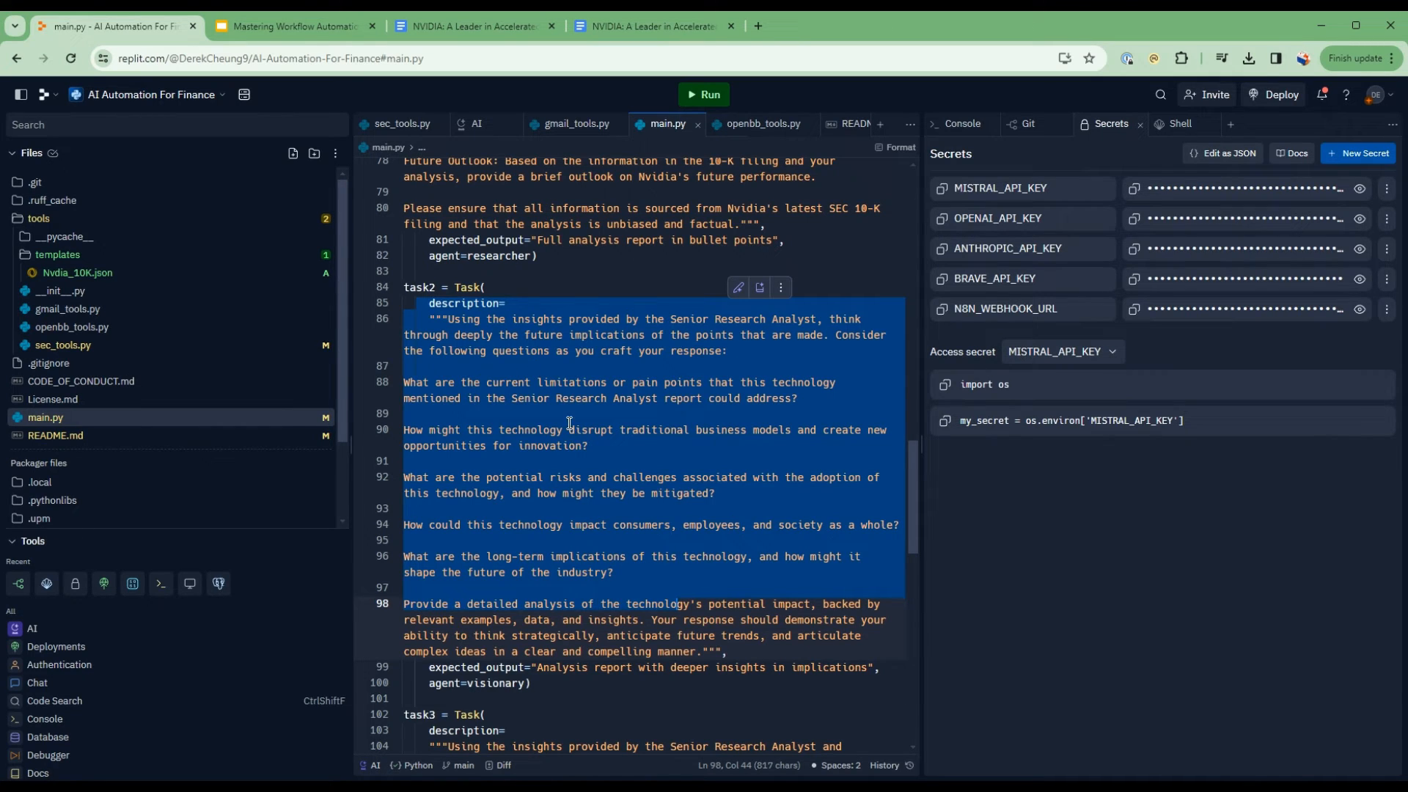
{"action": "scroll", "scroll_direction": "down", "scroll_amount": 3}
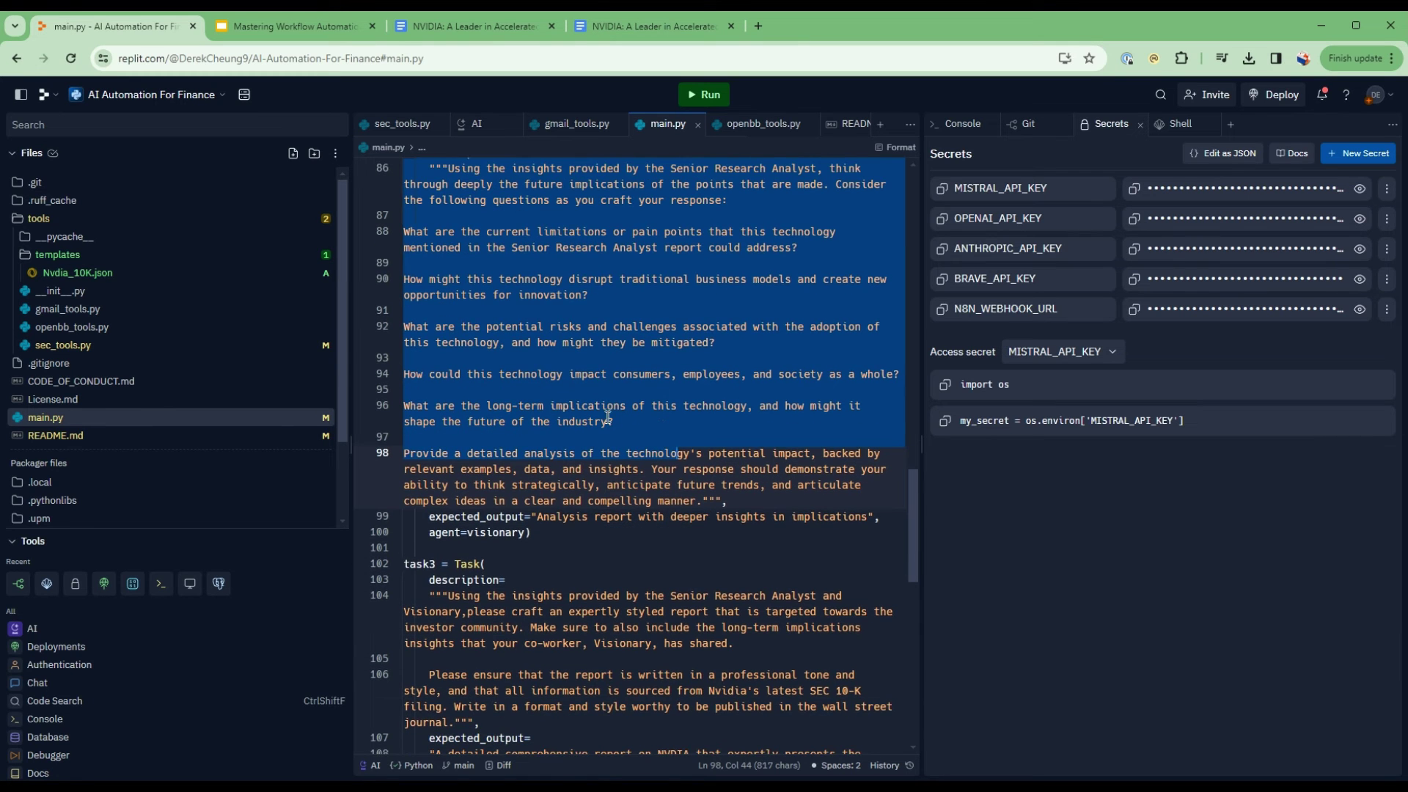
{"action": "scroll", "scroll_direction": "up", "scroll_amount": 3}
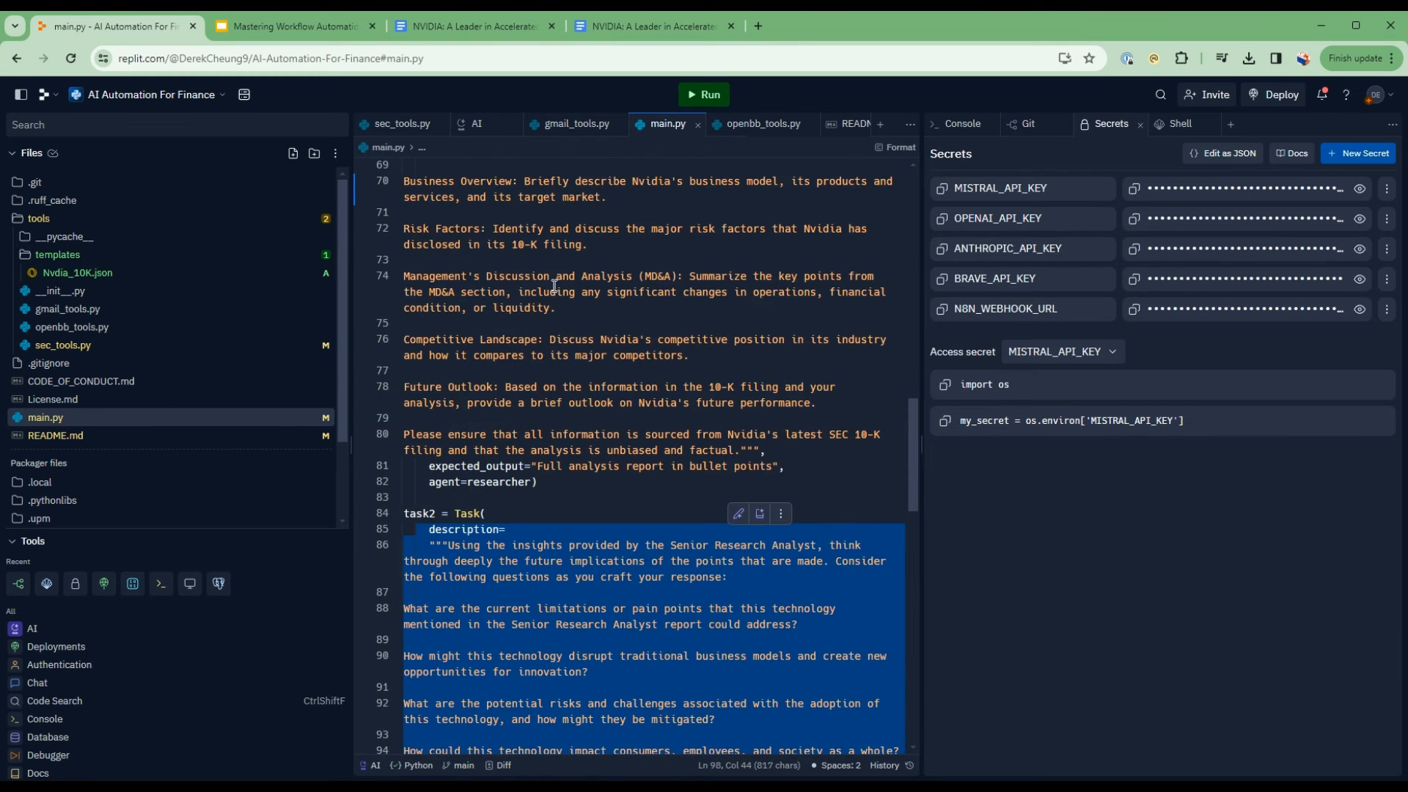
{"action": "scroll", "scroll_direction": "down", "scroll_amount": 3}
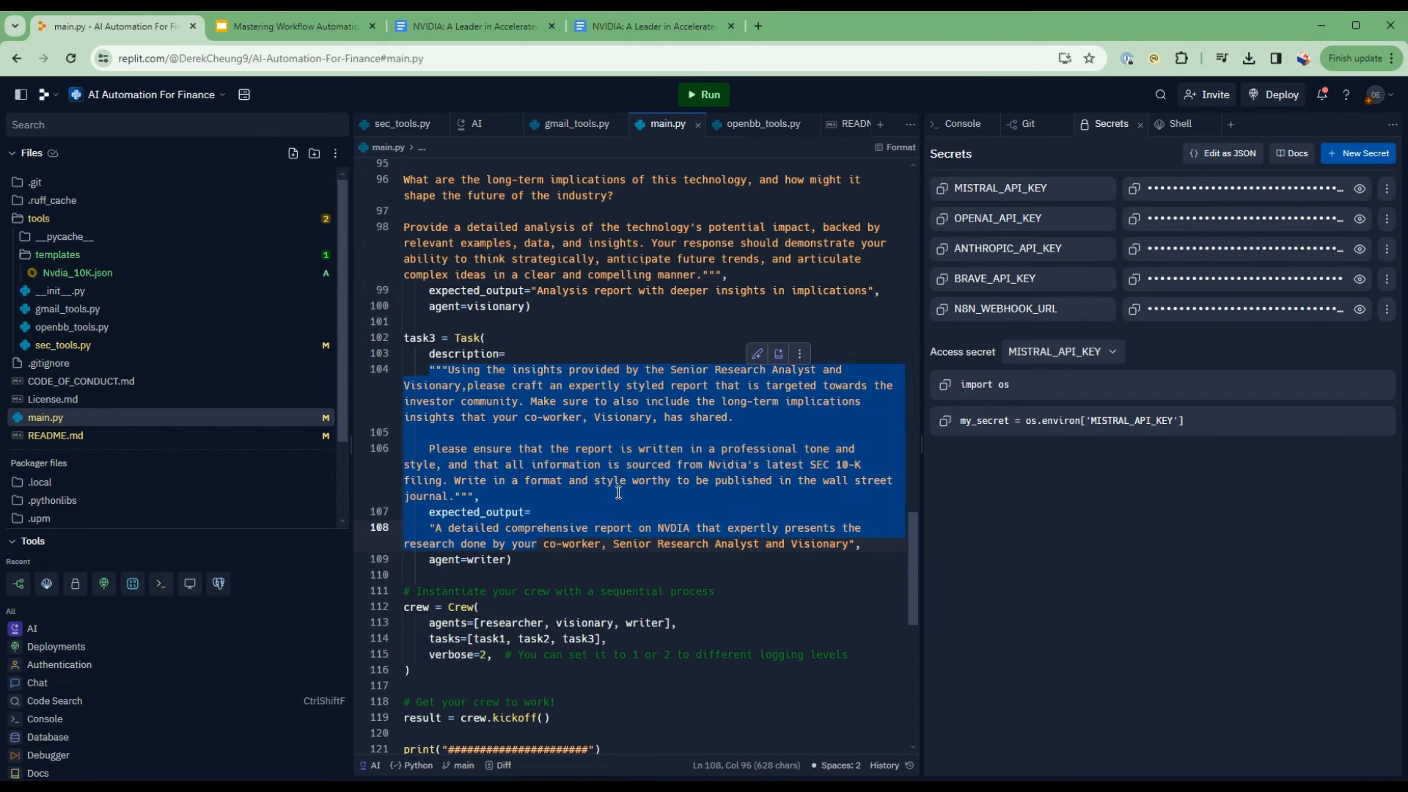
{"action": "mouse_move", "coordinate": [612, 515]}
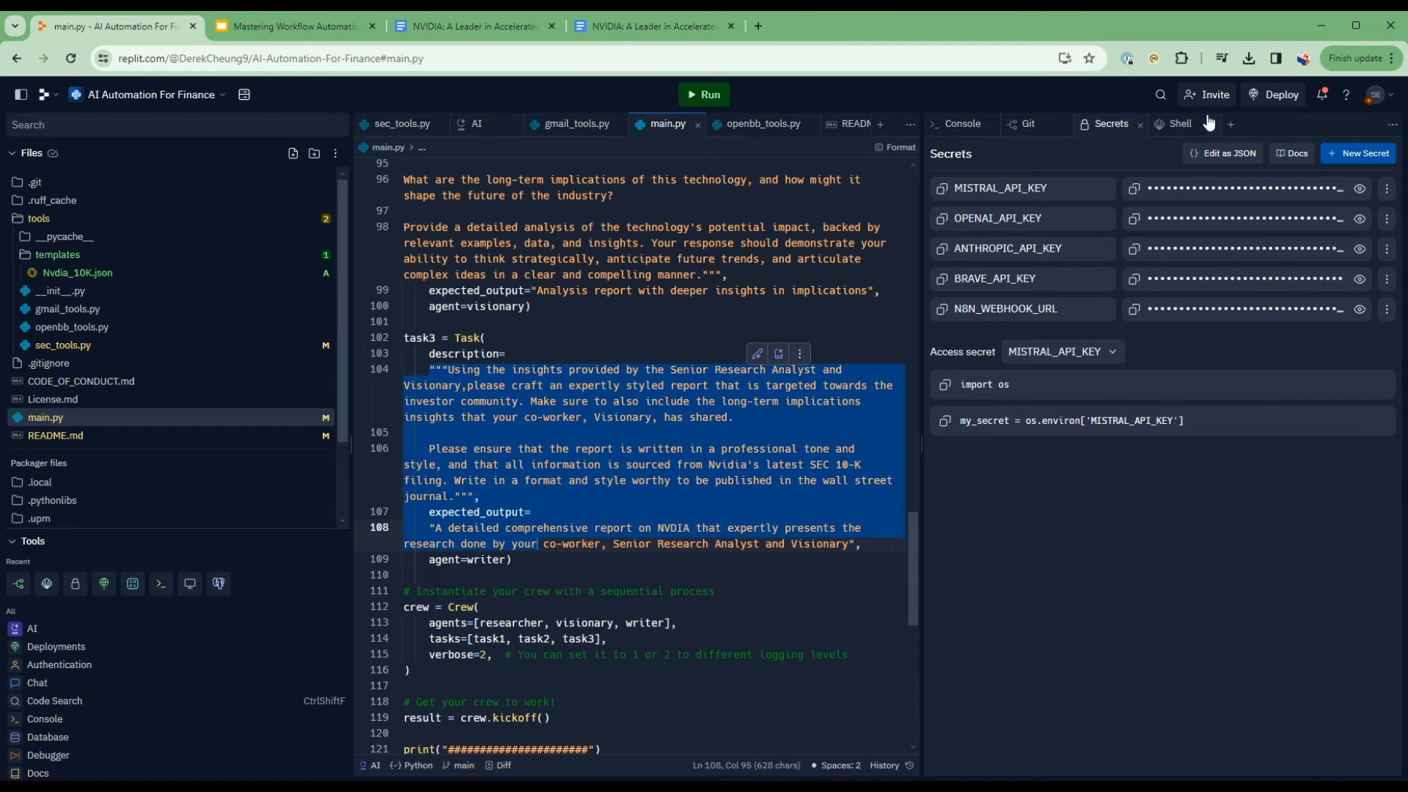
Start the crew run in the Shell and follow the researcher's 10-K risk, MD&A and competitor answers
{"action": "left_click", "coordinate": [1177, 123]}
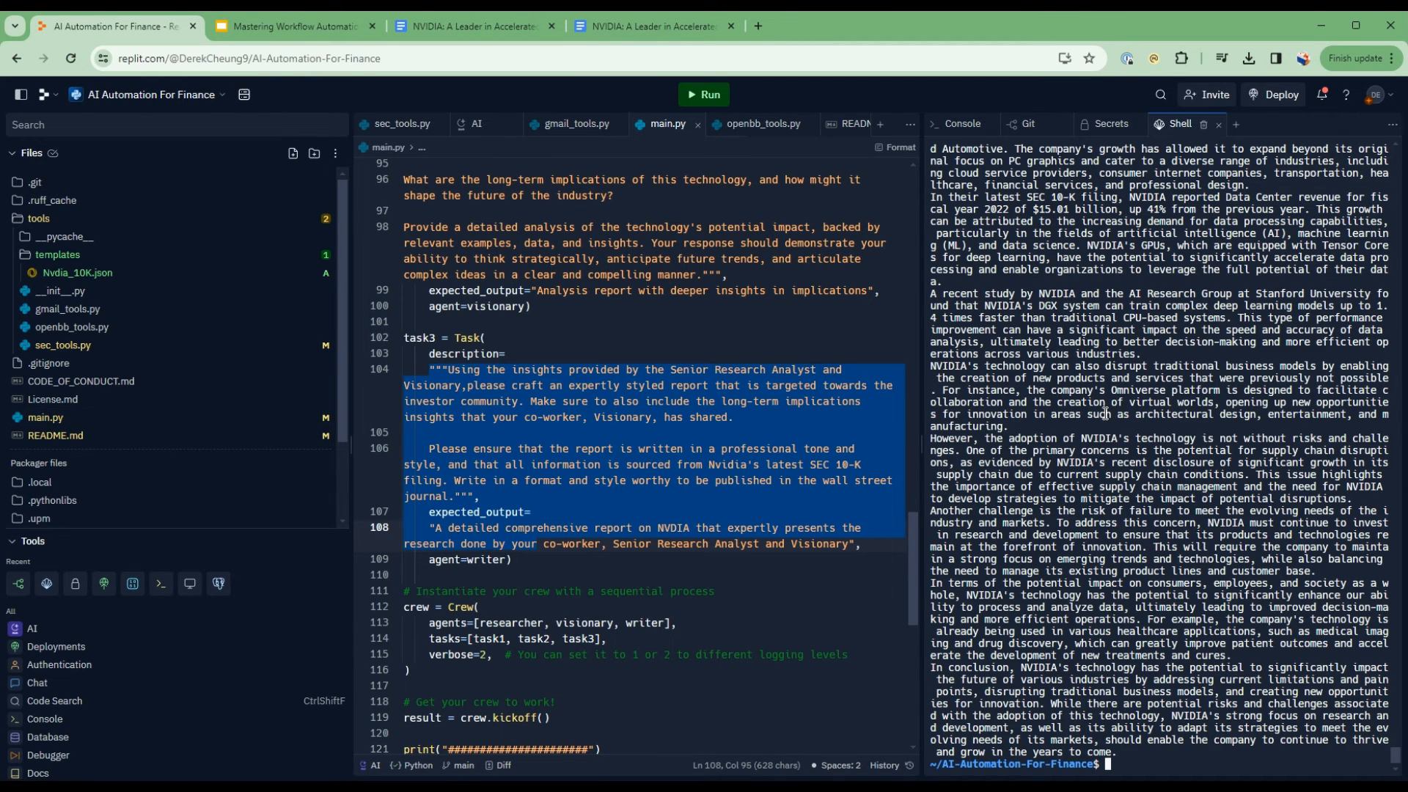
{"action": "type", "text": "python main.py"}
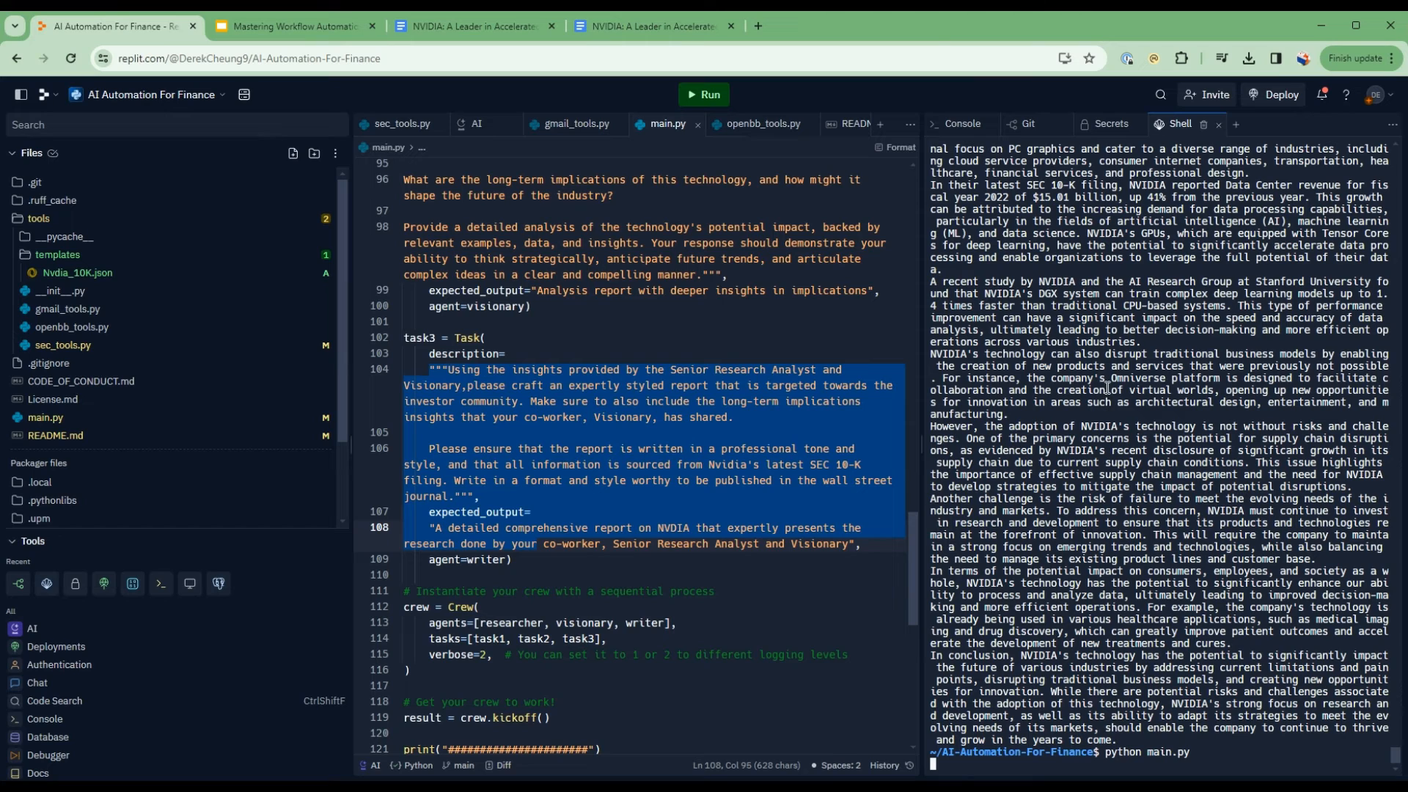
{"action": "mouse_move", "coordinate": [920, 389]}
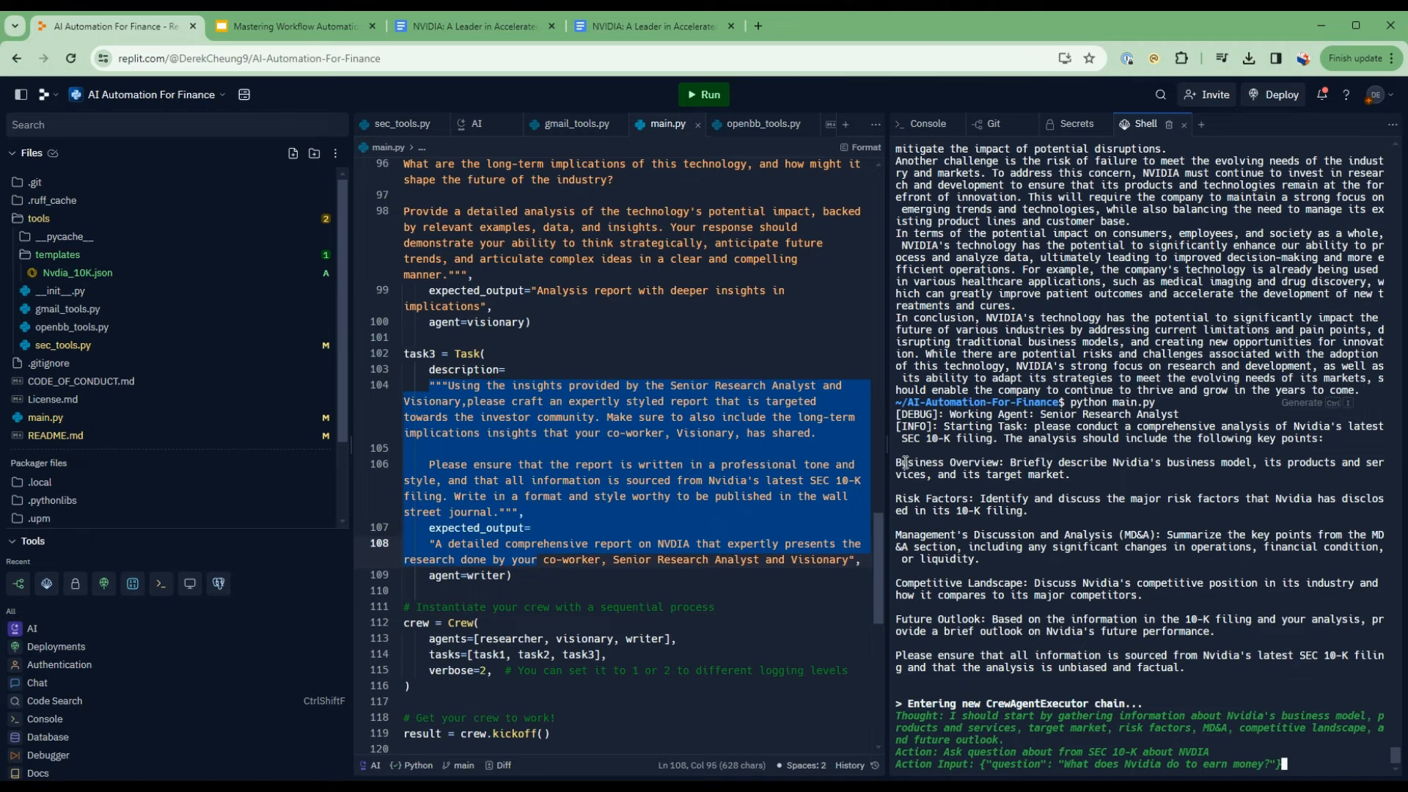
{"action": "mouse_move", "coordinate": [902, 452]}
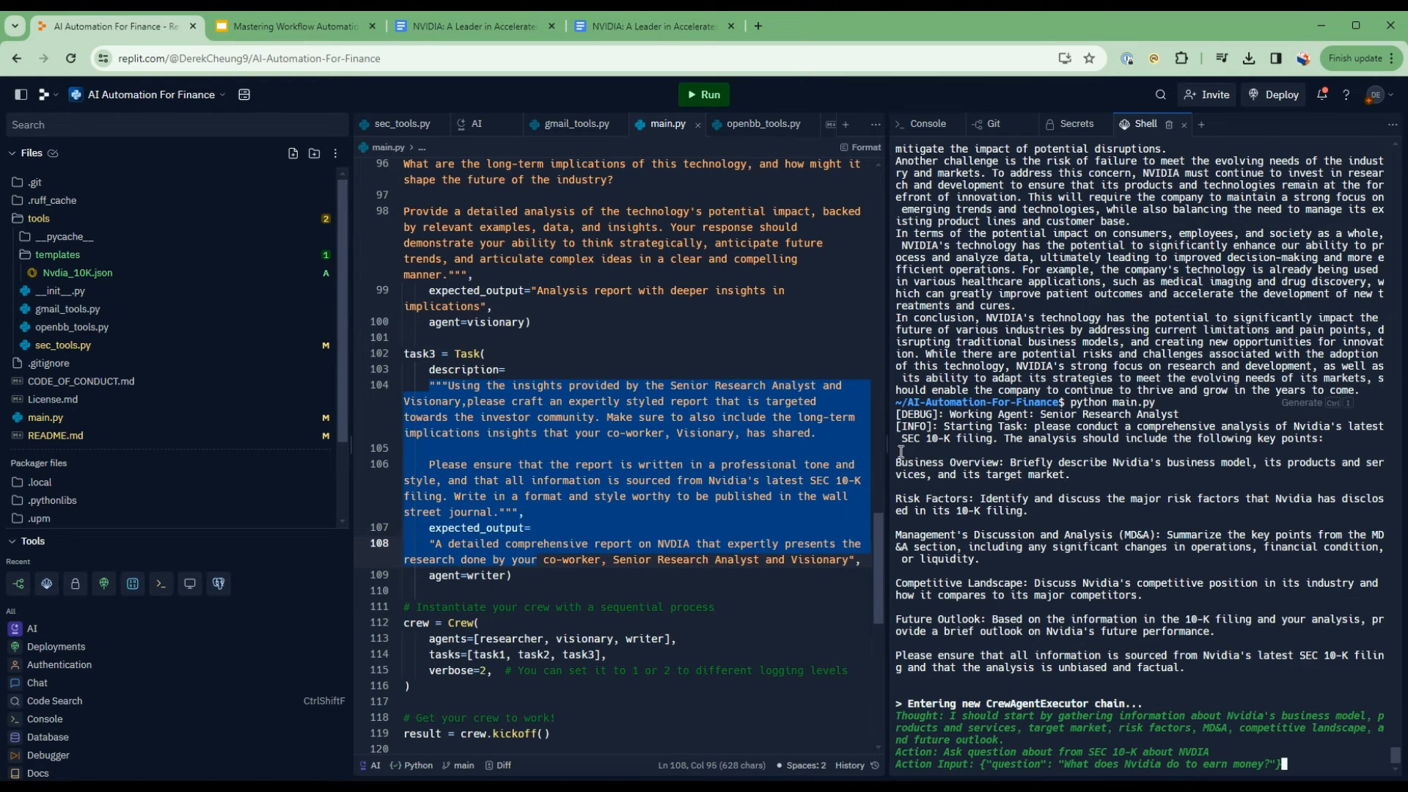
{"action": "scroll", "scroll_direction": "down", "scroll_amount": 3}
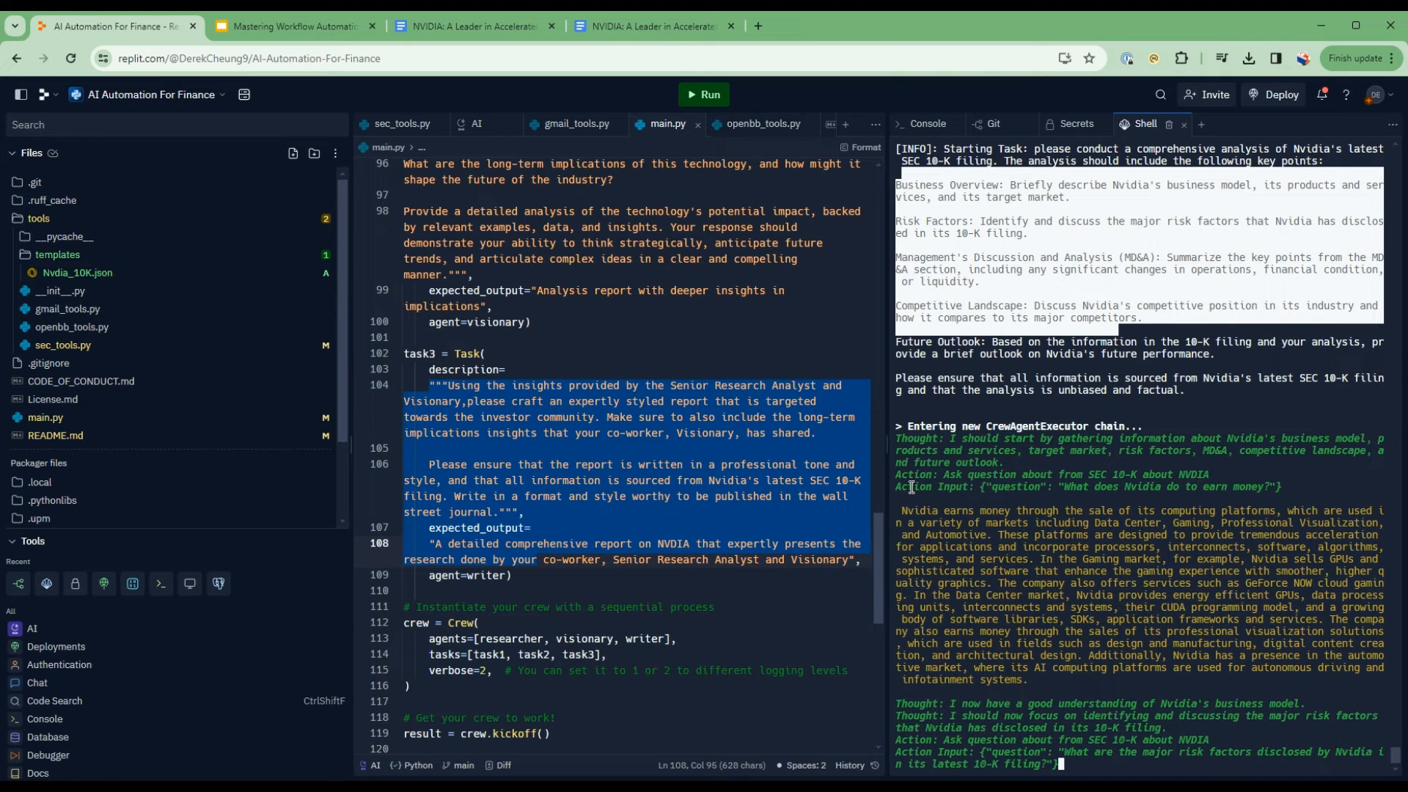
{"action": "mouse_move", "coordinate": [1121, 468]}
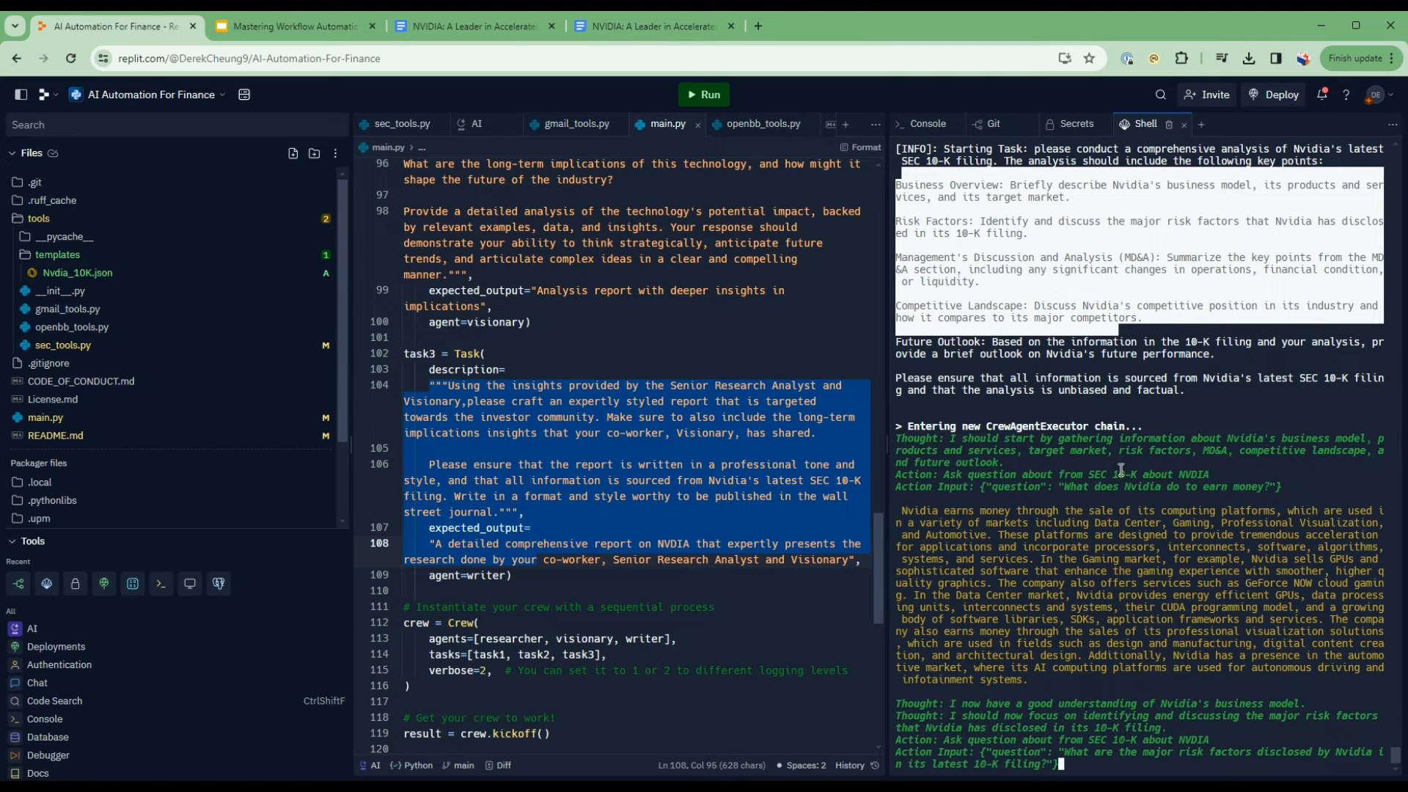
{"action": "mouse_move", "coordinate": [1147, 477]}
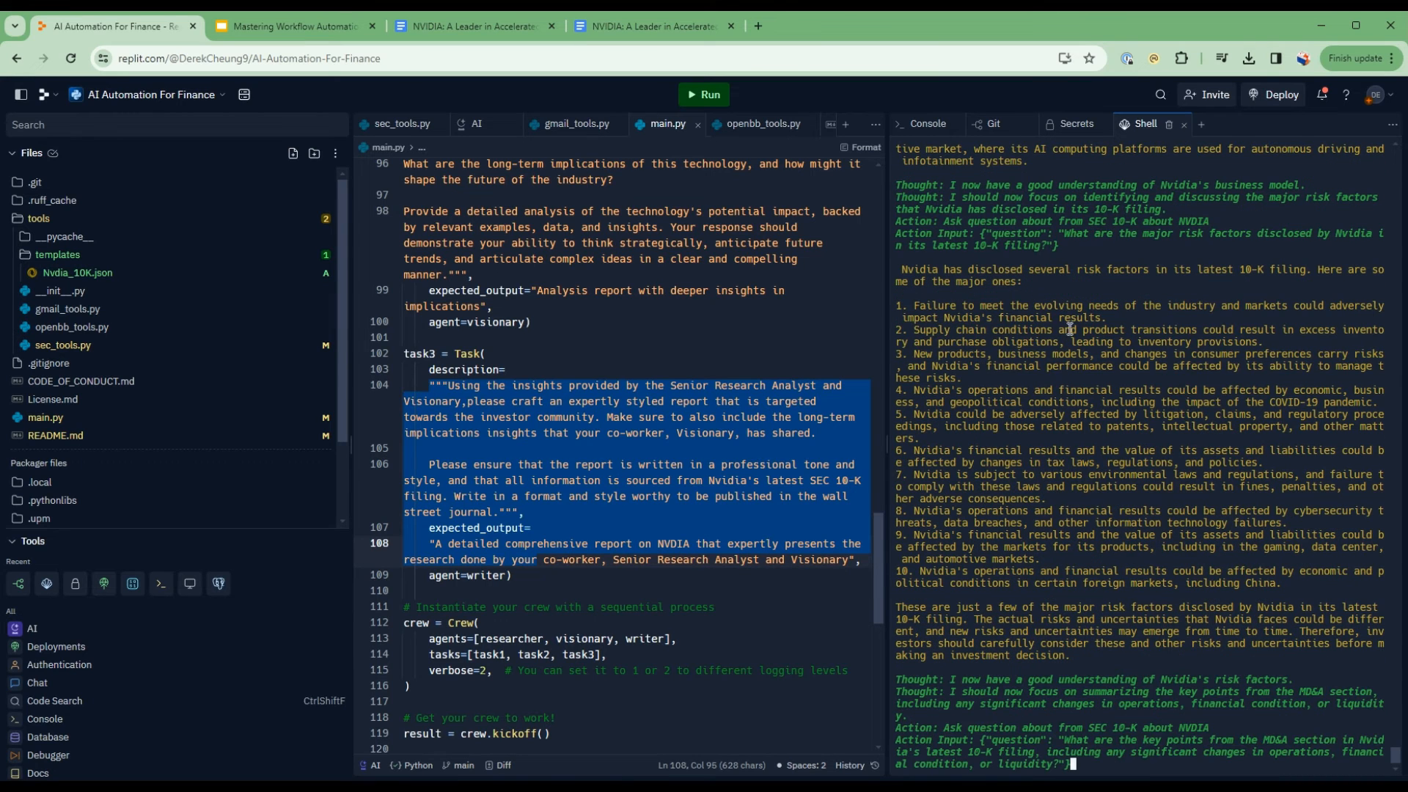
{"action": "mouse_move", "coordinate": [1060, 233]}
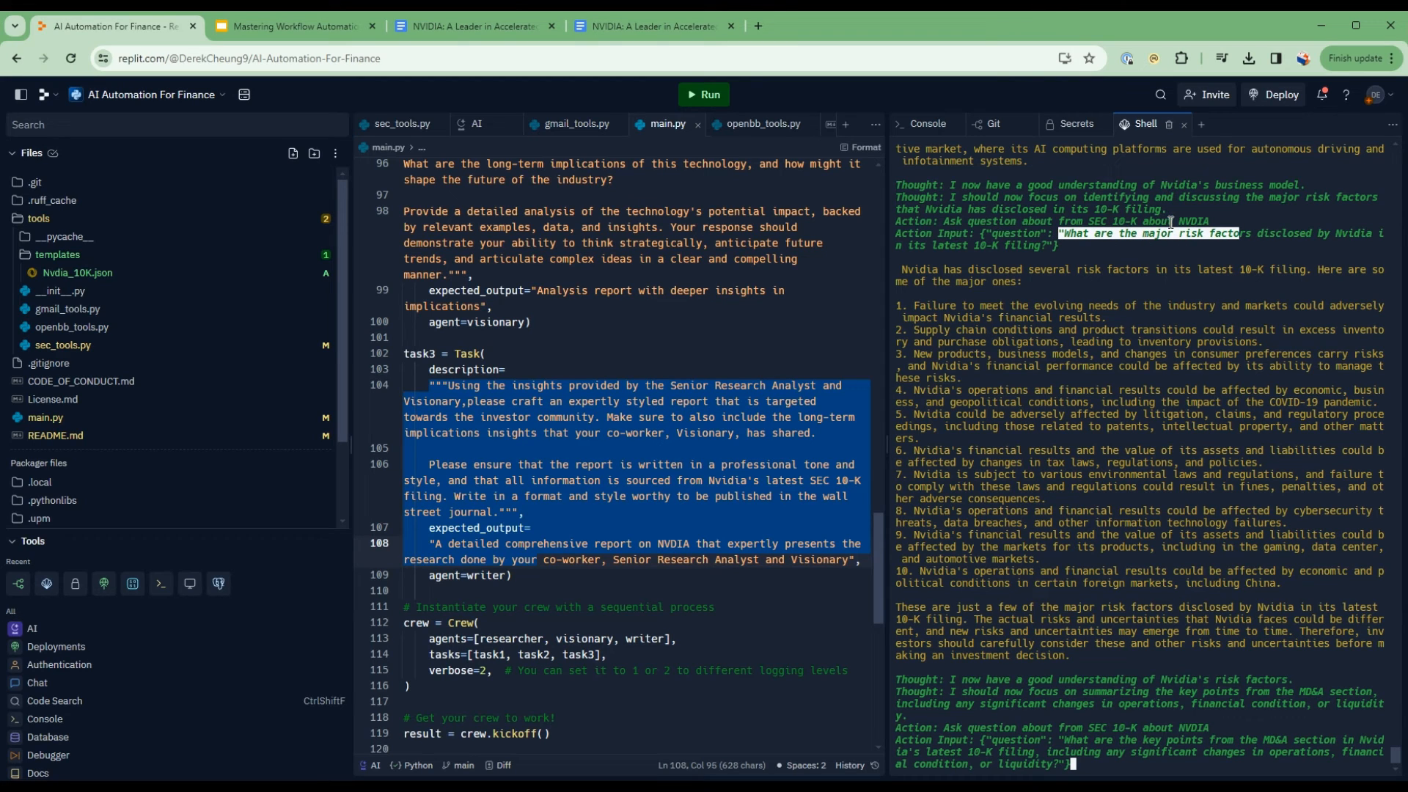
{"action": "mouse_move", "coordinate": [1157, 240]}
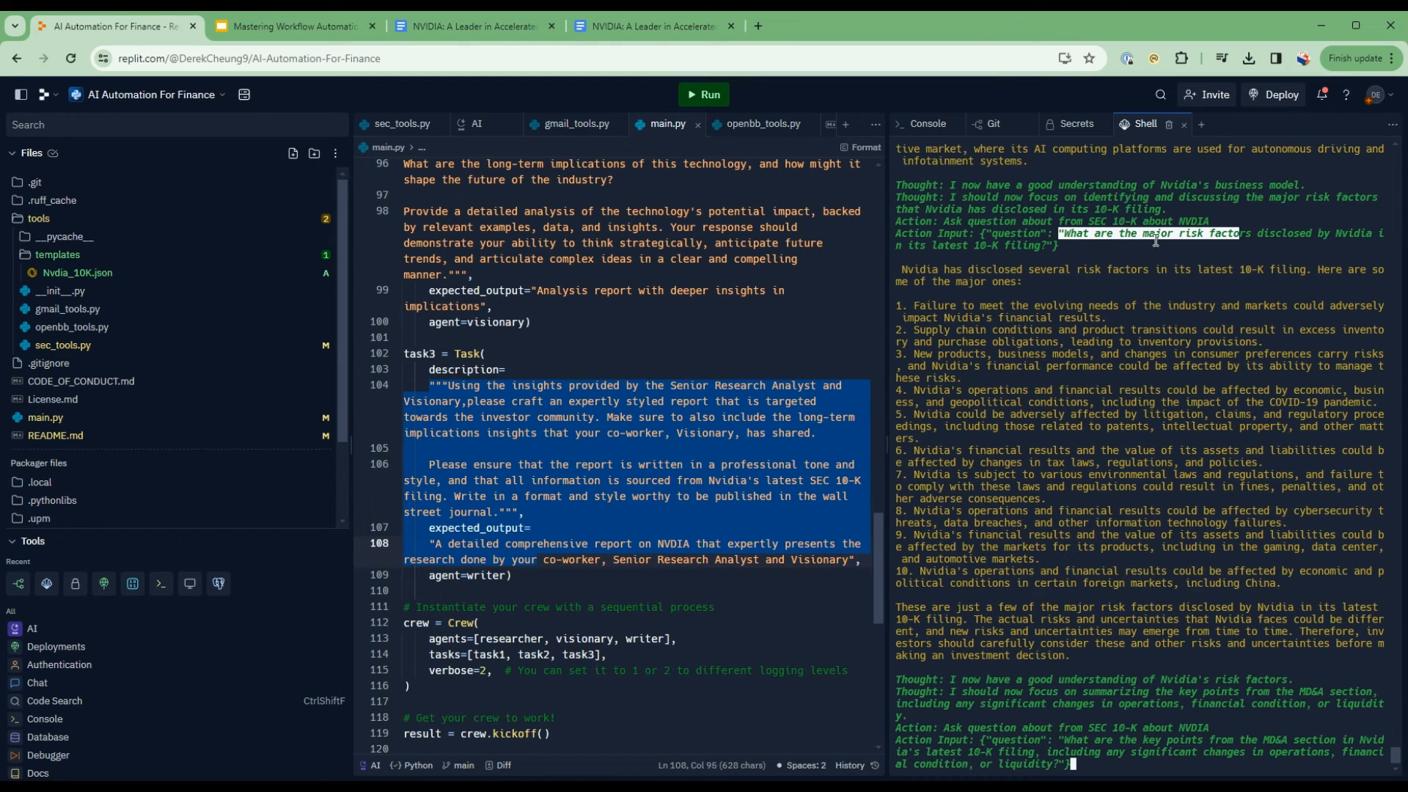
{"action": "scroll", "scroll_direction": "down", "scroll_amount": 3}
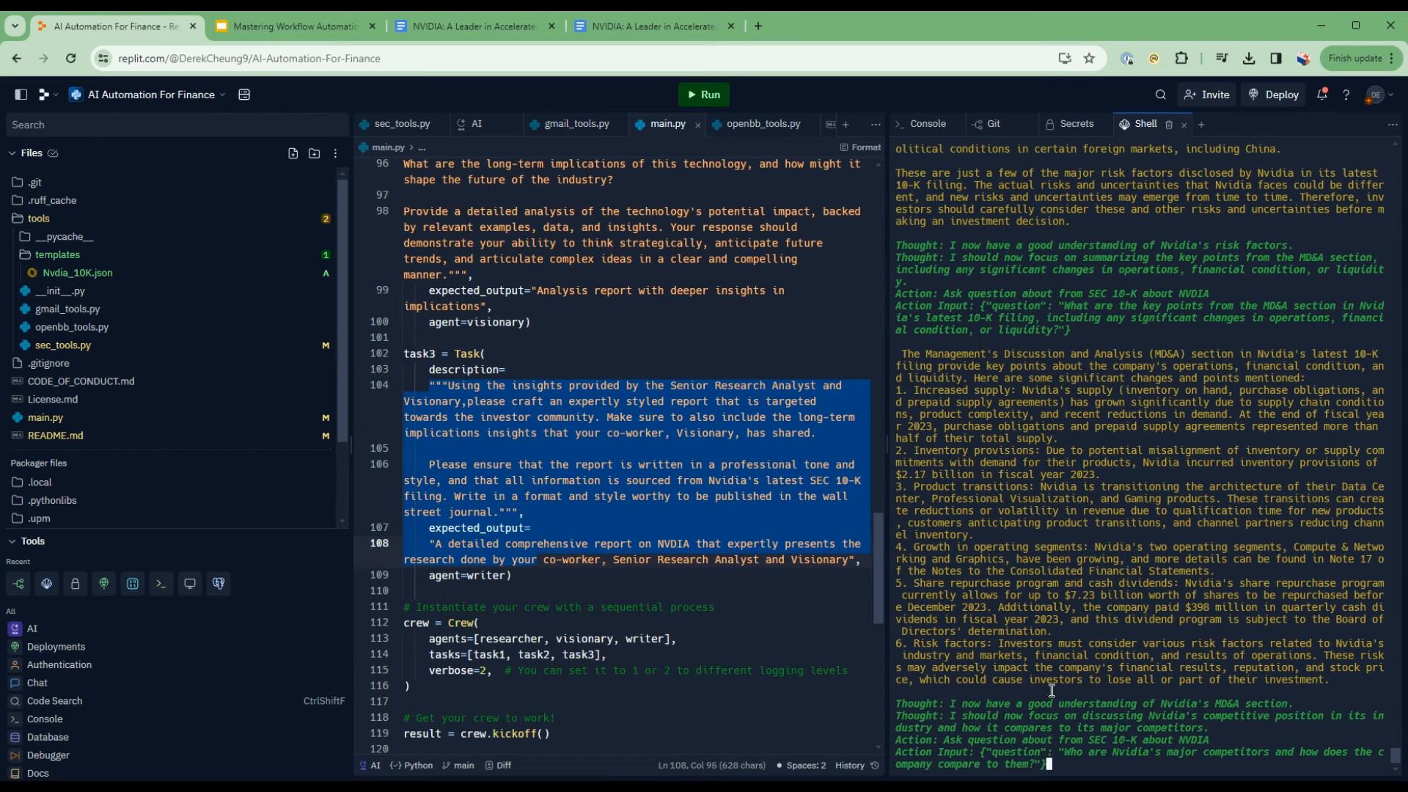
{"action": "mouse_move", "coordinate": [1051, 693]}
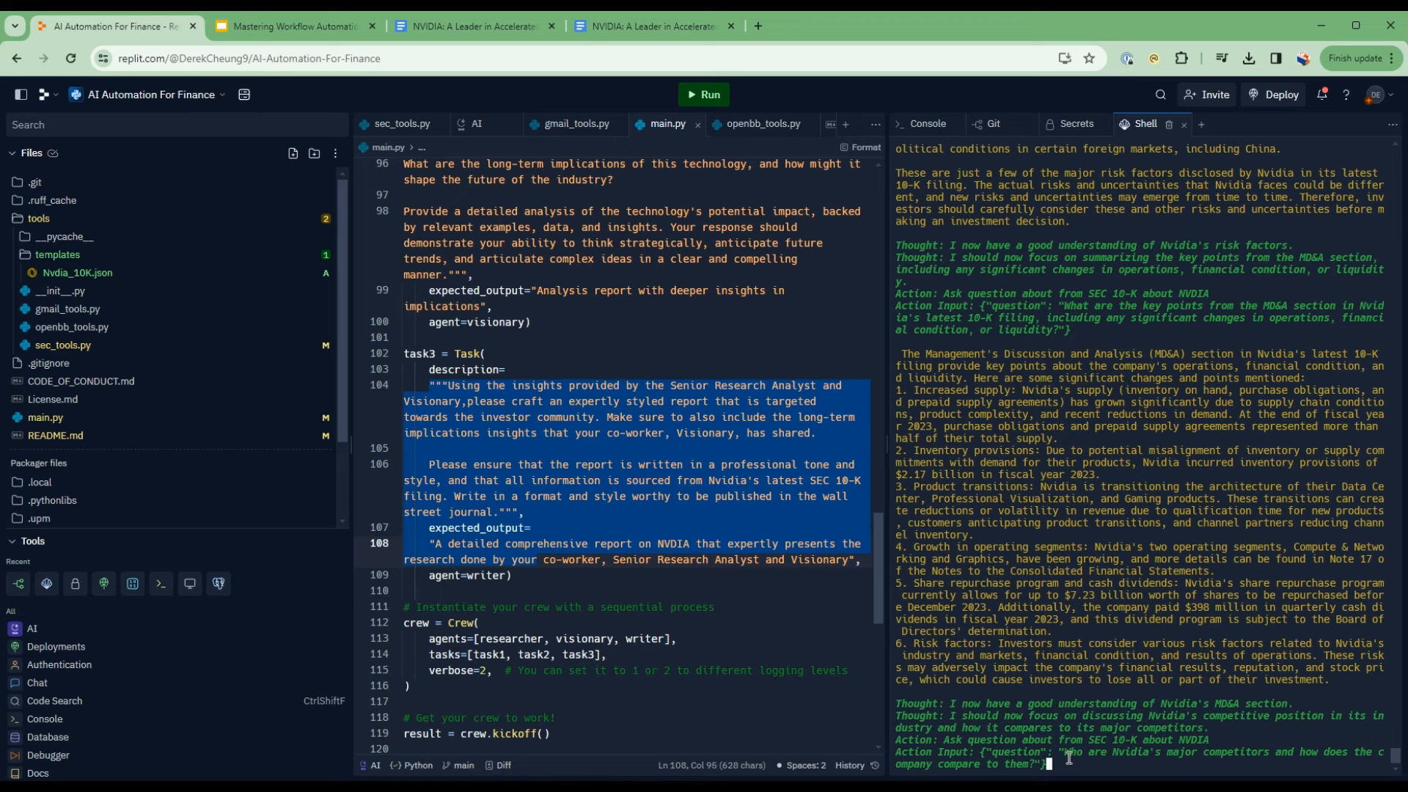
{"action": "mouse_move", "coordinate": [1269, 748]}
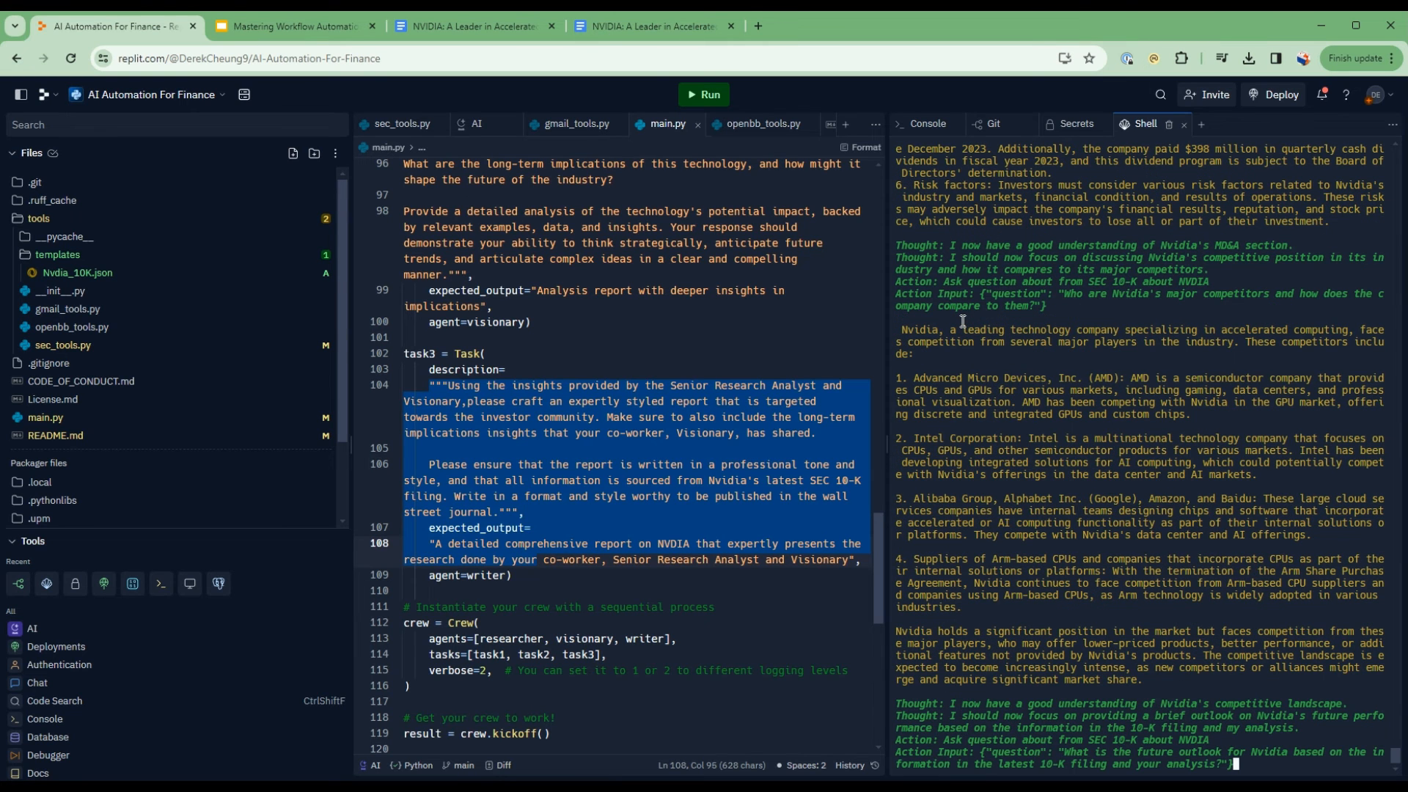
{"action": "scroll", "scroll_direction": "up", "scroll_amount": 3}
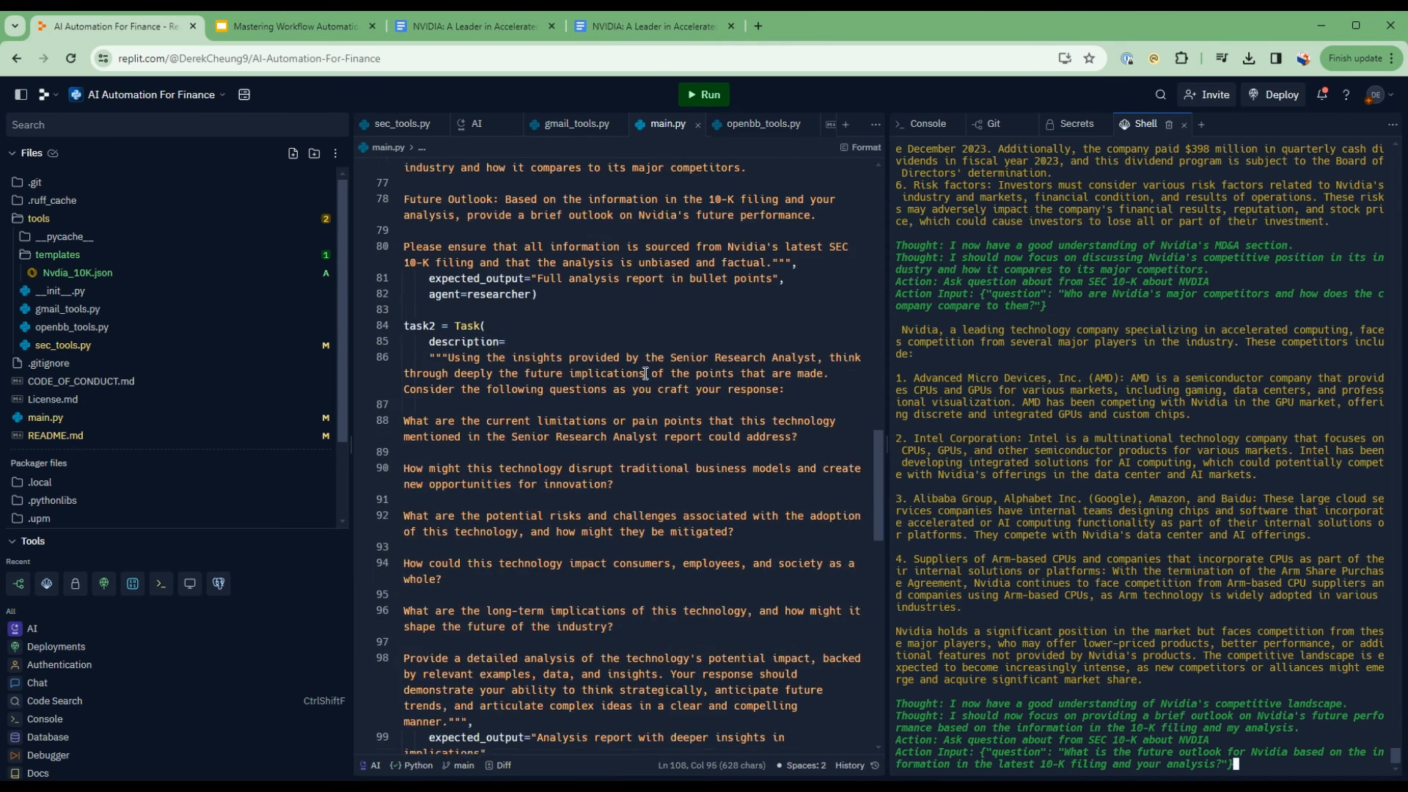
{"action": "scroll", "scroll_direction": "up", "scroll_amount": 3}
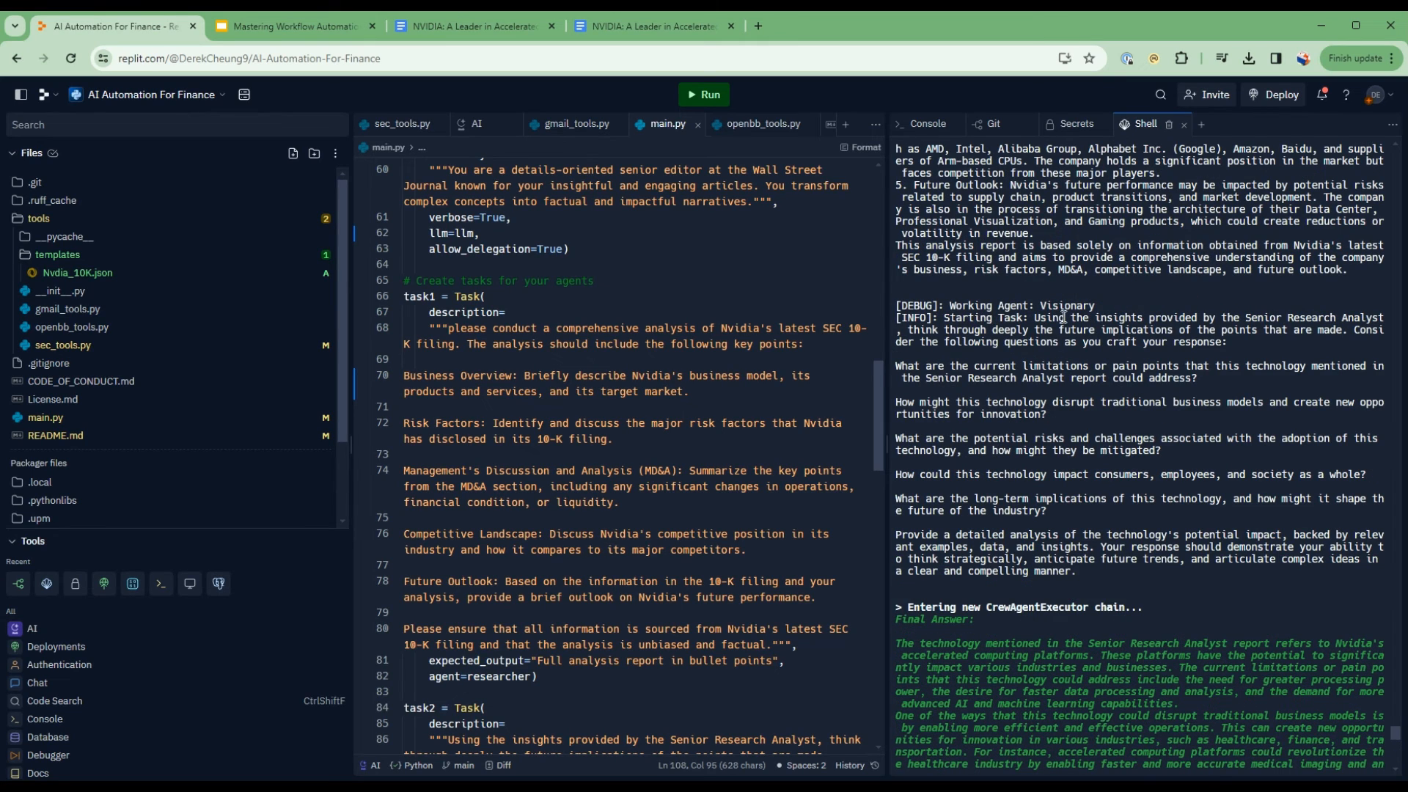
Scroll the Shell as the Visionary finishes task2 and the Senior editor delegates 10-K research
{"action": "scroll", "scroll_direction": "down", "scroll_amount": 3}
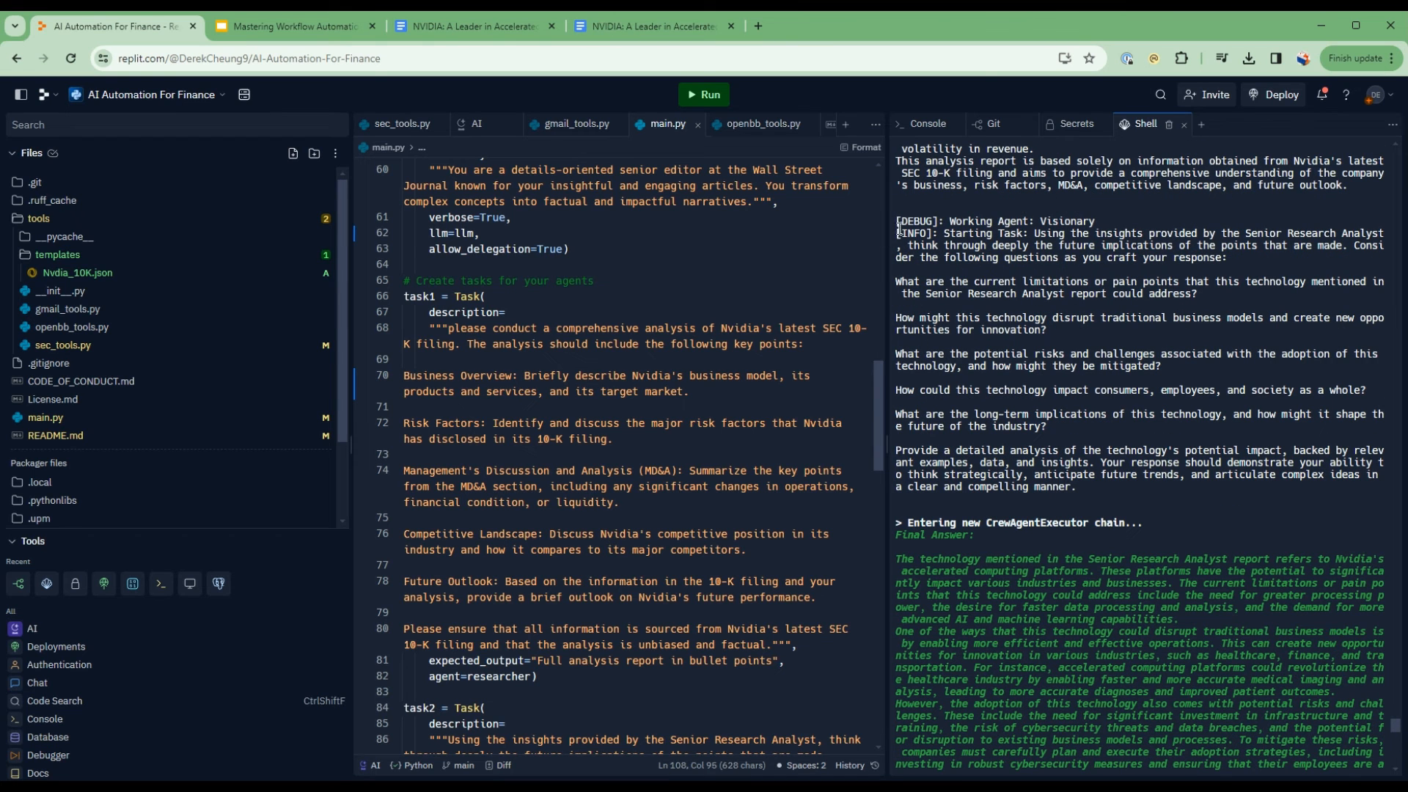
{"action": "scroll", "scroll_direction": "down", "scroll_amount": 3}
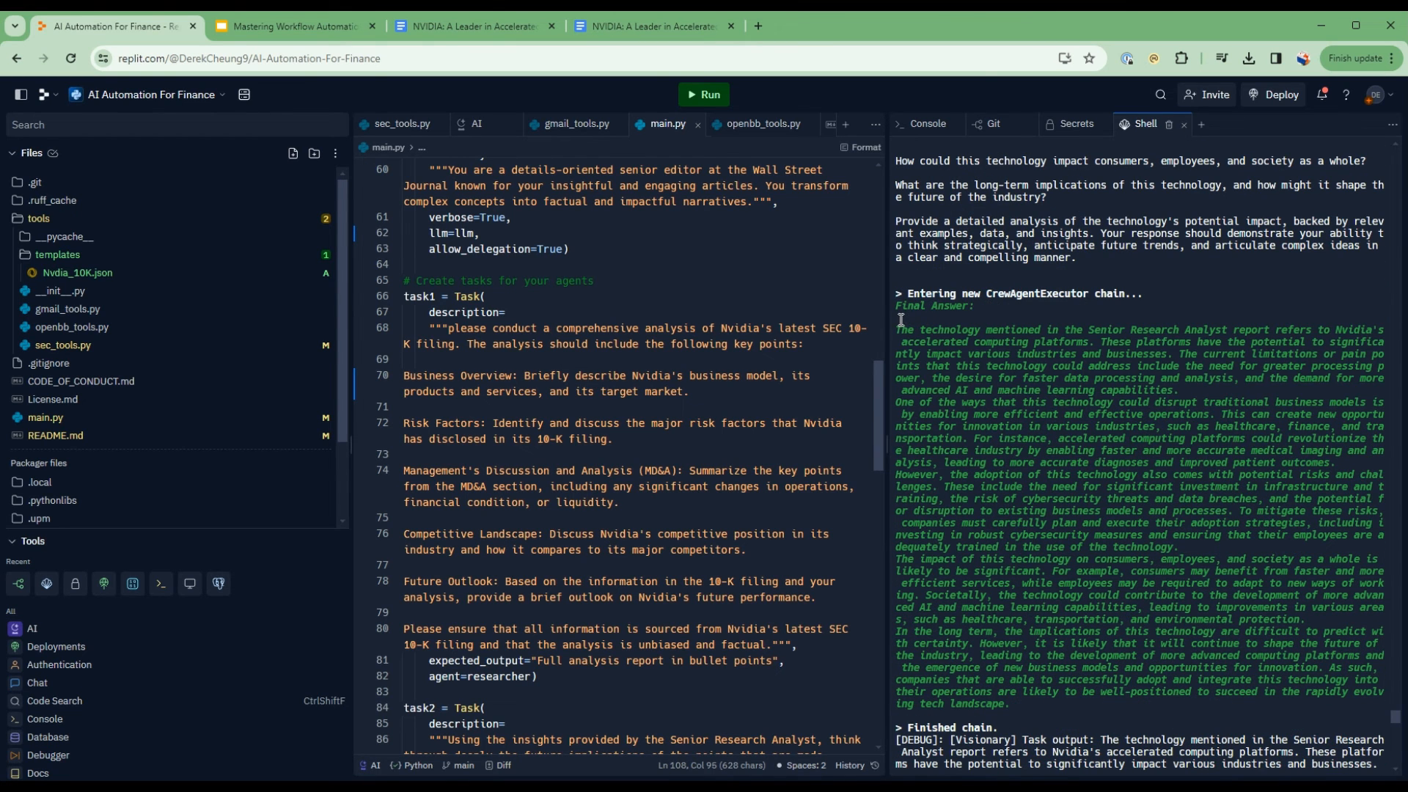
{"action": "scroll", "scroll_direction": "down", "scroll_amount": 3}
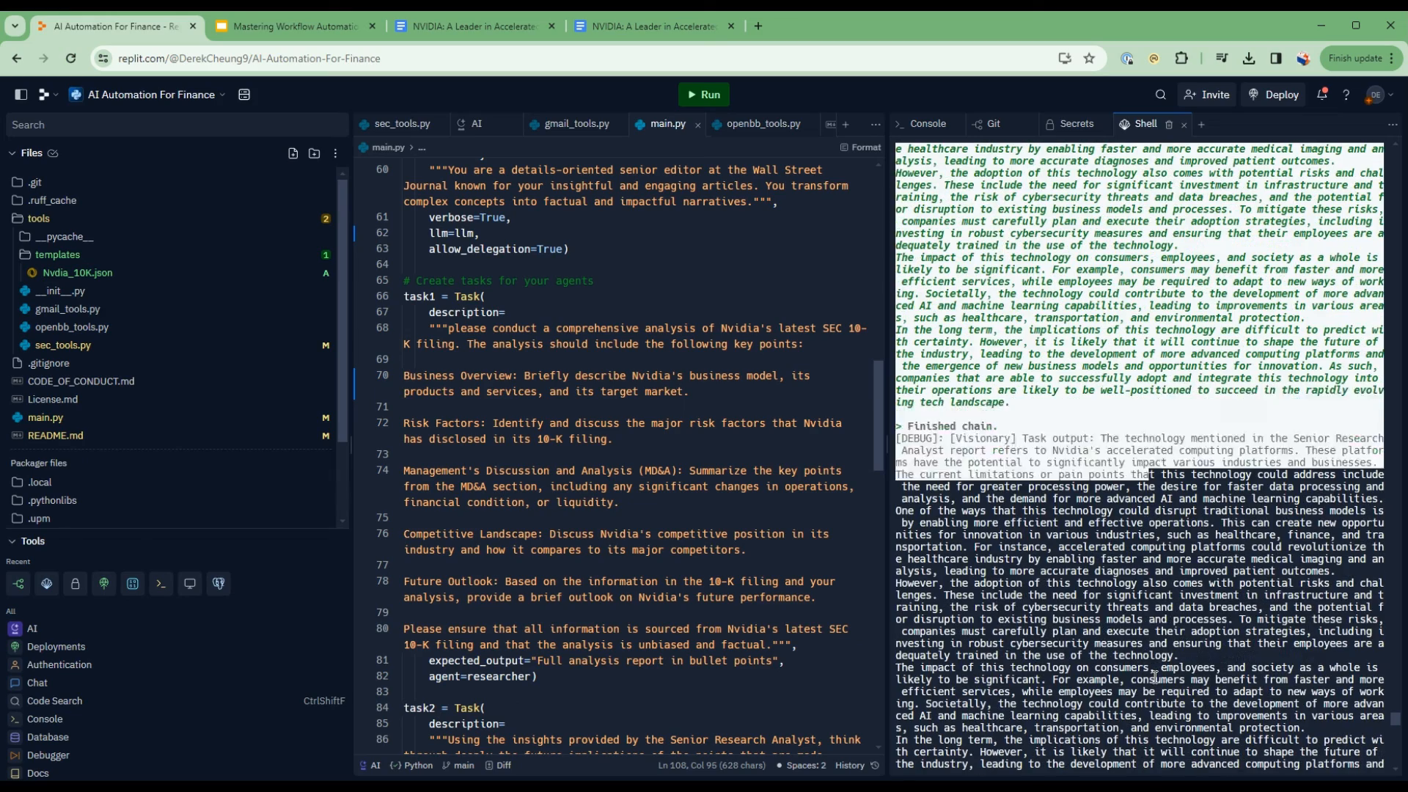
{"action": "scroll", "scroll_direction": "down", "scroll_amount": 3}
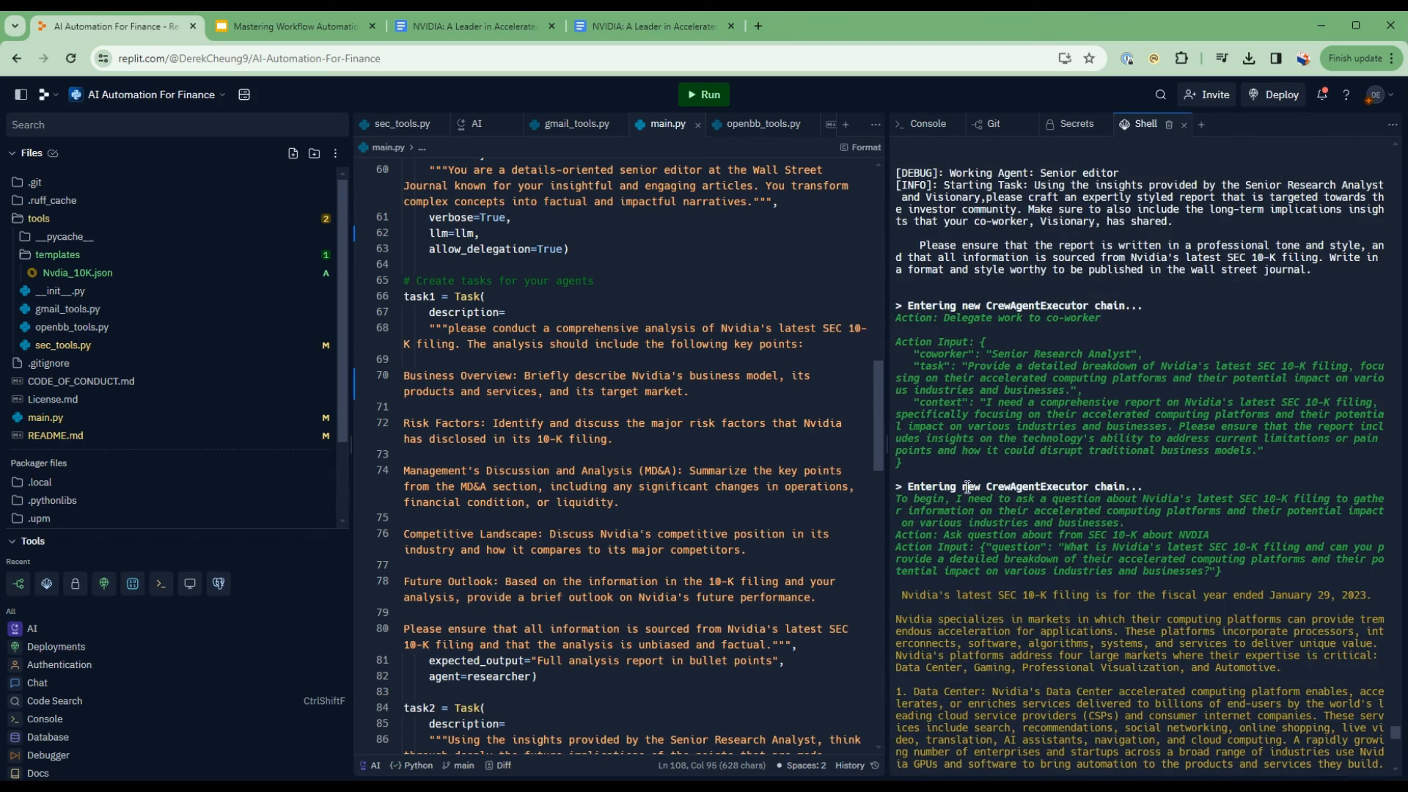
Scroll down the Shell to the final NVIDIA 10-K report after the ##### separator
{"action": "scroll", "scroll_direction": "down", "scroll_amount": 3}
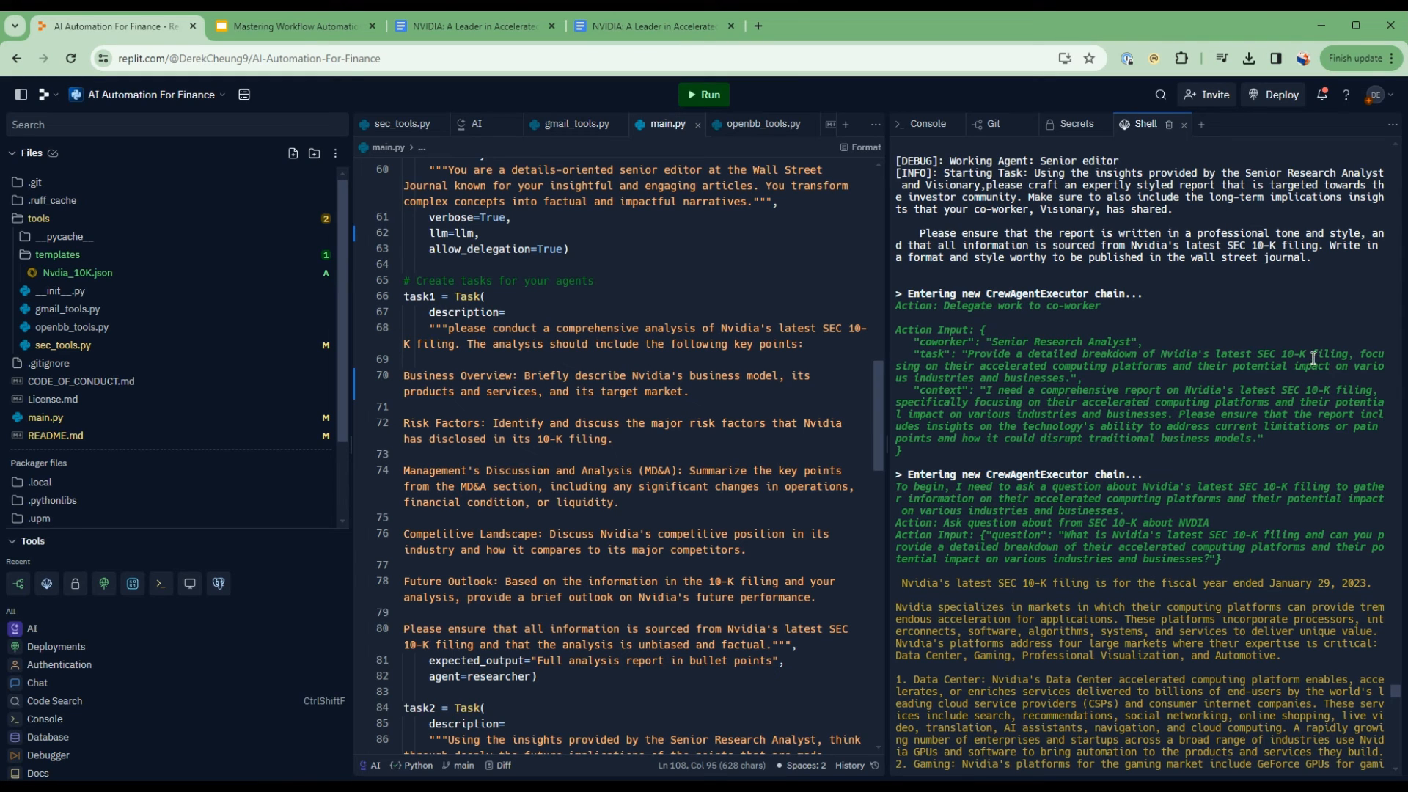
{"action": "mouse_move", "coordinate": [1118, 335]}
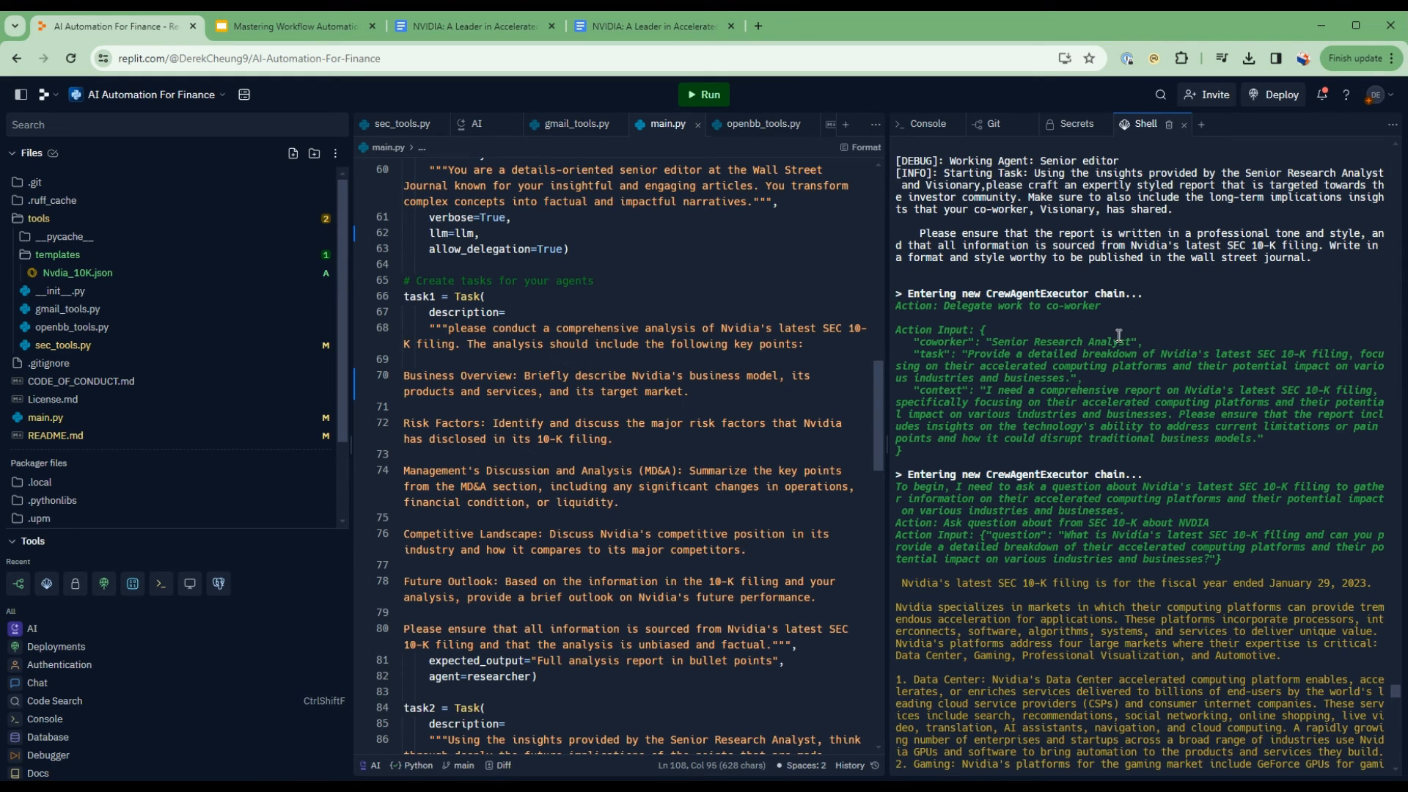
{"action": "scroll", "scroll_direction": "down", "scroll_amount": 3}
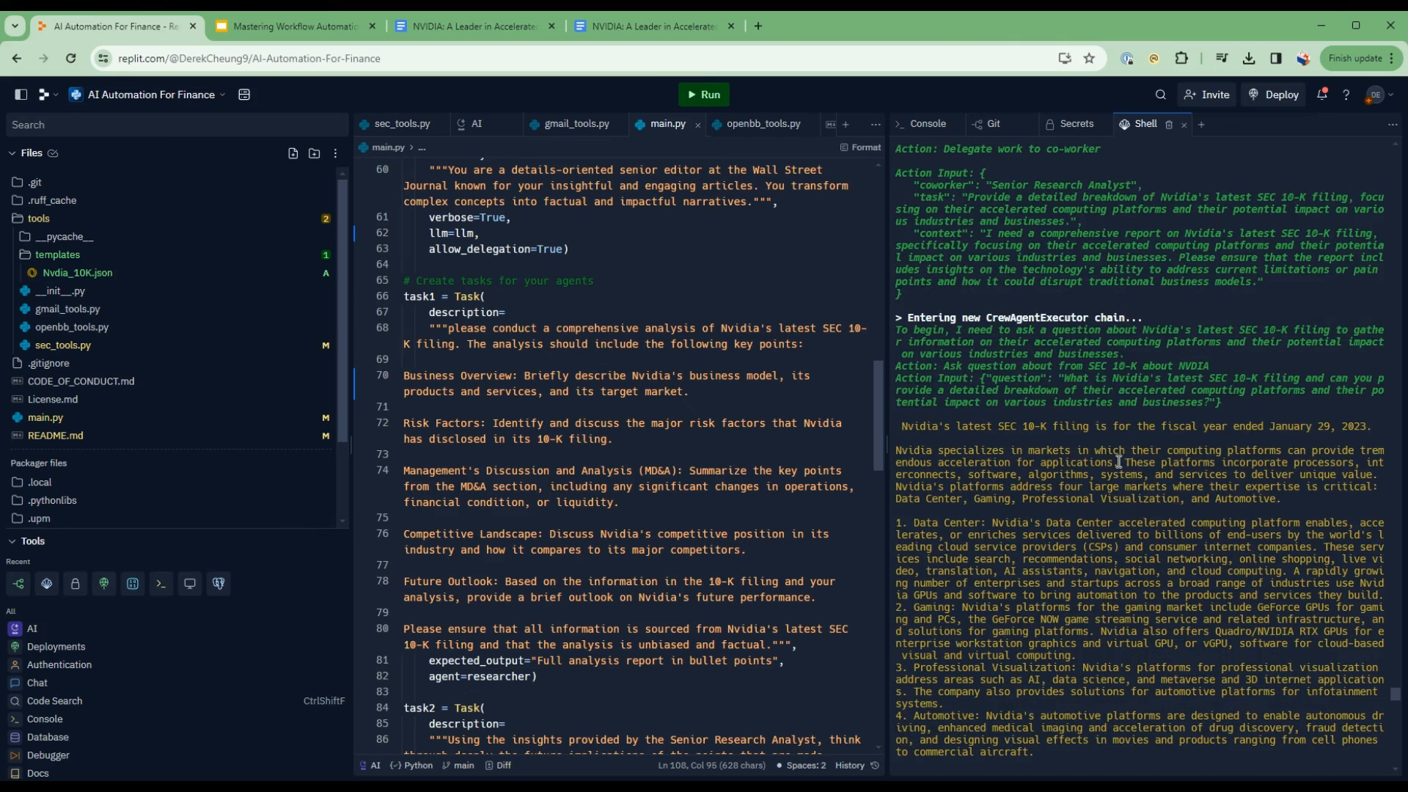
{"action": "scroll", "scroll_direction": "down", "scroll_amount": 3}
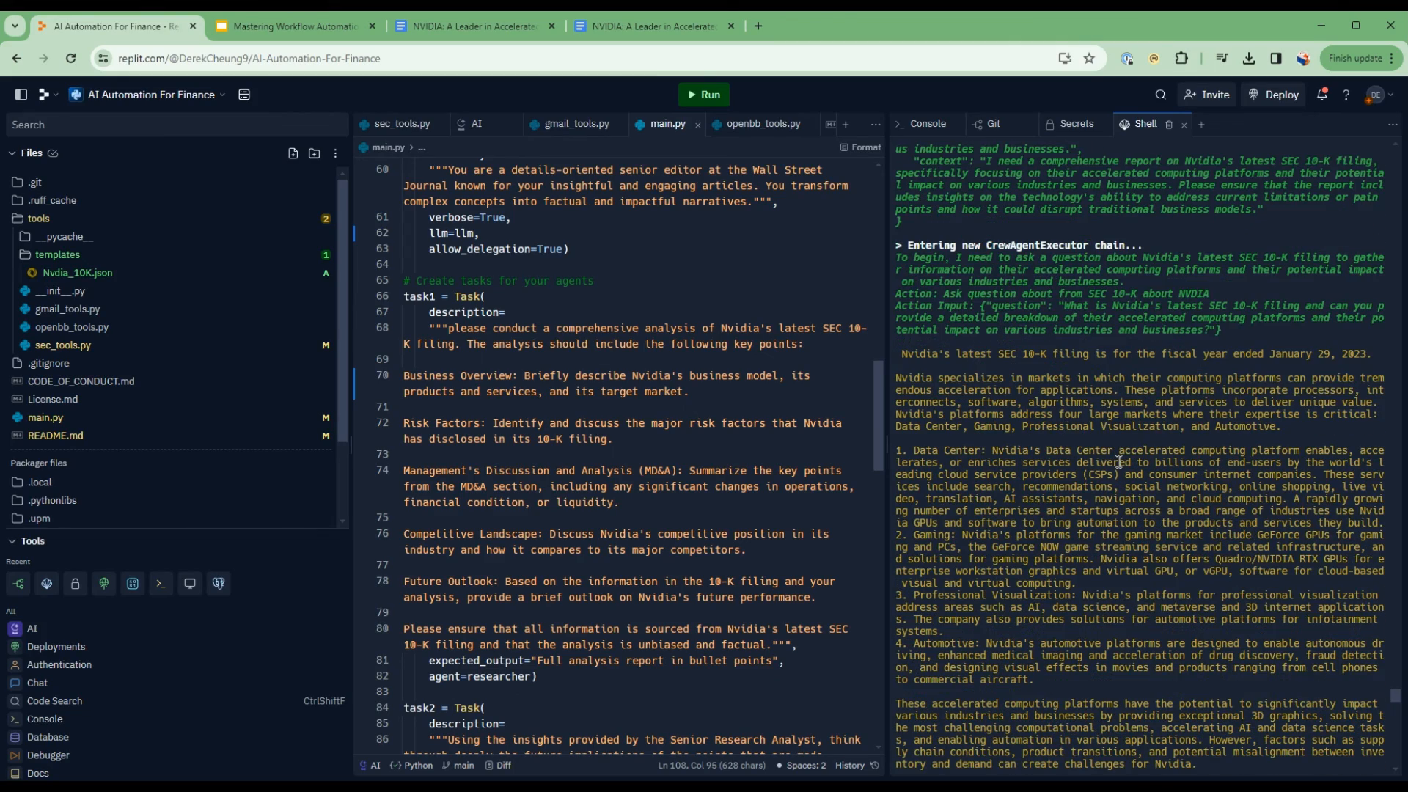
{"action": "scroll", "scroll_direction": "down", "scroll_amount": 3}
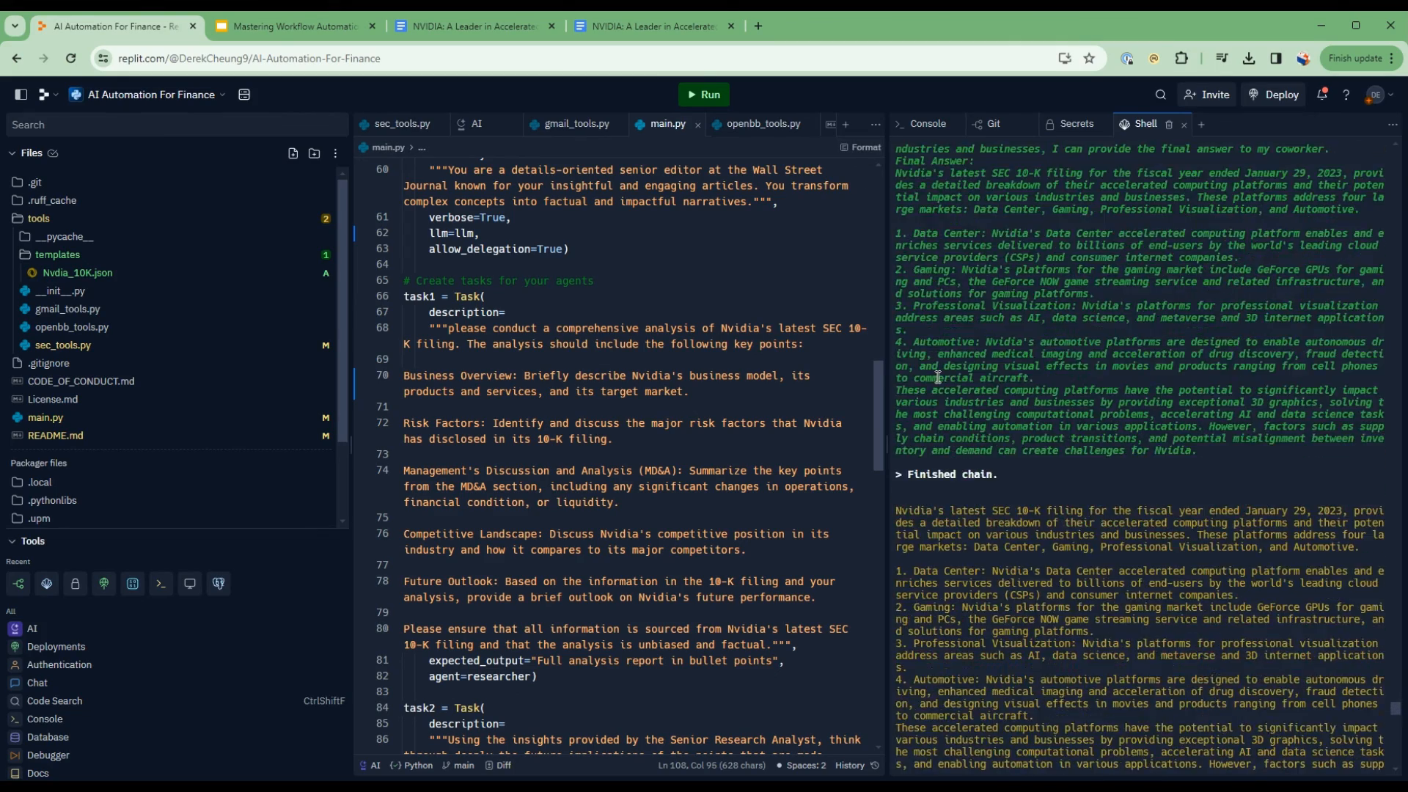
{"action": "scroll", "scroll_direction": "down", "scroll_amount": 3}
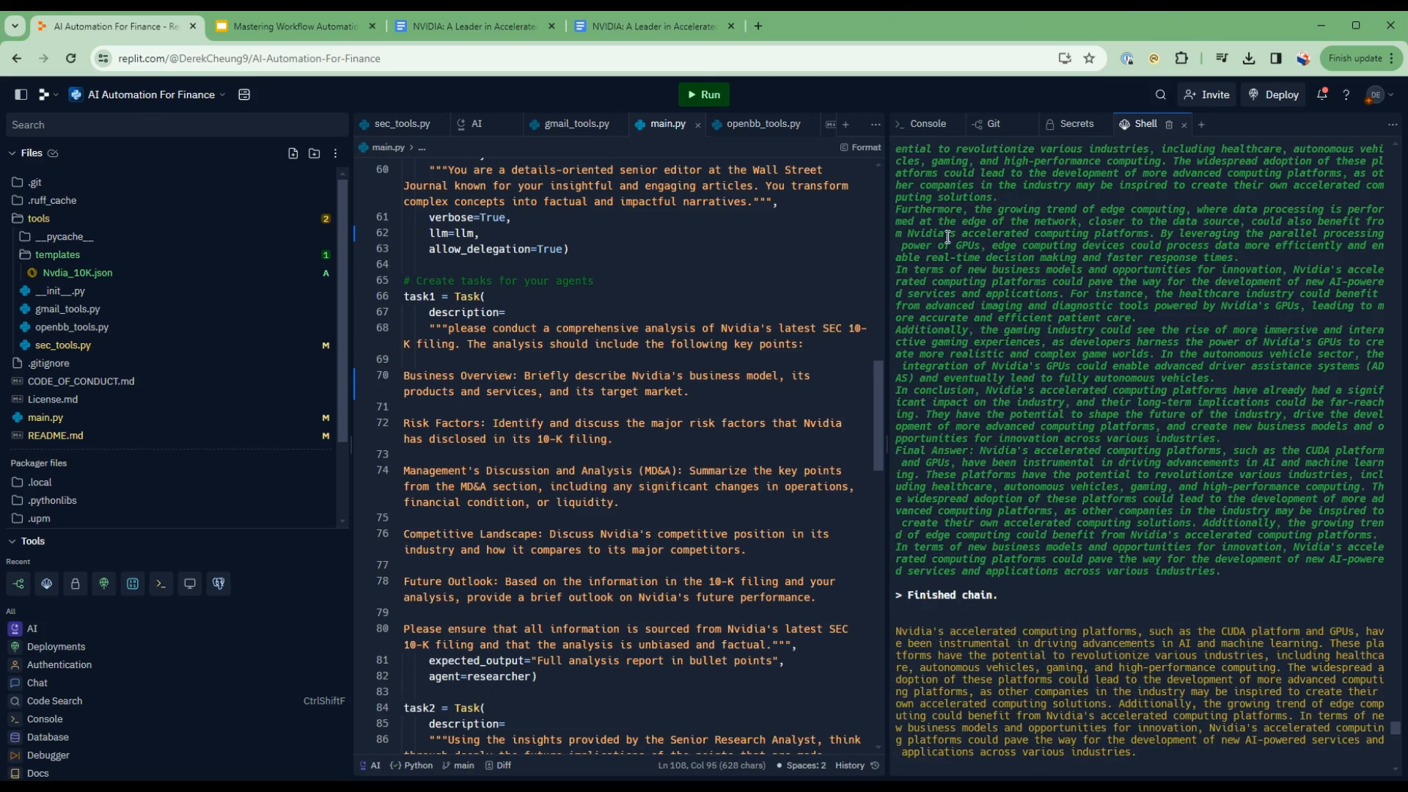
{"action": "scroll", "scroll_direction": "down", "scroll_amount": 3}
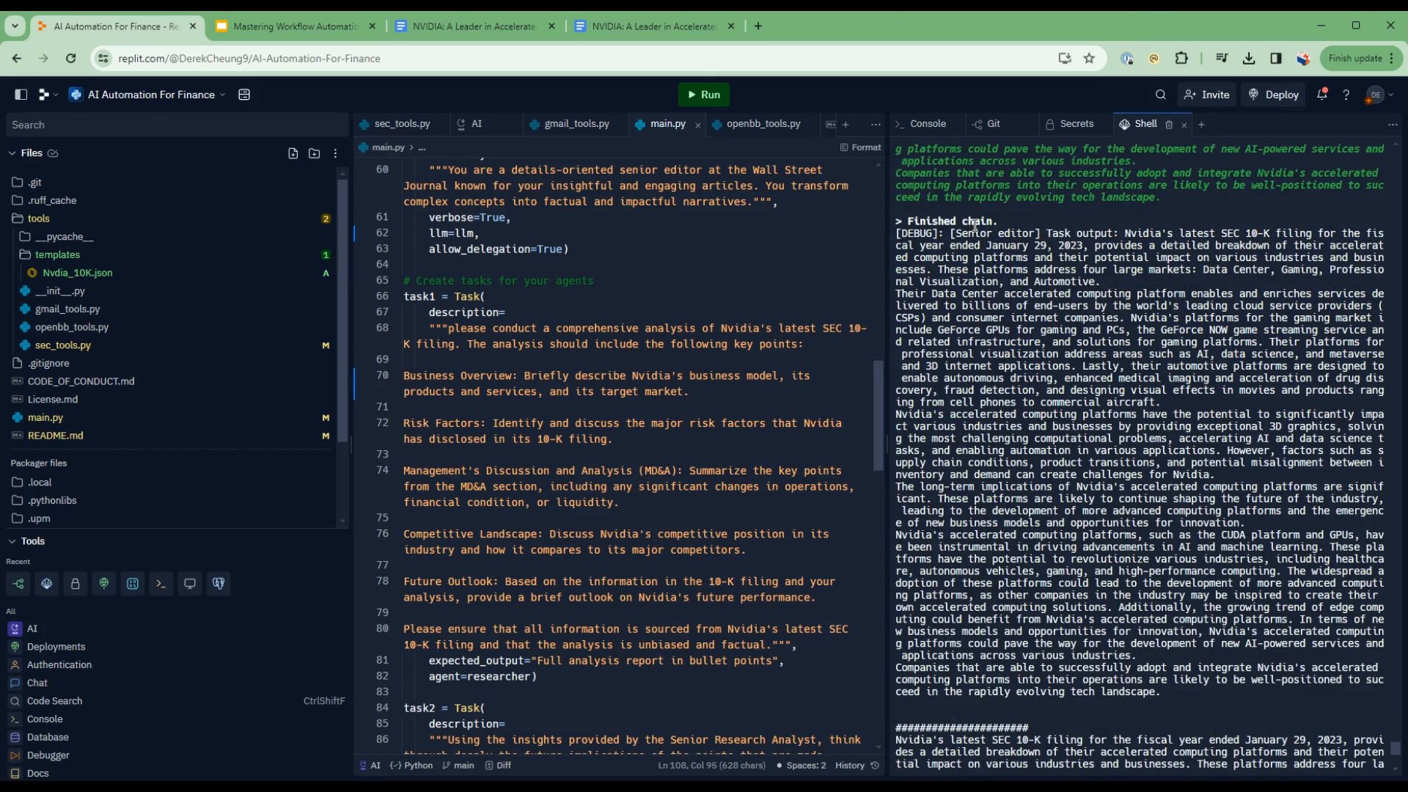
{"action": "mouse_move", "coordinate": [1019, 237]}
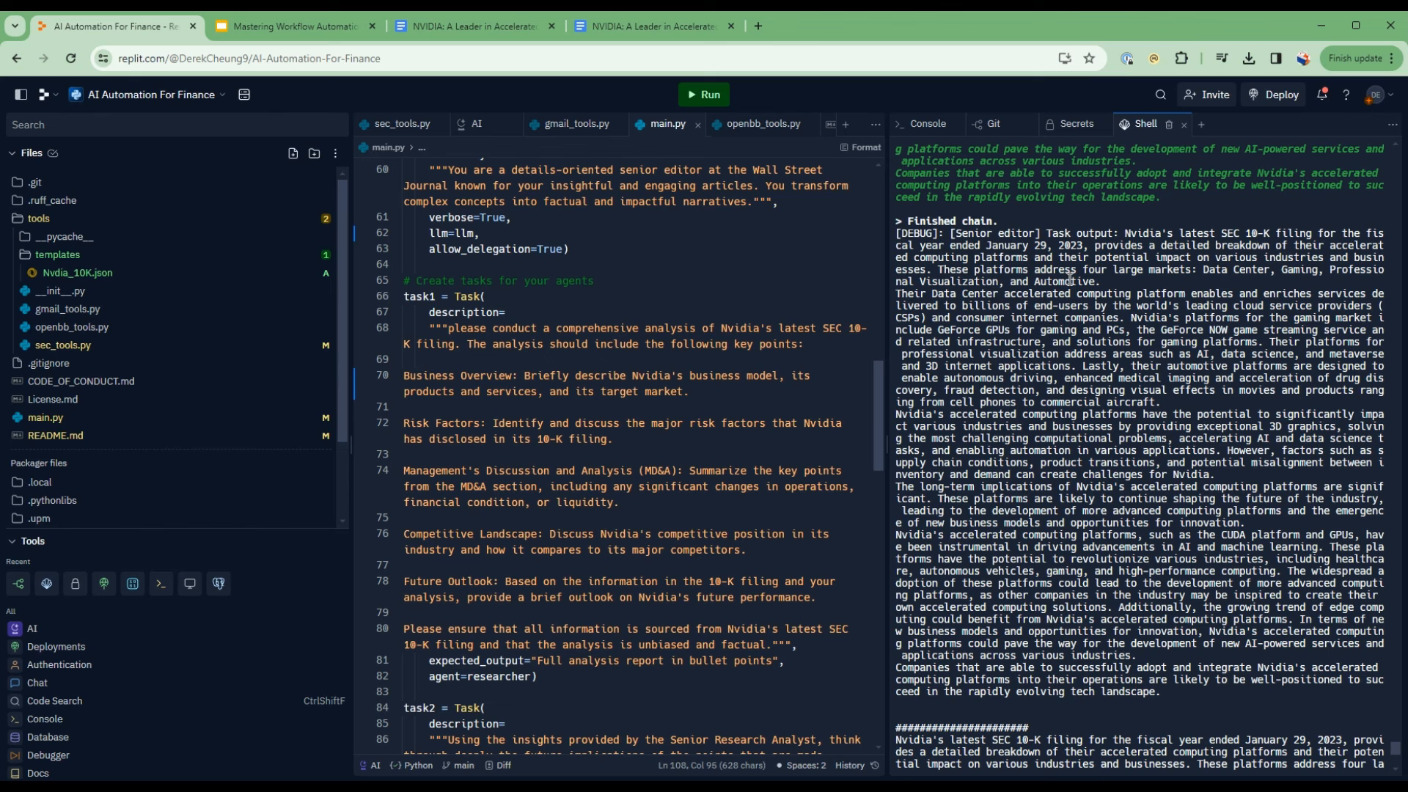
{"action": "scroll", "scroll_direction": "down", "scroll_amount": 3}
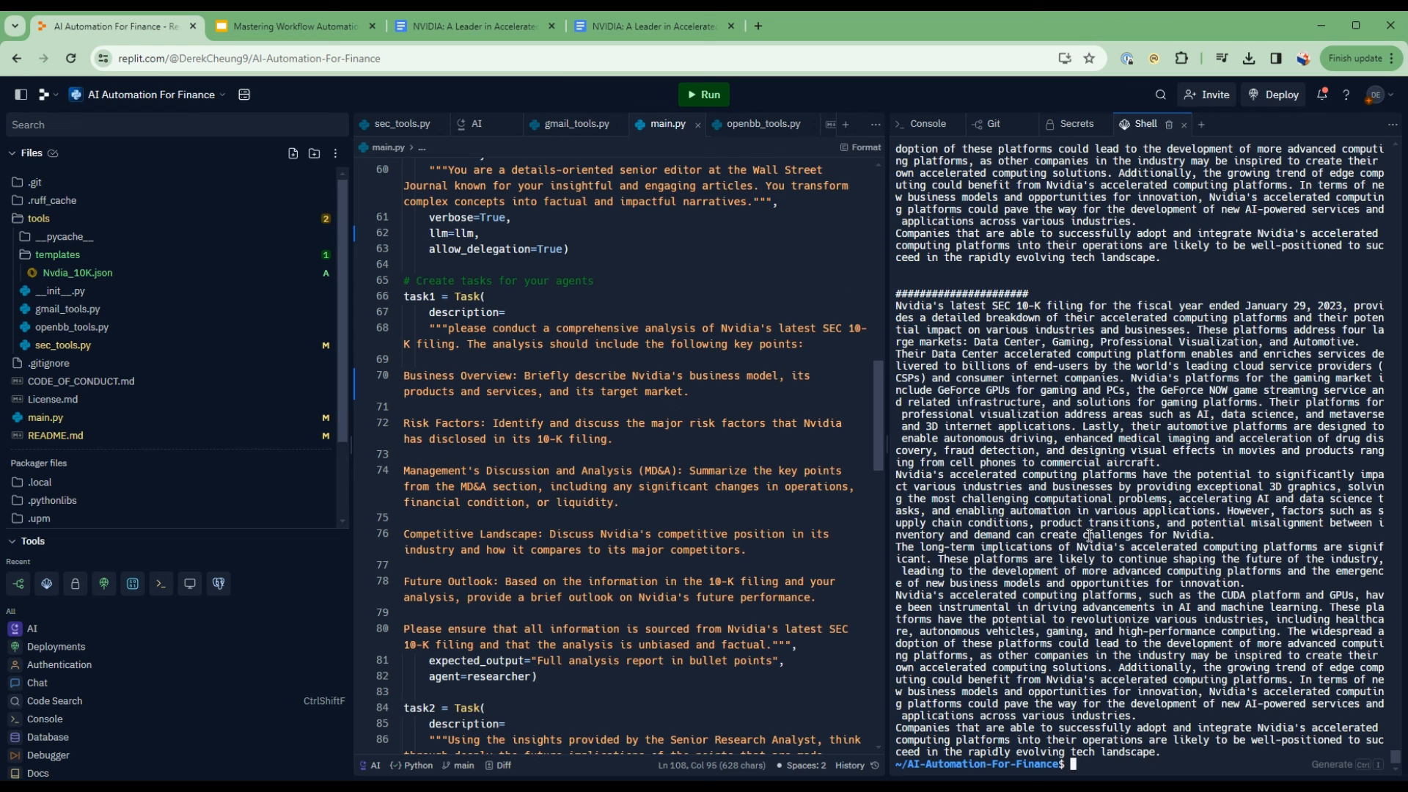
{"action": "mouse_move", "coordinate": [851, 568]}
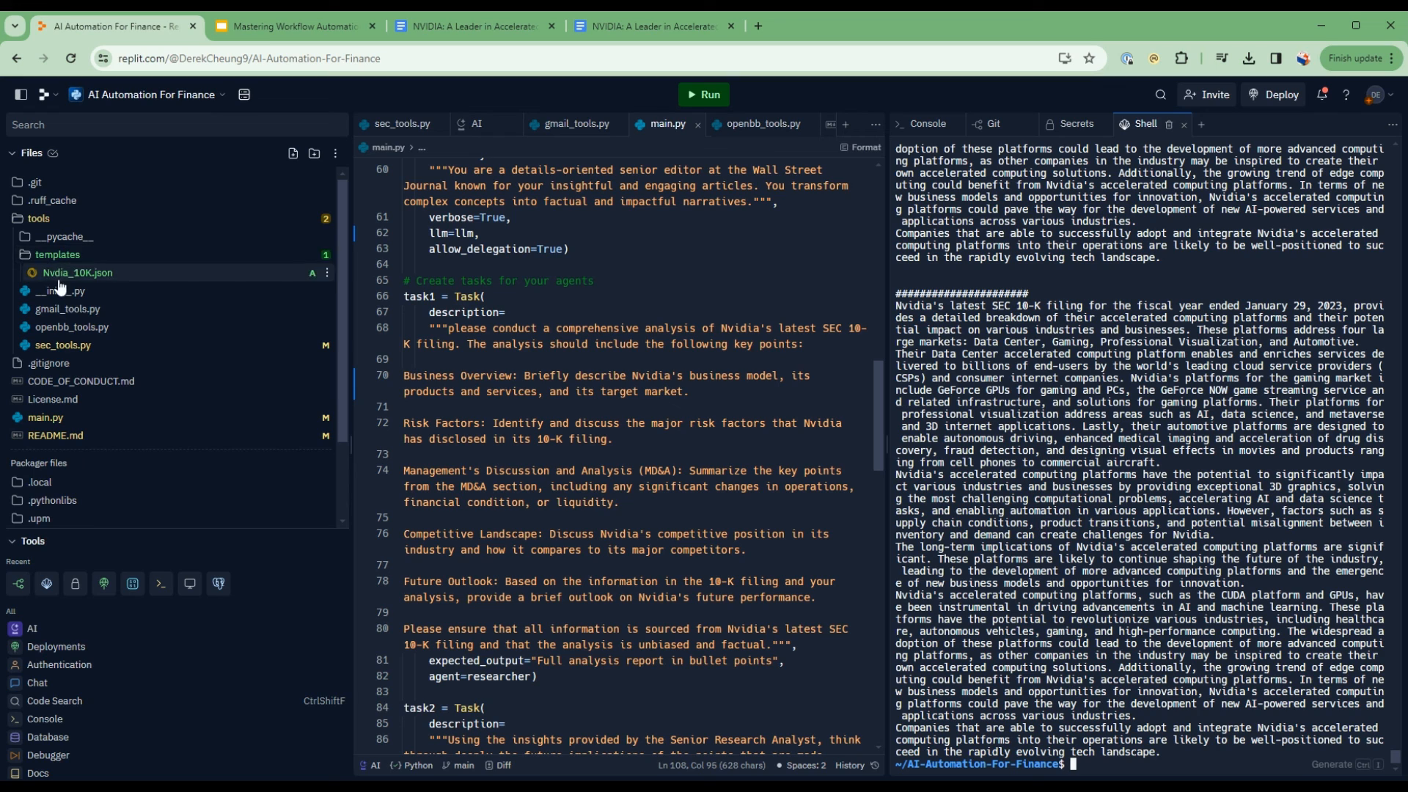
{"action": "mouse_move", "coordinate": [83, 279]}
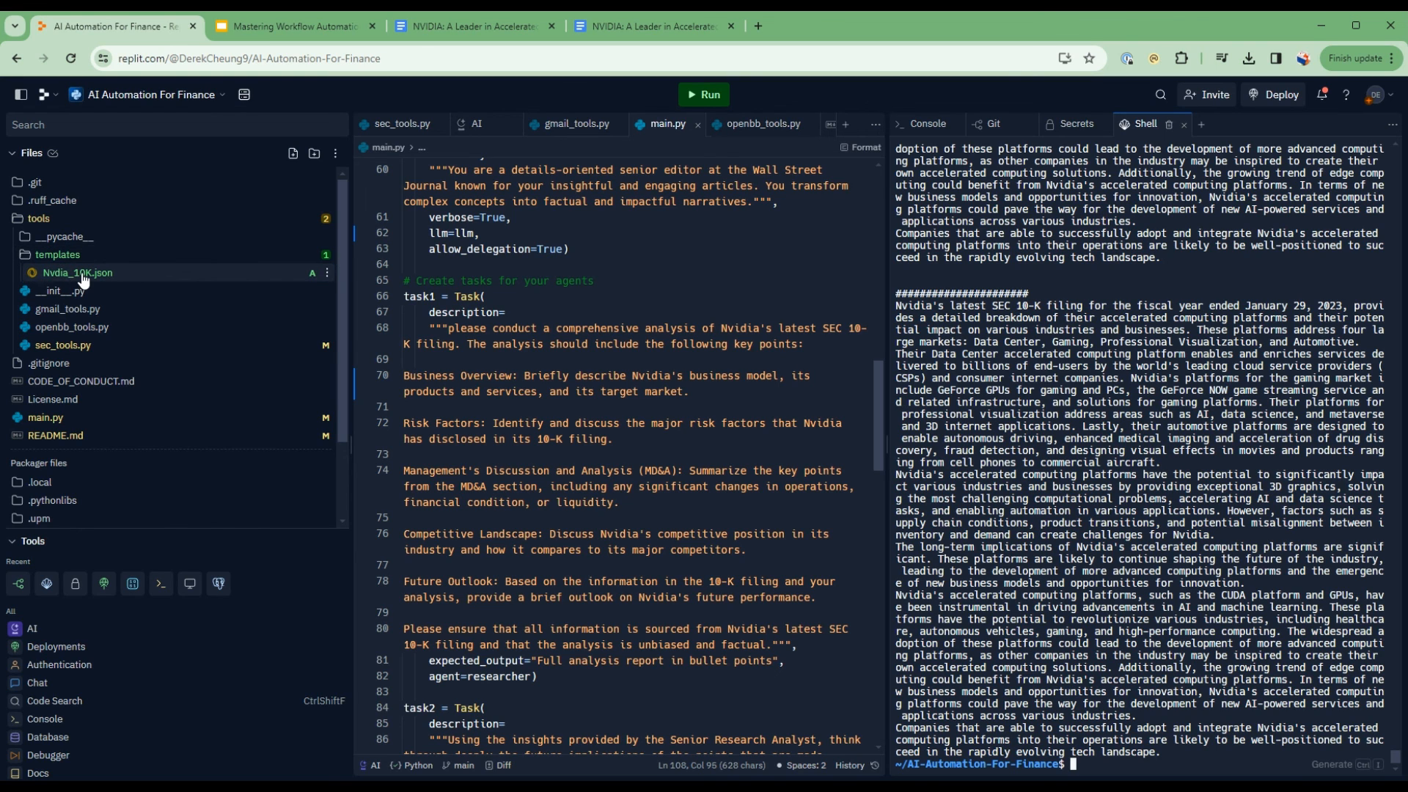
Open tools/templates/Nvdia_10K.json from the Files pane
{"action": "left_click", "coordinate": [78, 272]}
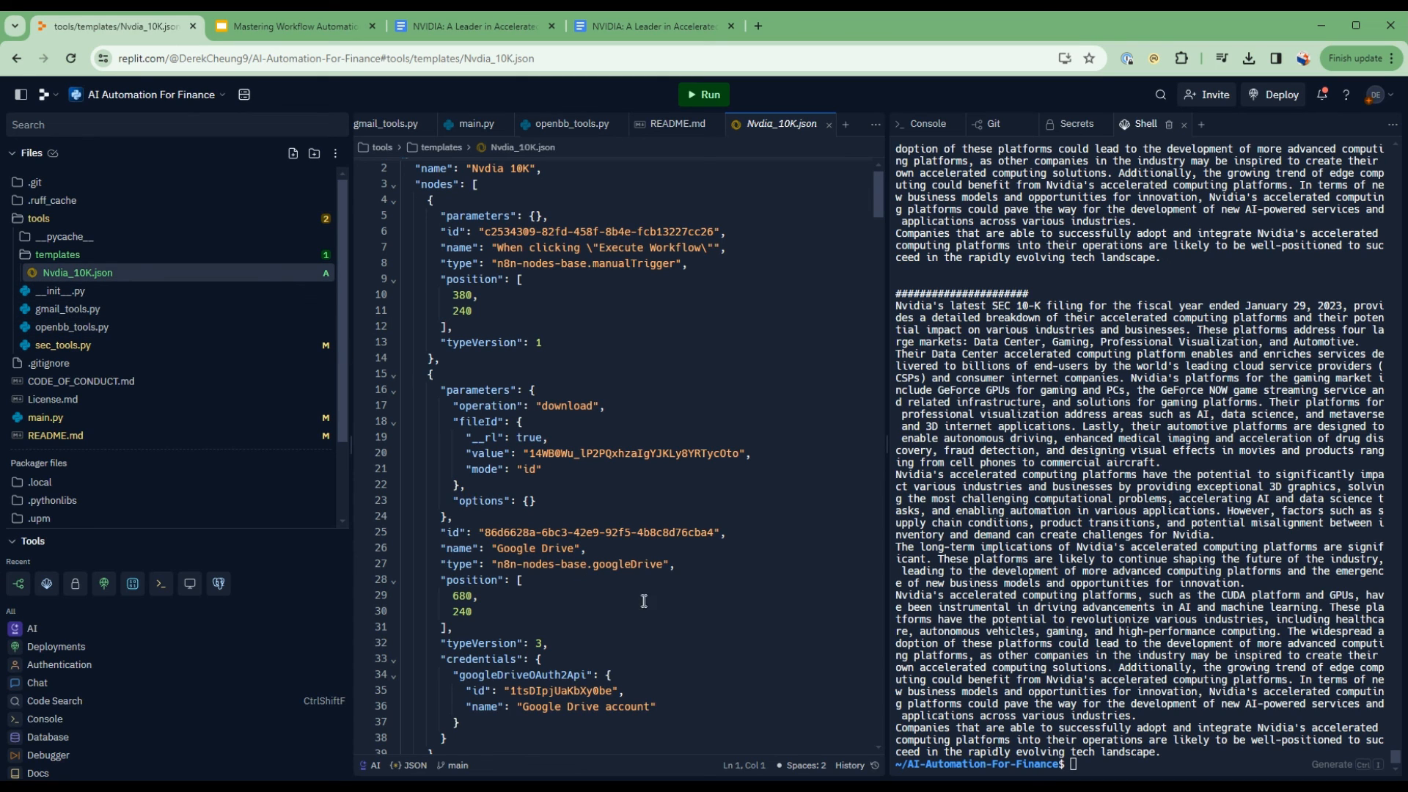
{"action": "mouse_move", "coordinate": [609, 611]}
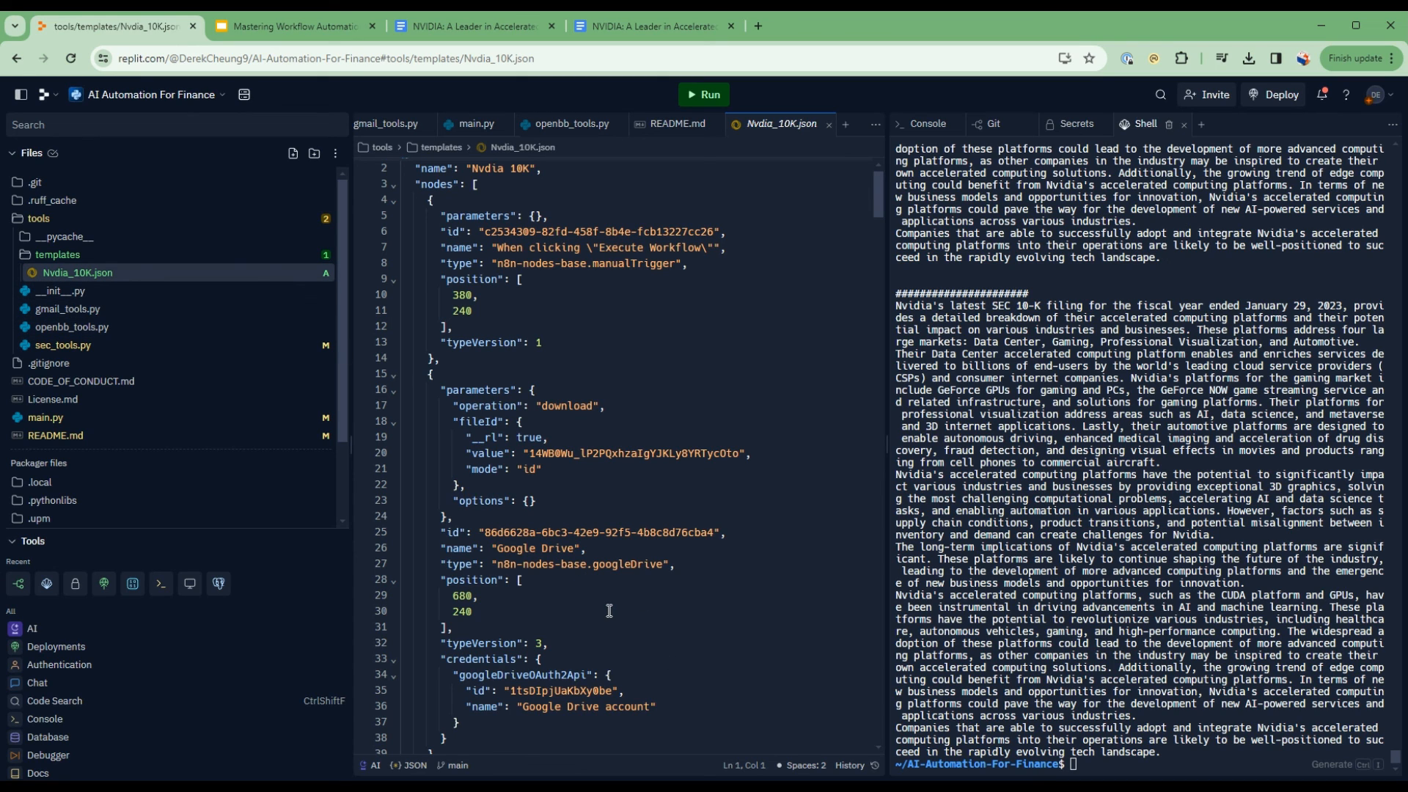
{"action": "mouse_move", "coordinate": [643, 589]}
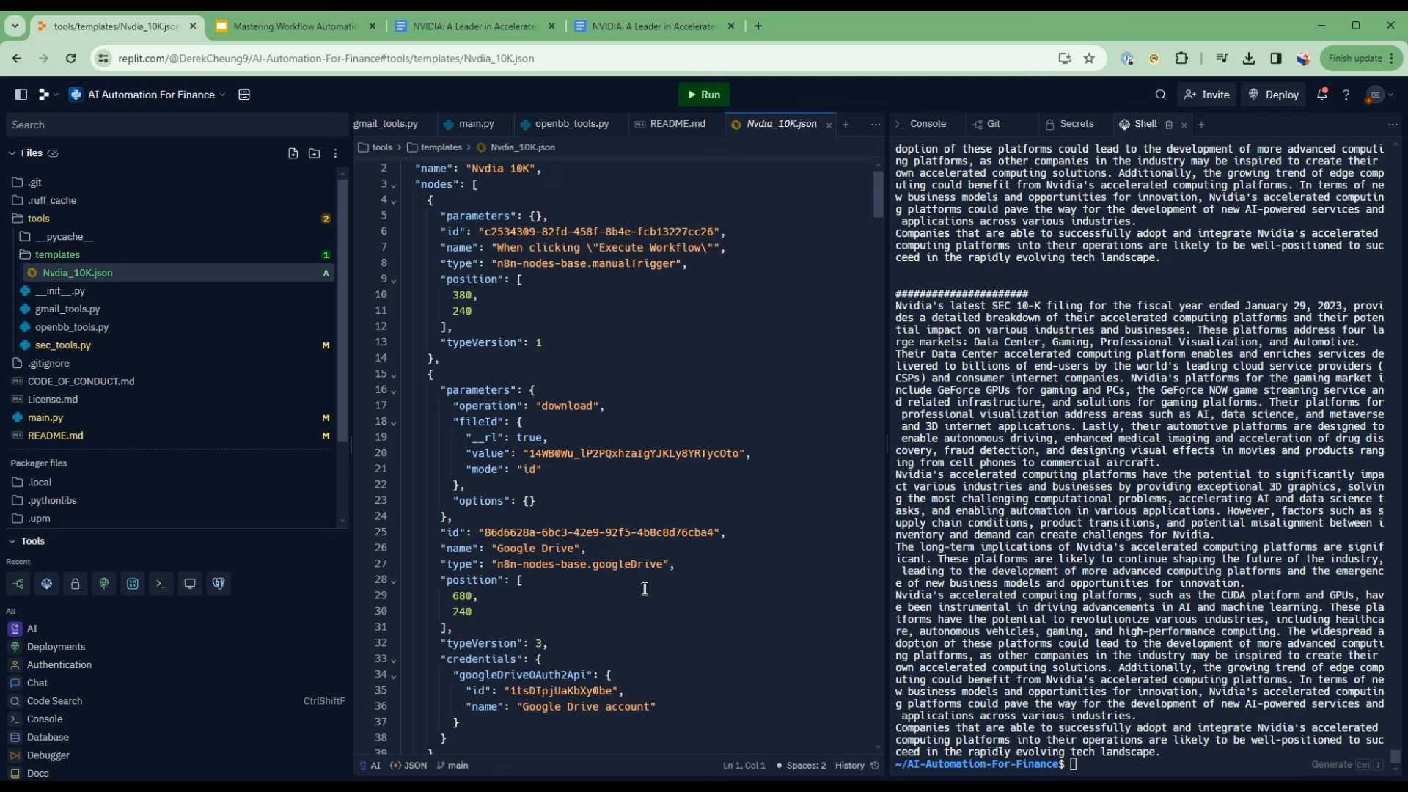